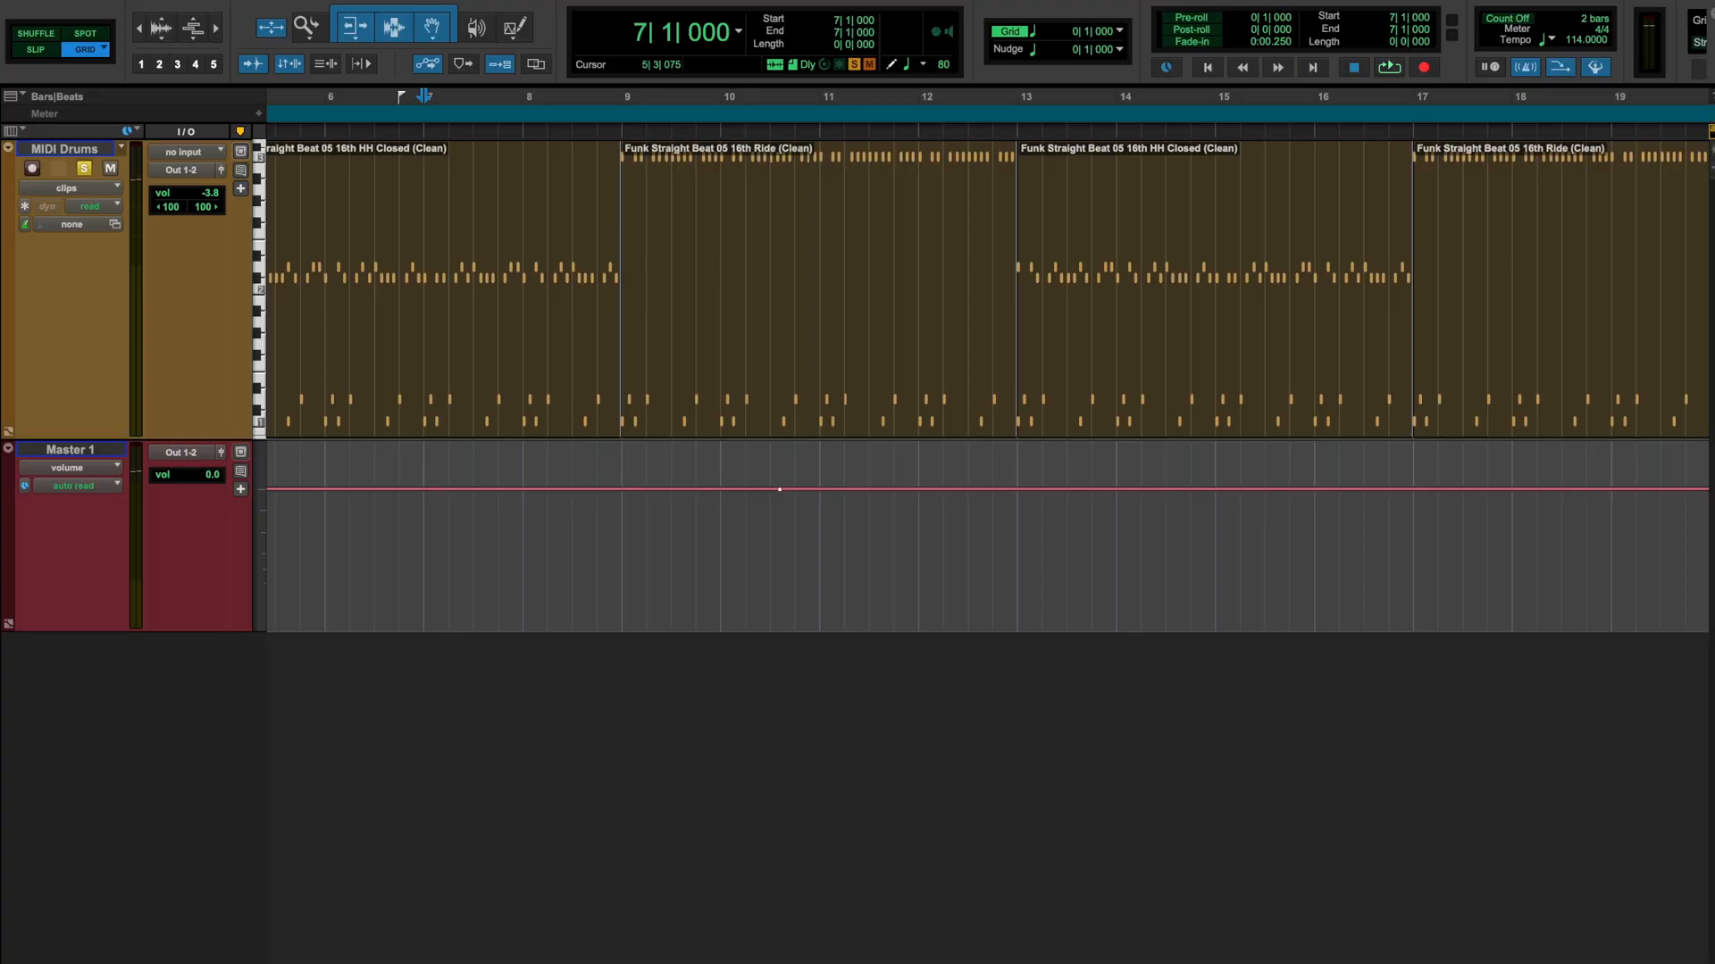
Play the arrangement briefly and zoom out to show every track across the session
left_click(1386, 67)
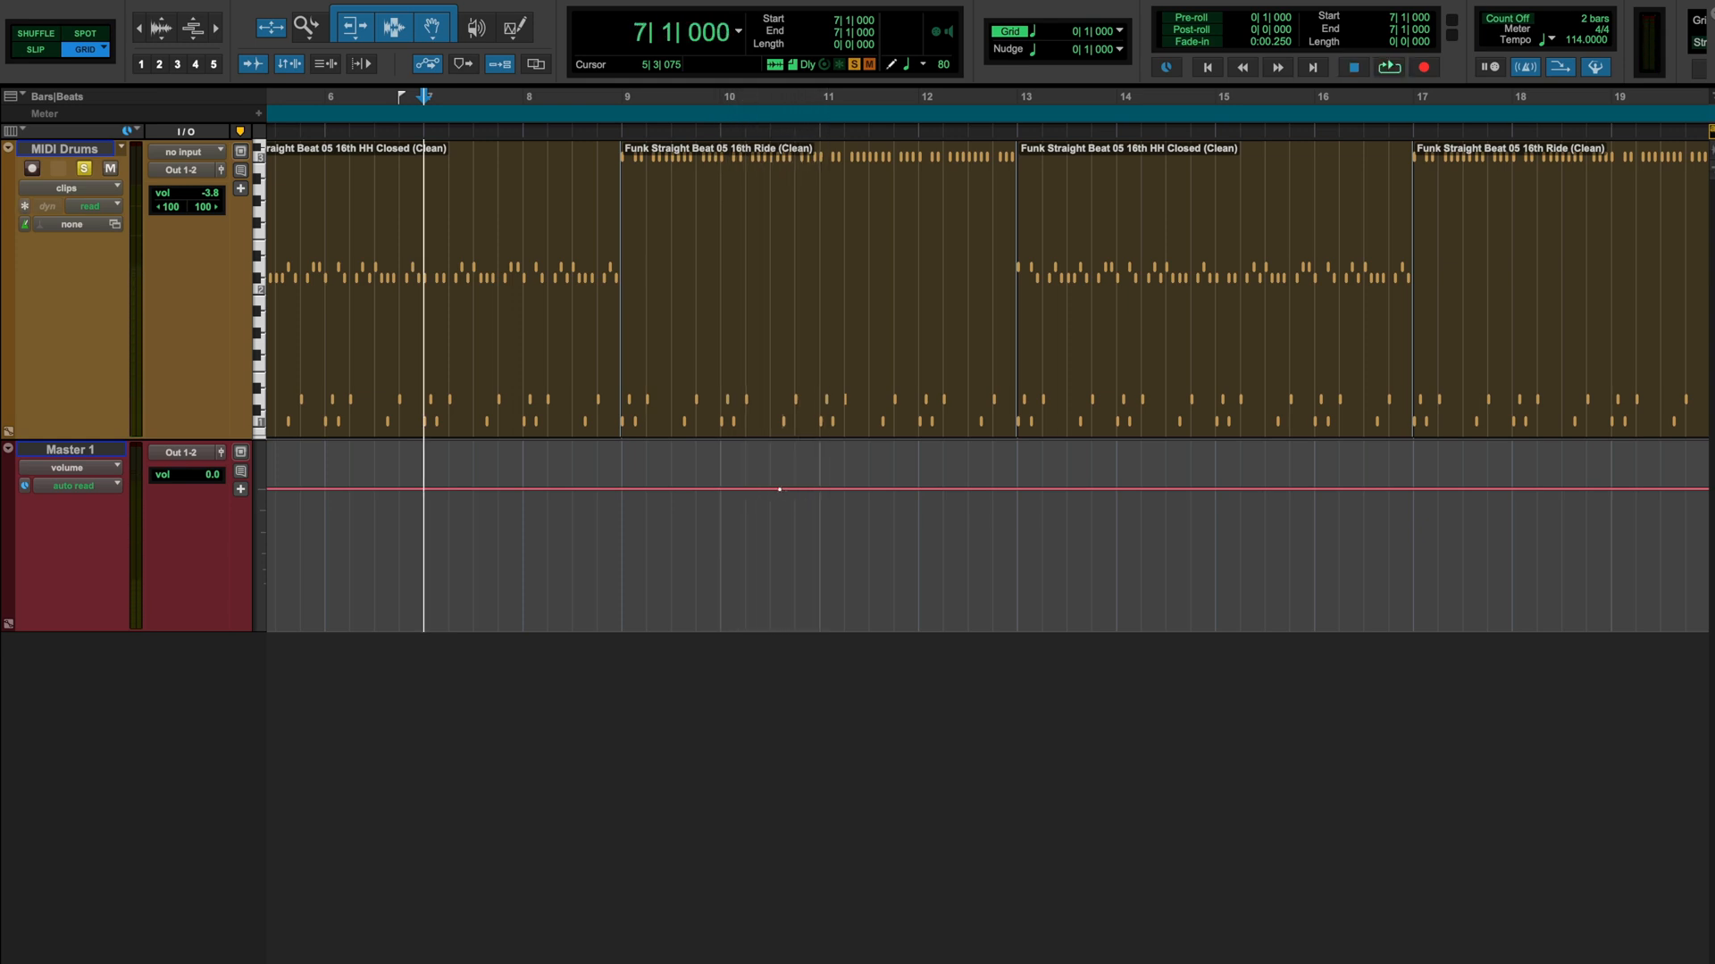
left_click(1386, 66)
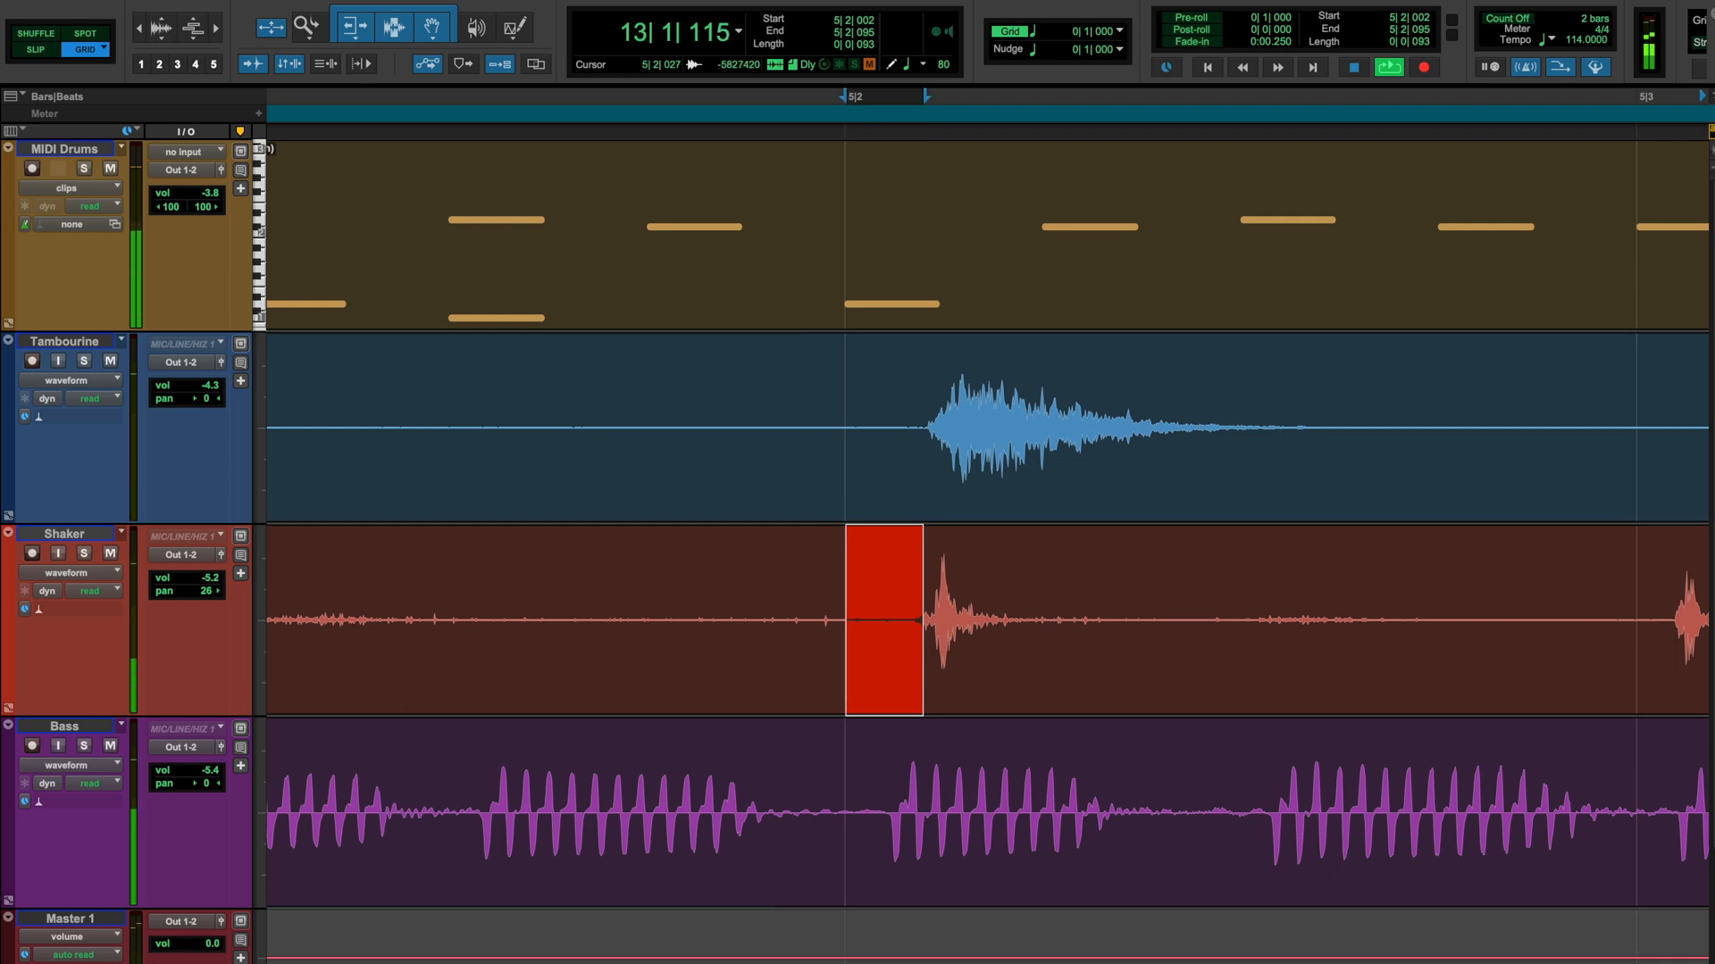
left_click(865, 814)
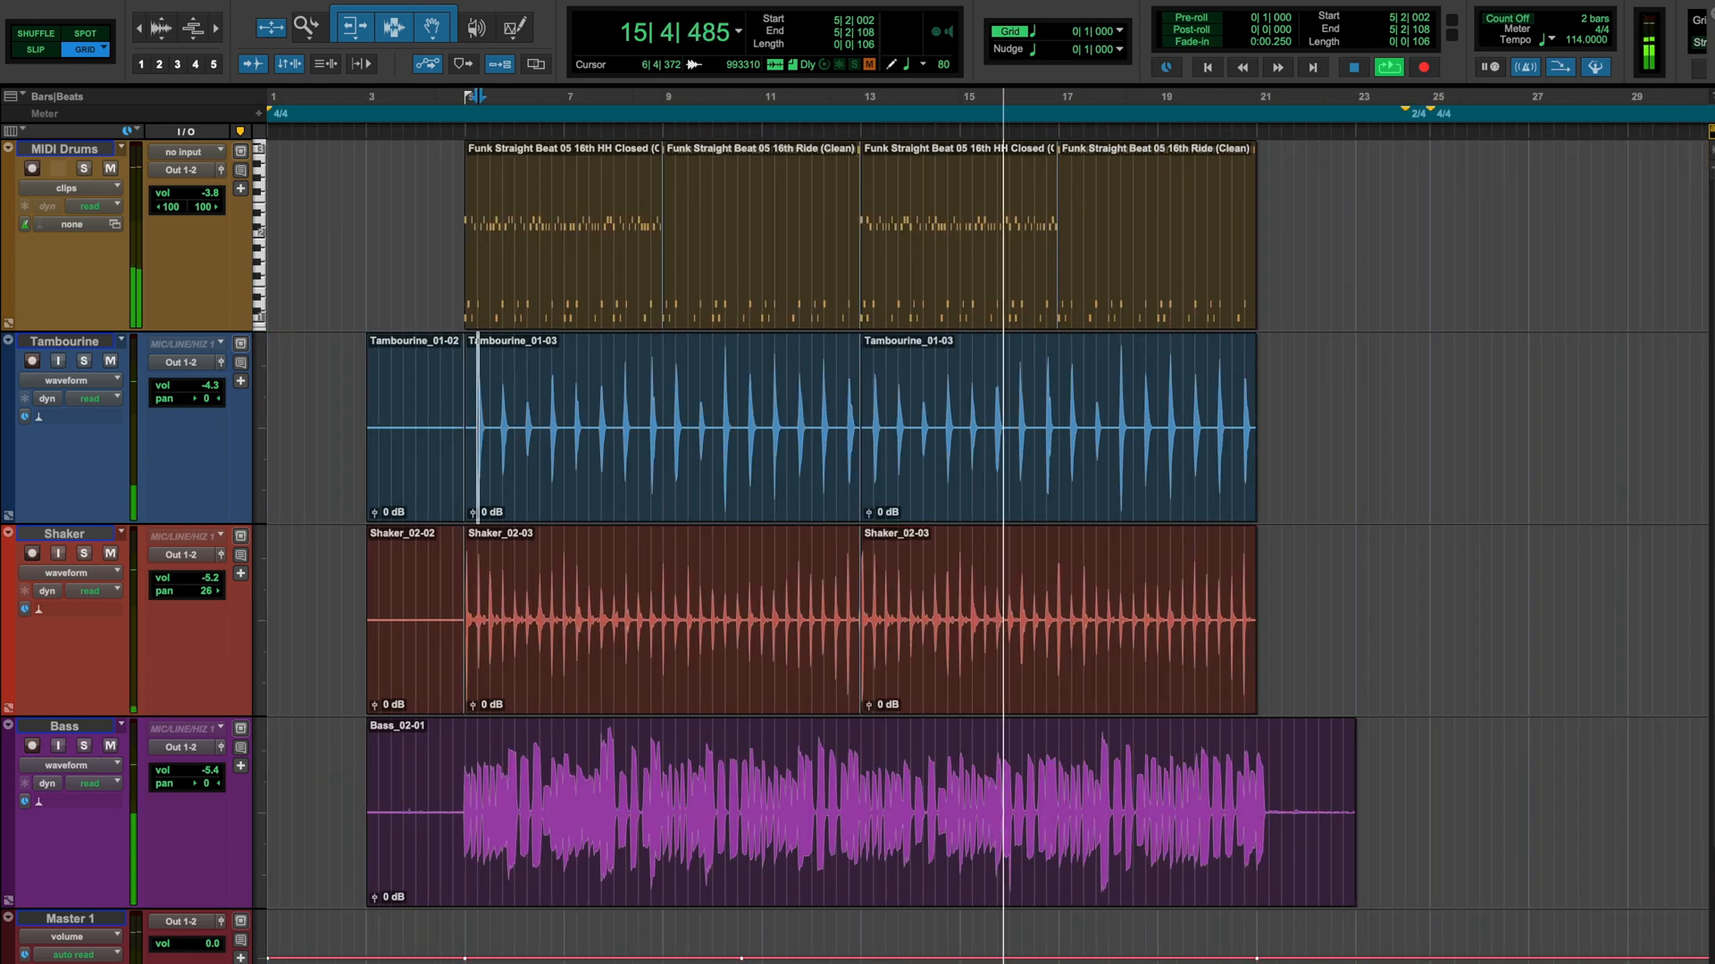
Select the Tambourine_01-03 and Shaker_02-03 clips, then clear the selection
left_click(1050, 427)
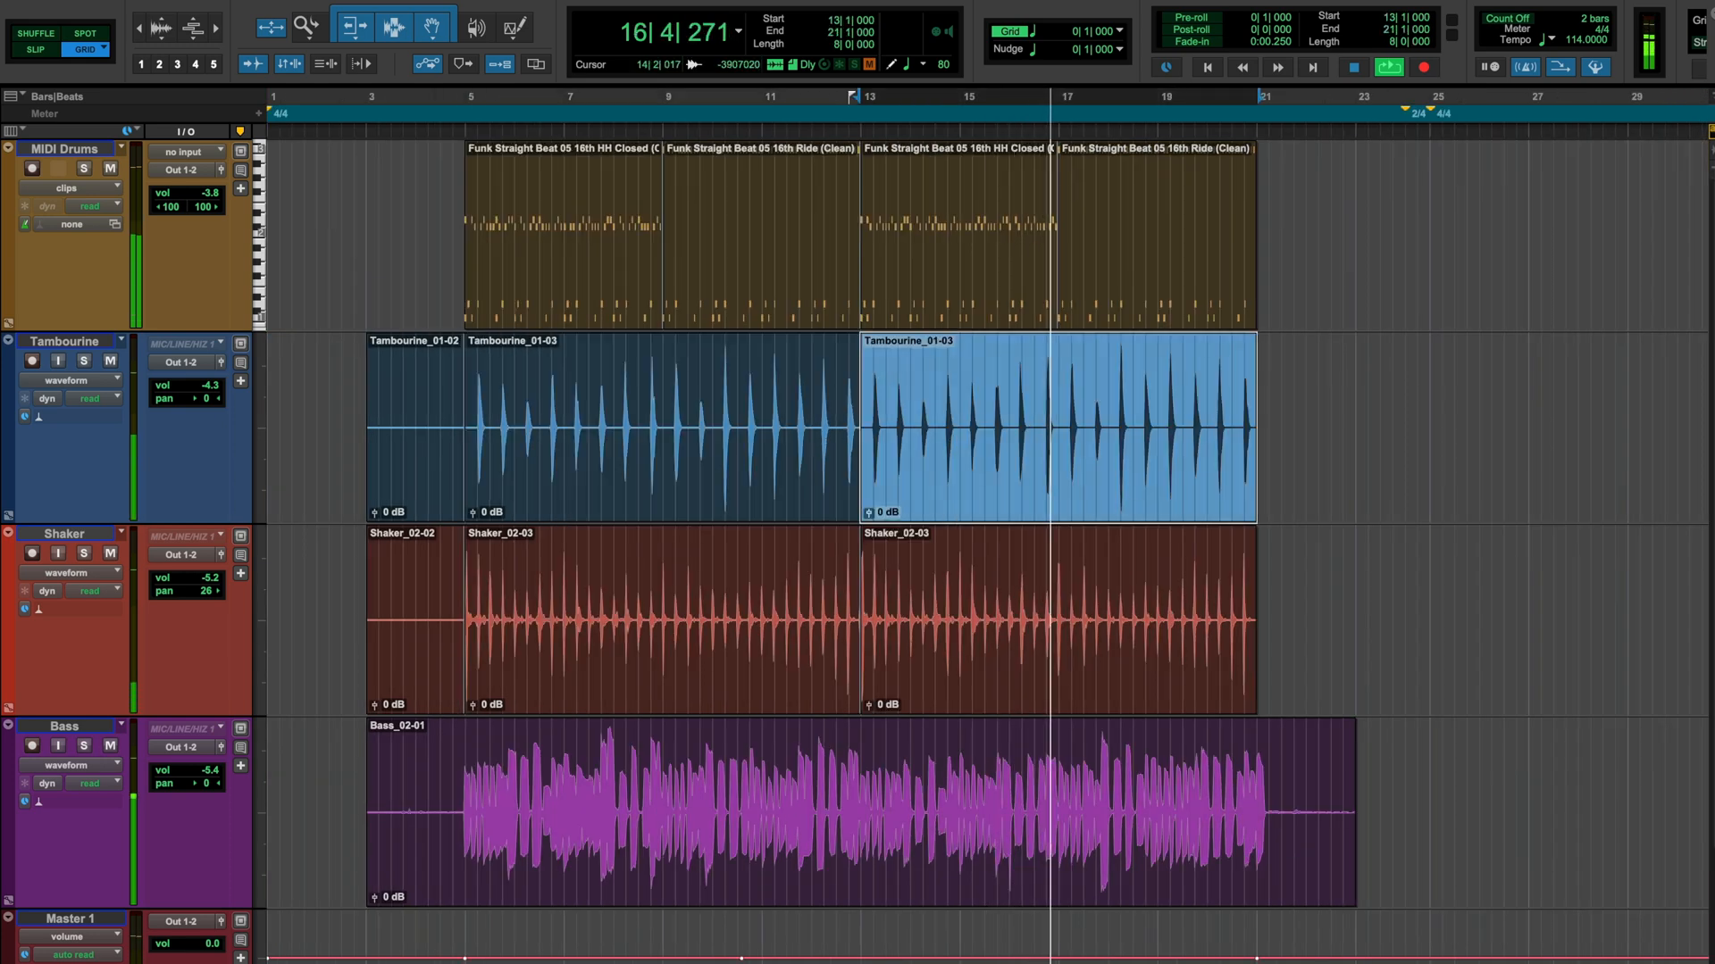
left_click(1056, 618)
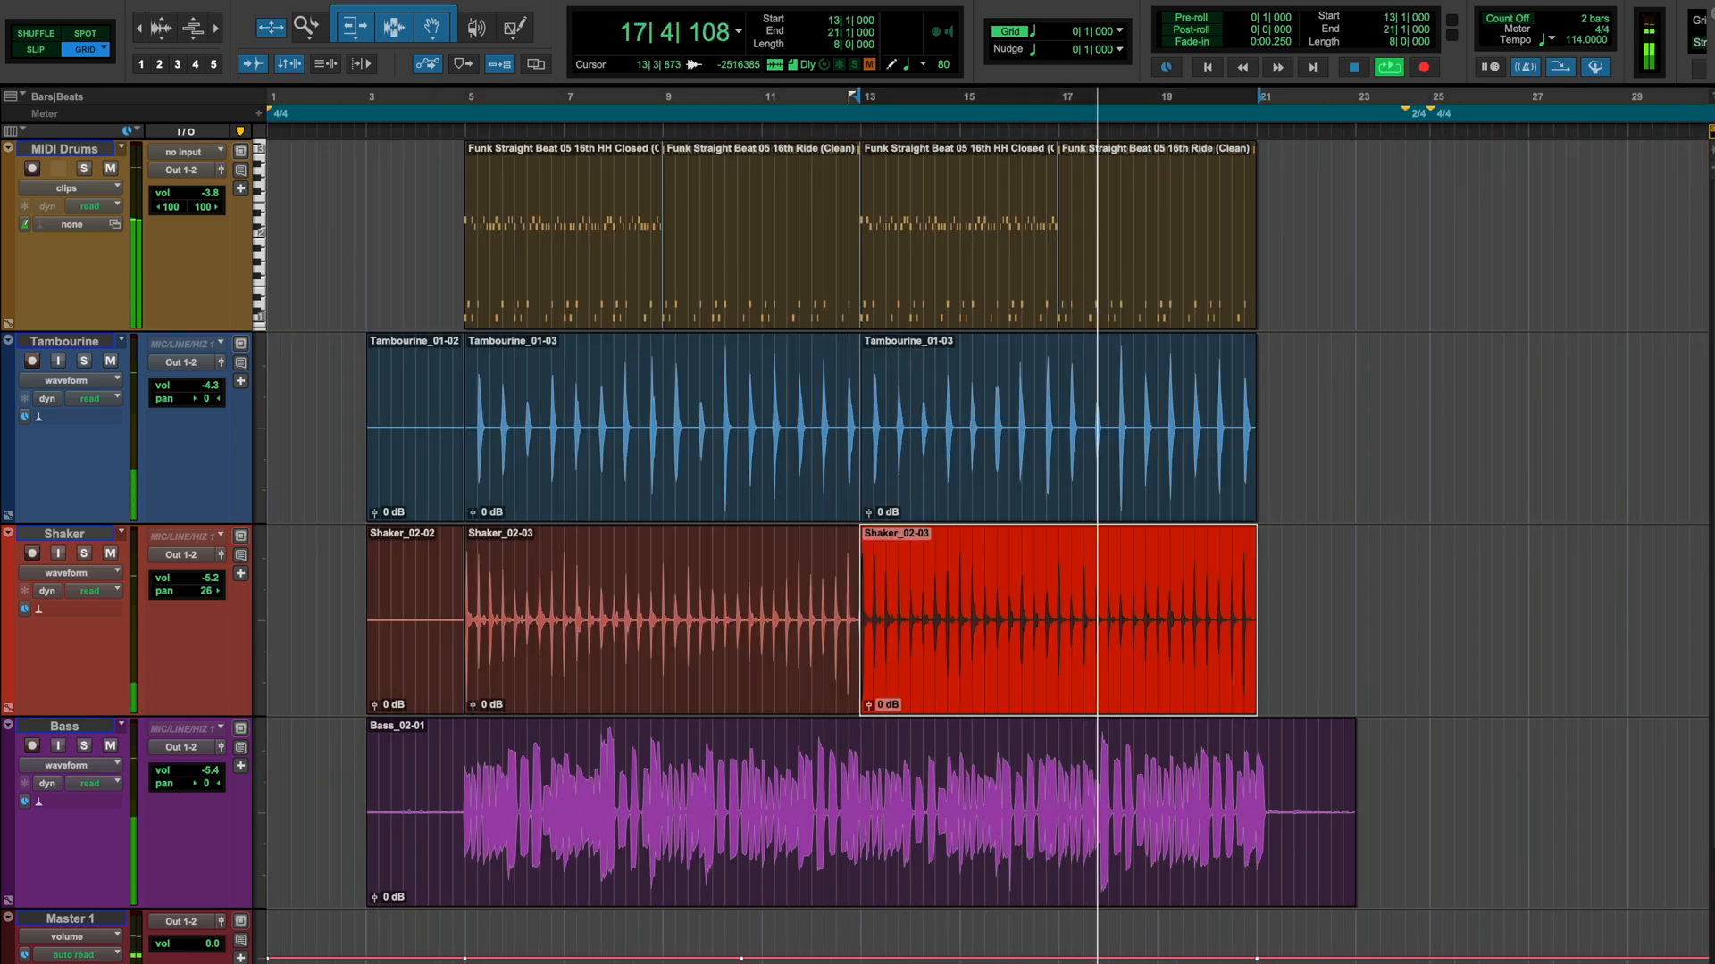
left_click(766, 809)
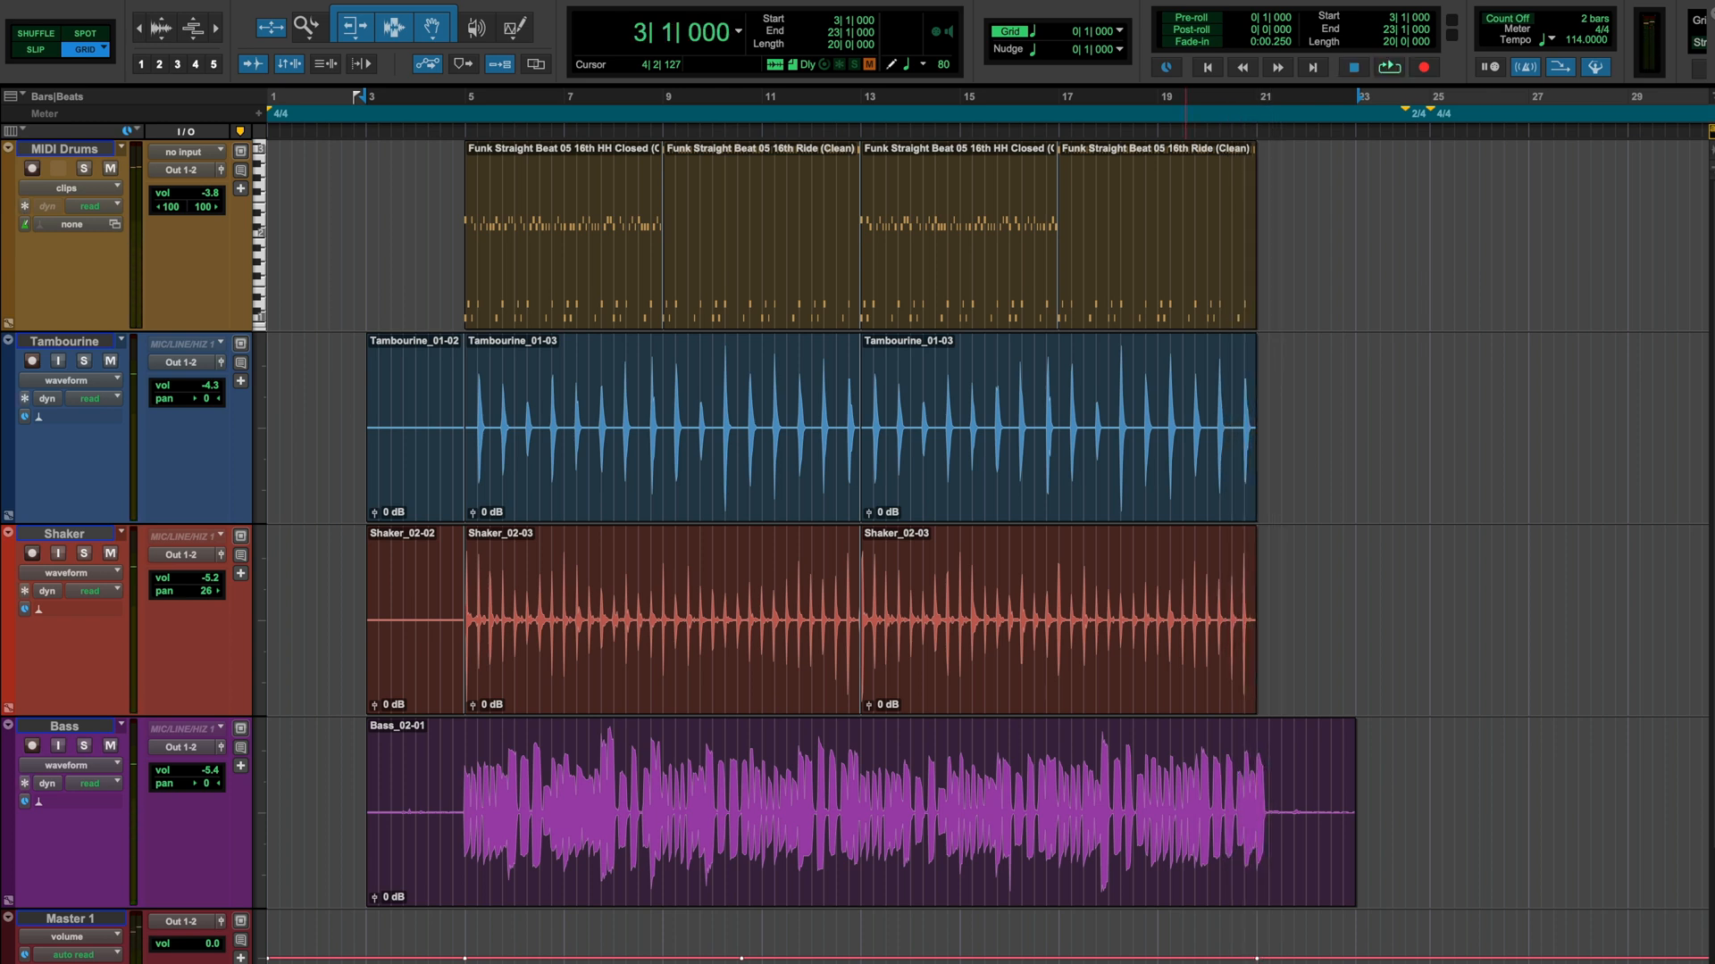
left_click(84, 168)
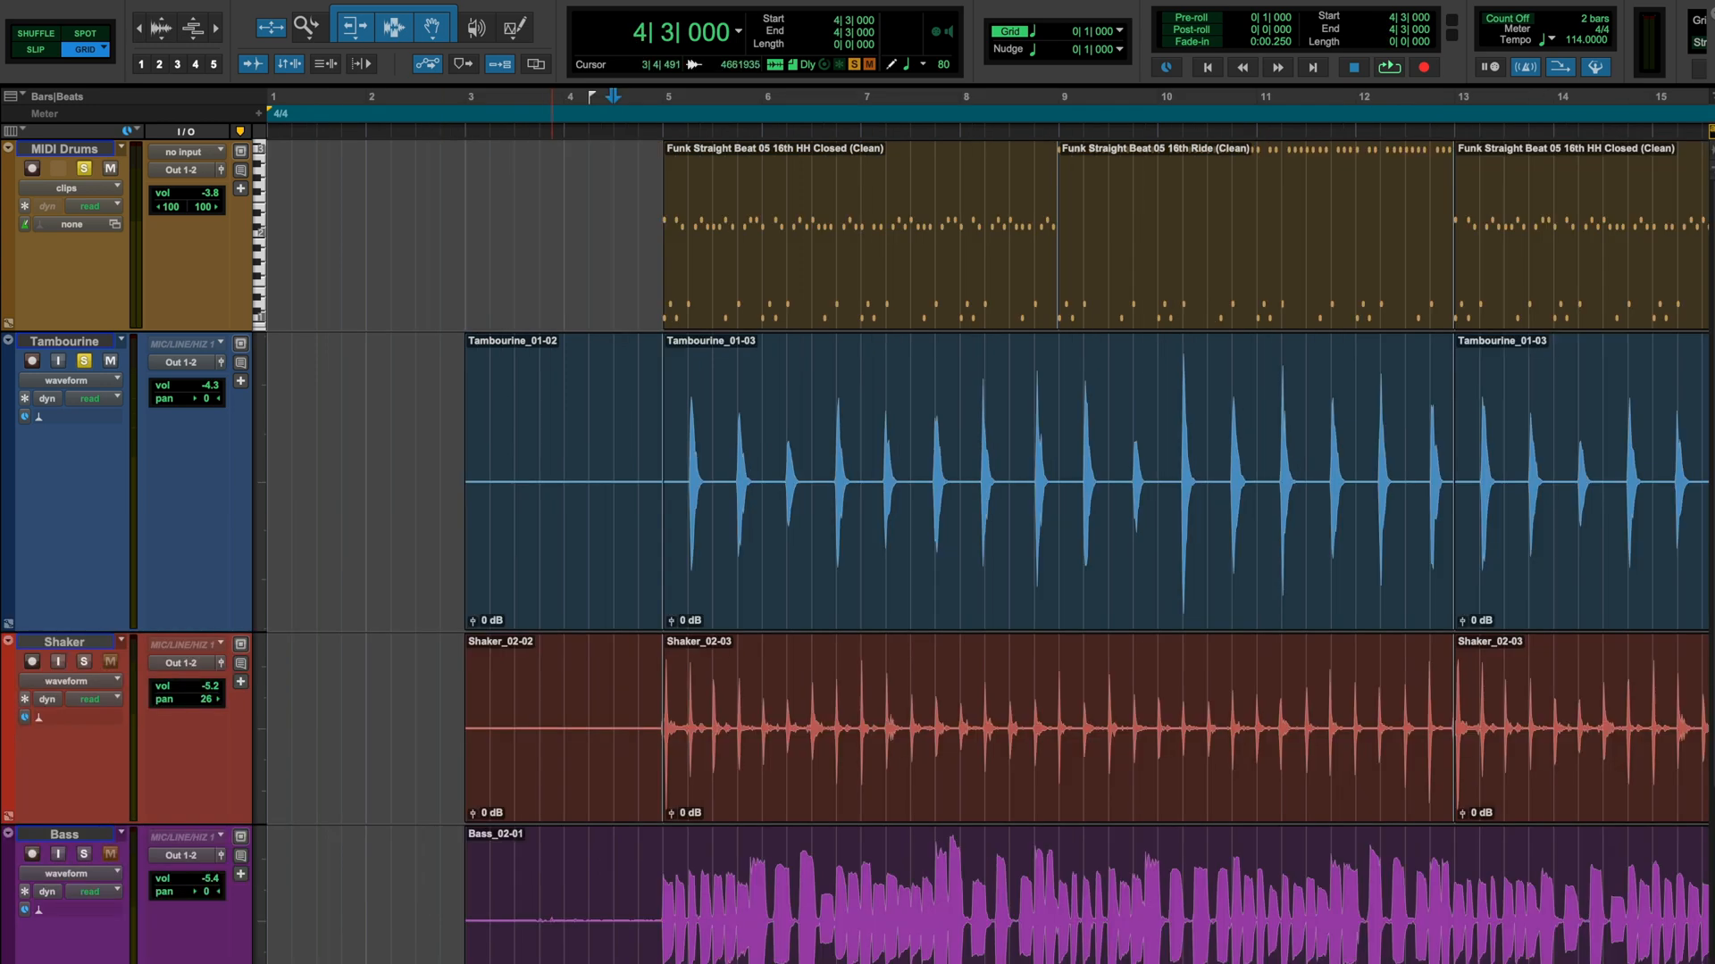
left_click(761, 480)
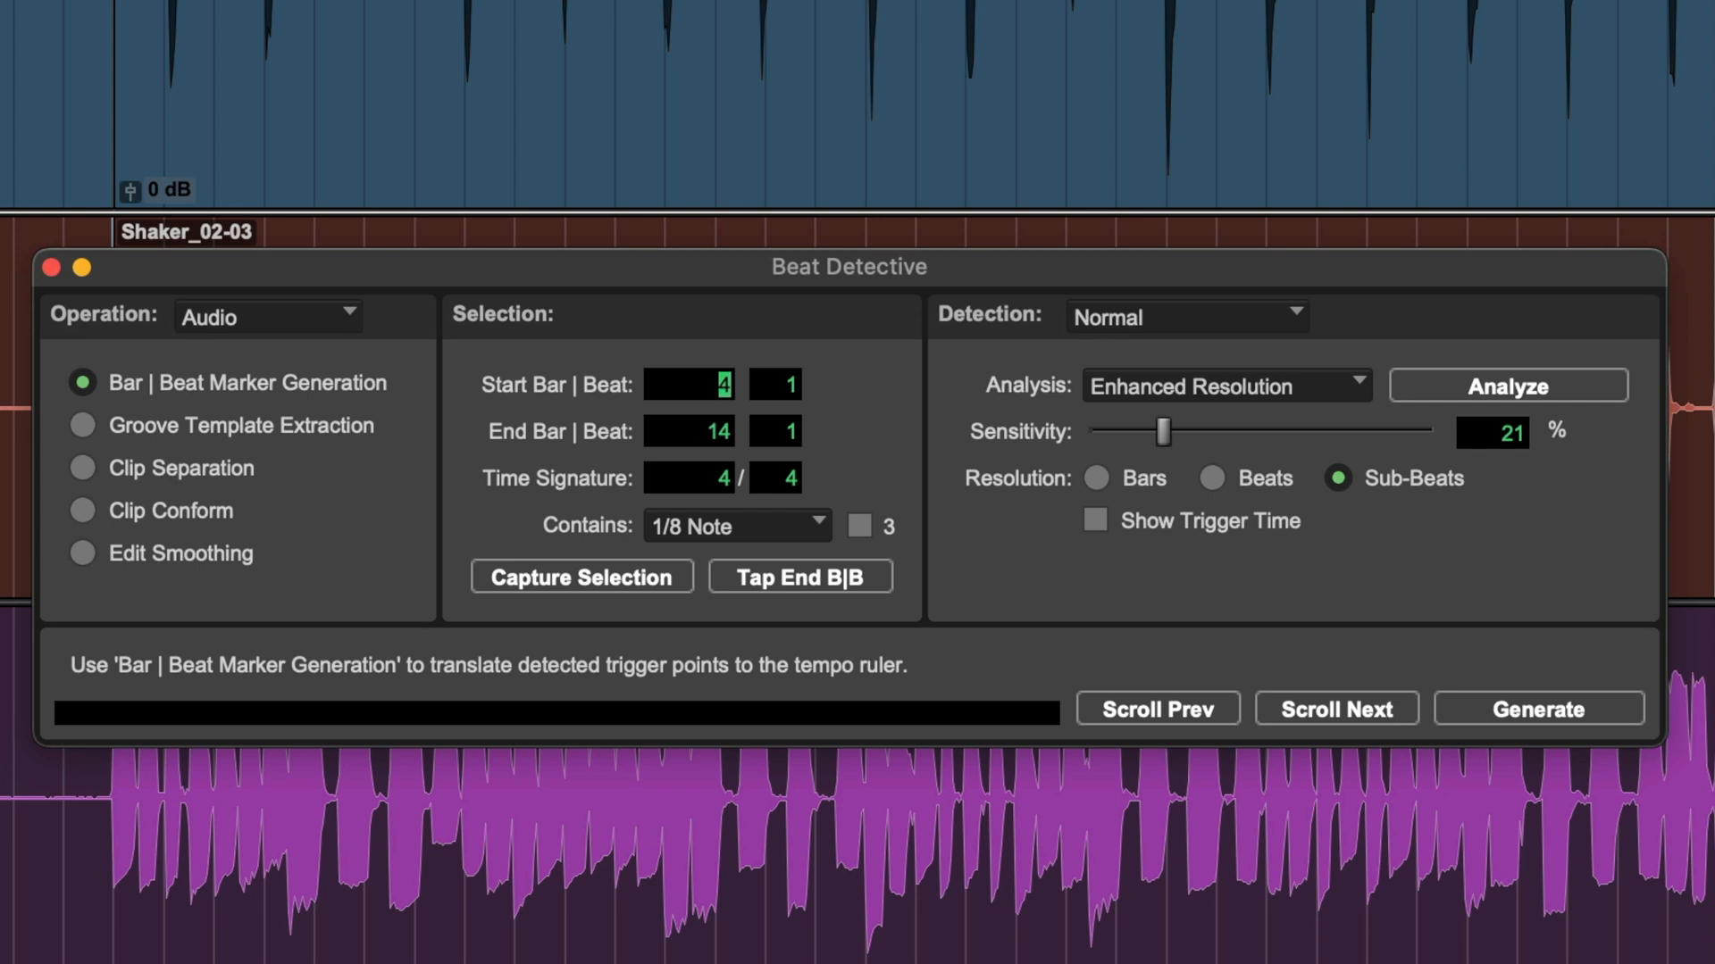
Set Beat Detective's range from bar 4 with 1/4-note contents and Beats detection resolution
left_click(722, 479)
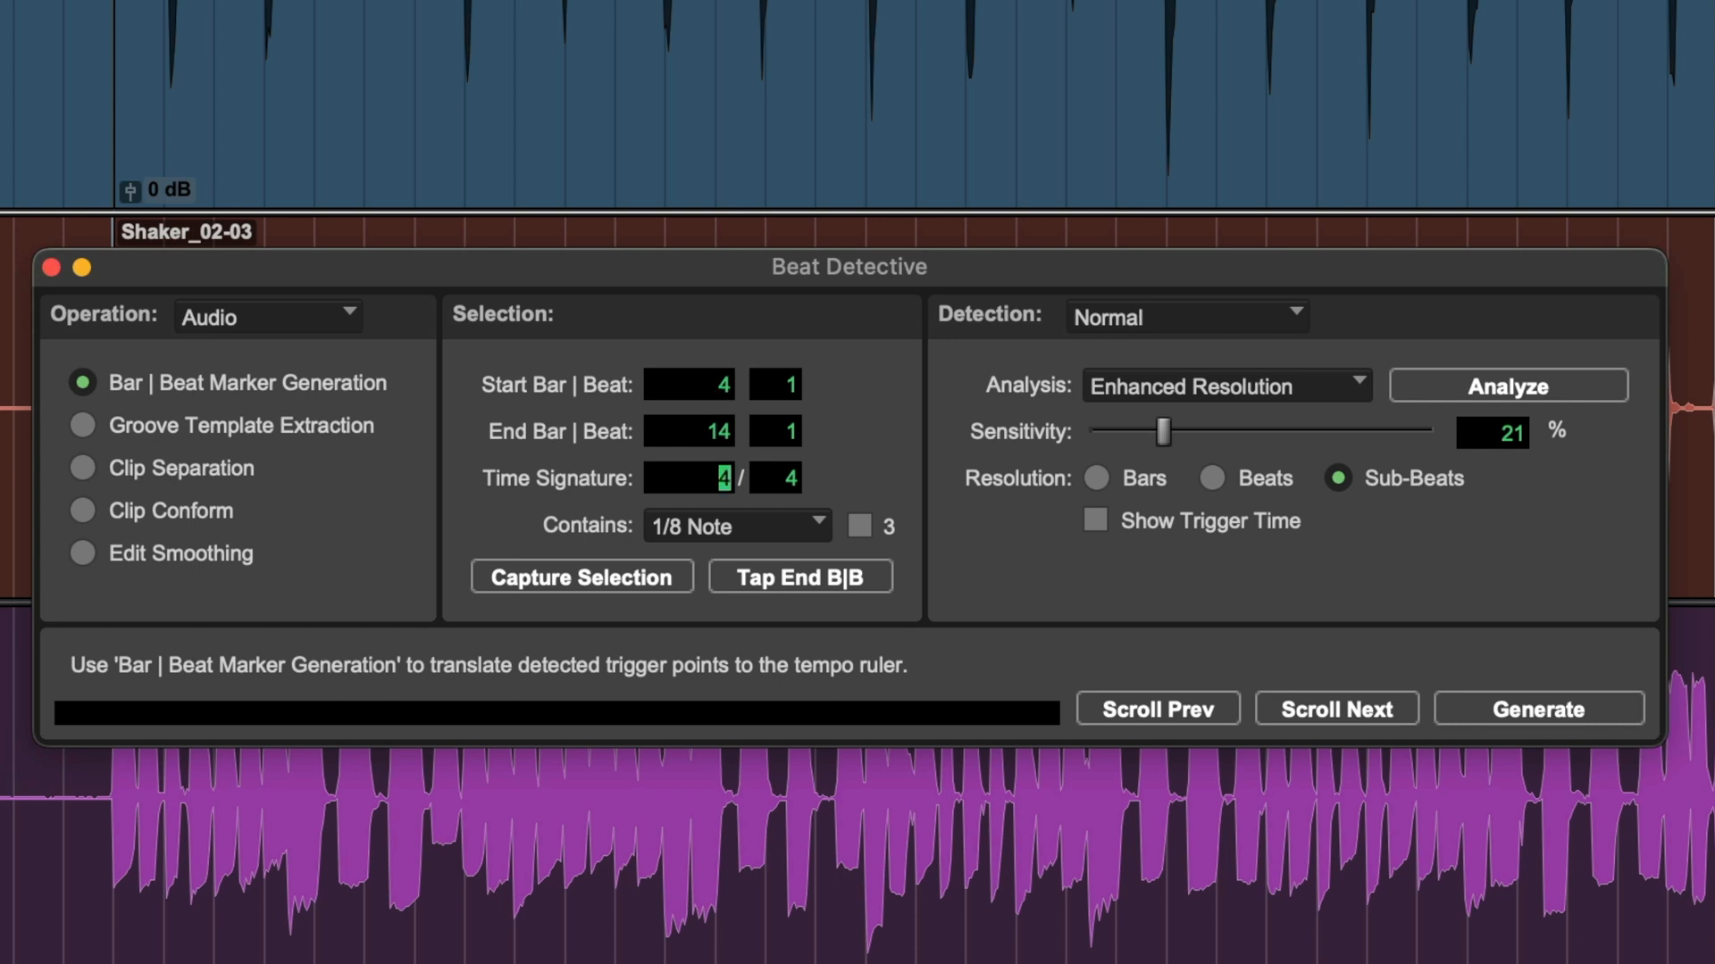
left_click(735, 525)
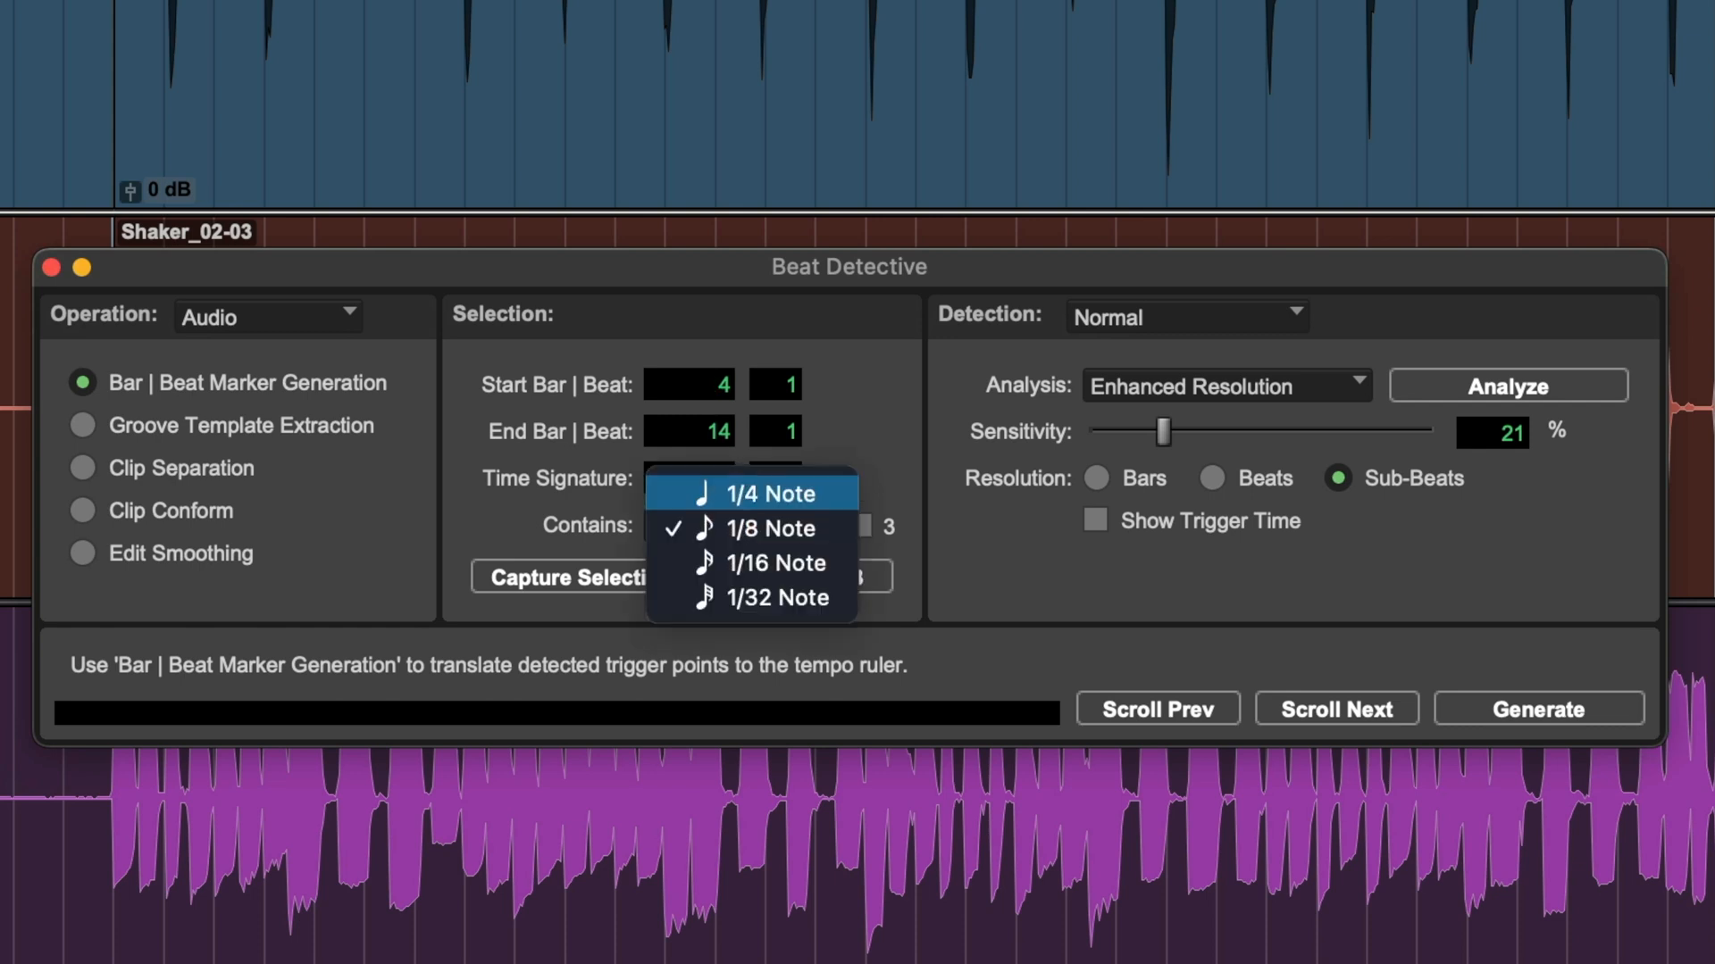
mouse_move(748, 528)
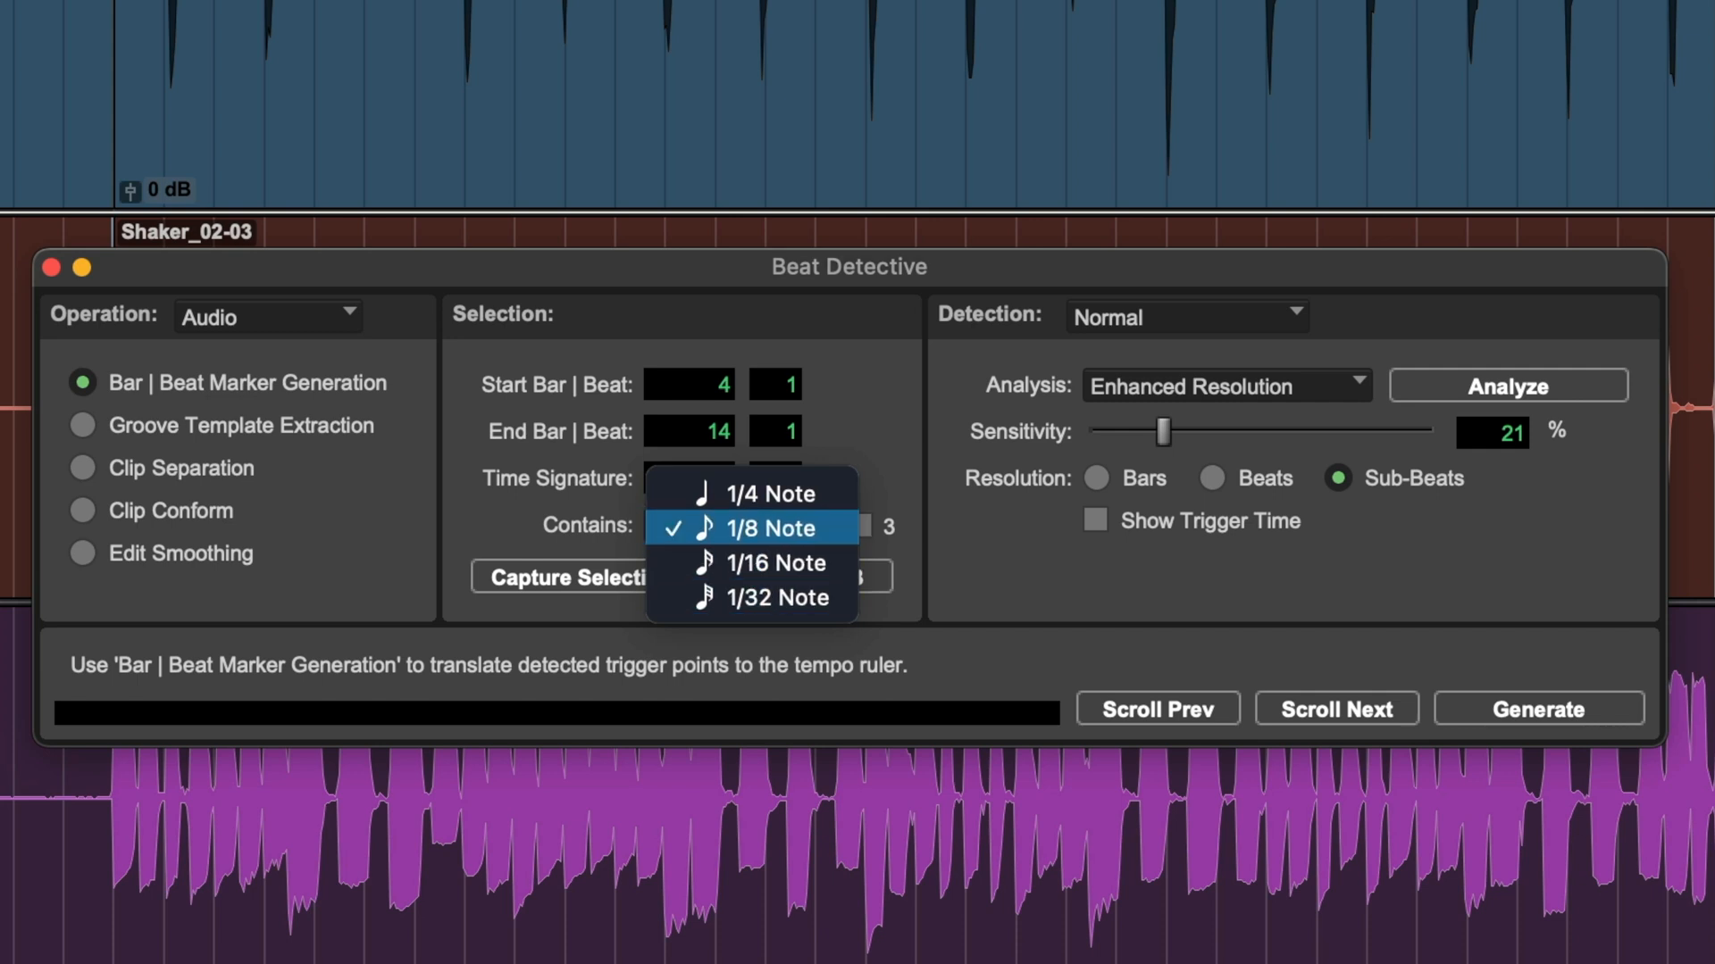
left_click(774, 493)
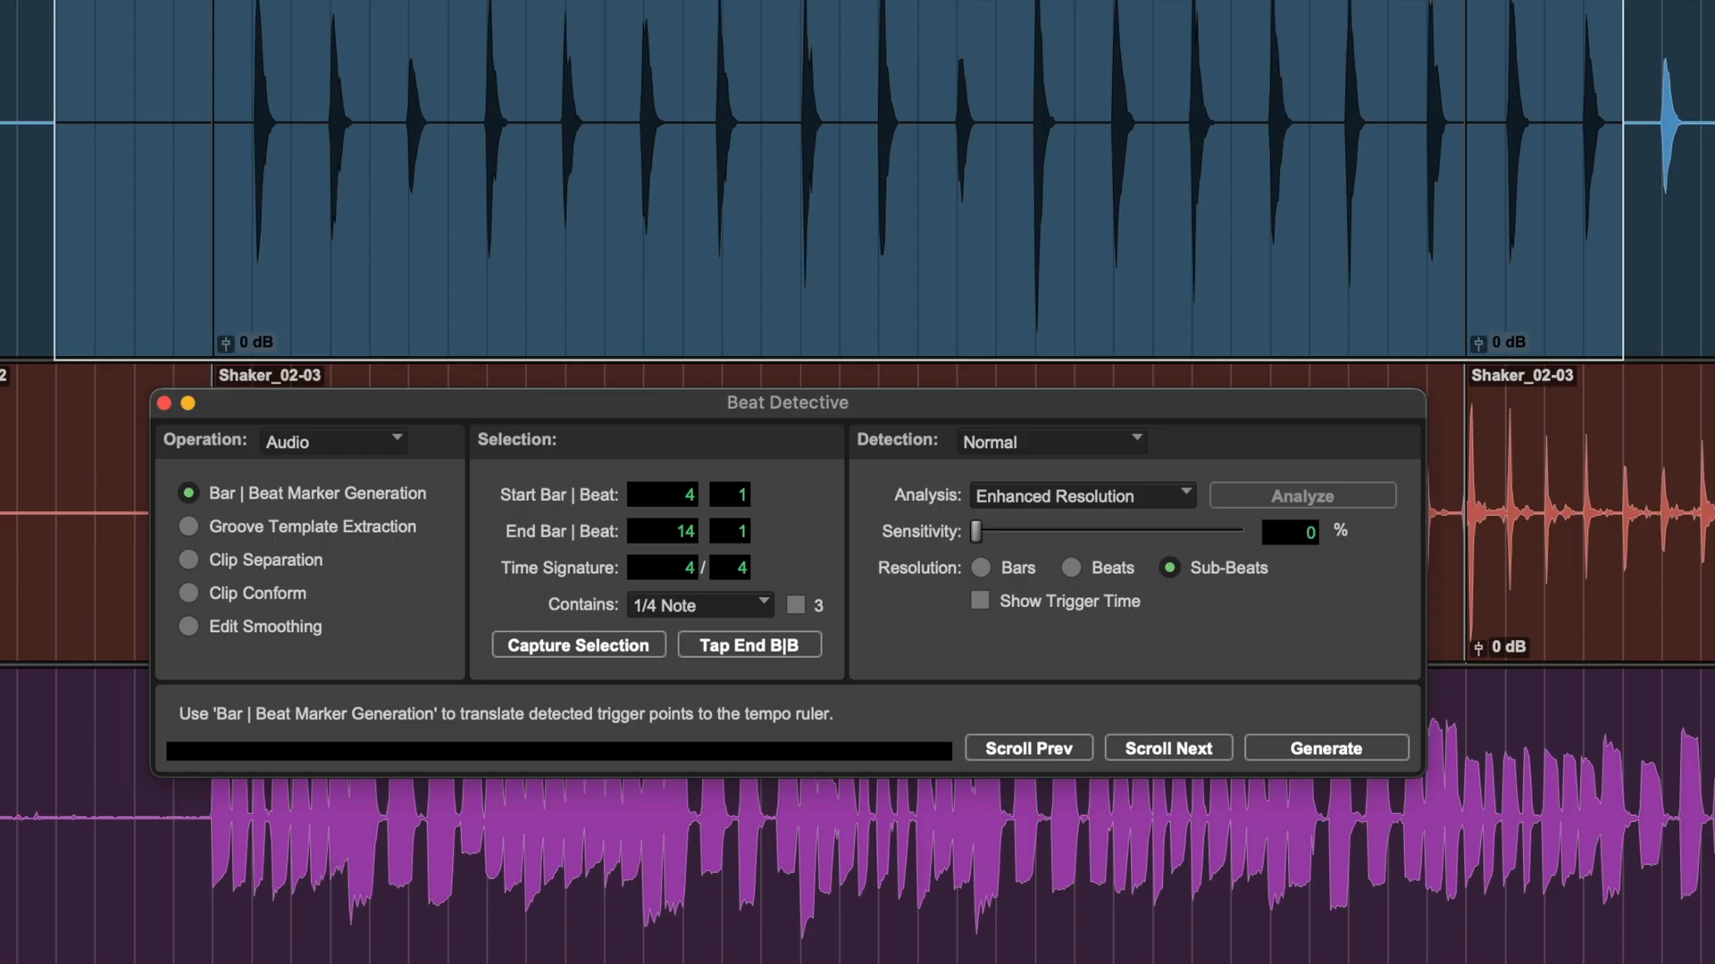
left_click(981, 568)
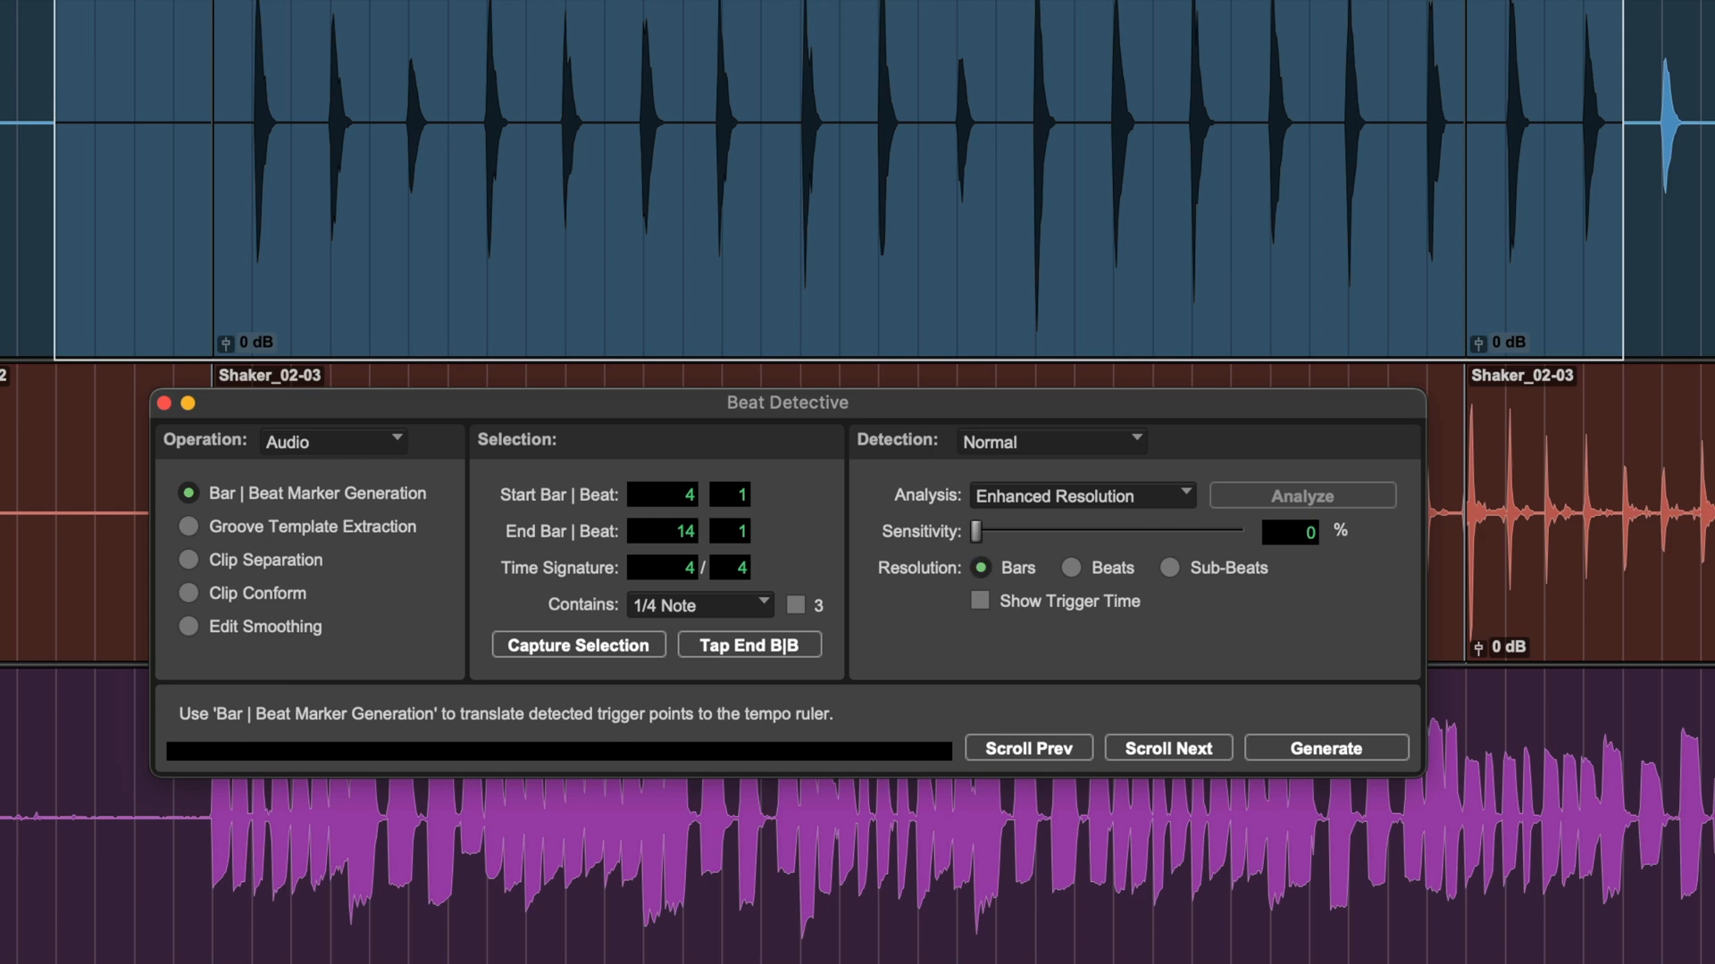
left_click(1072, 568)
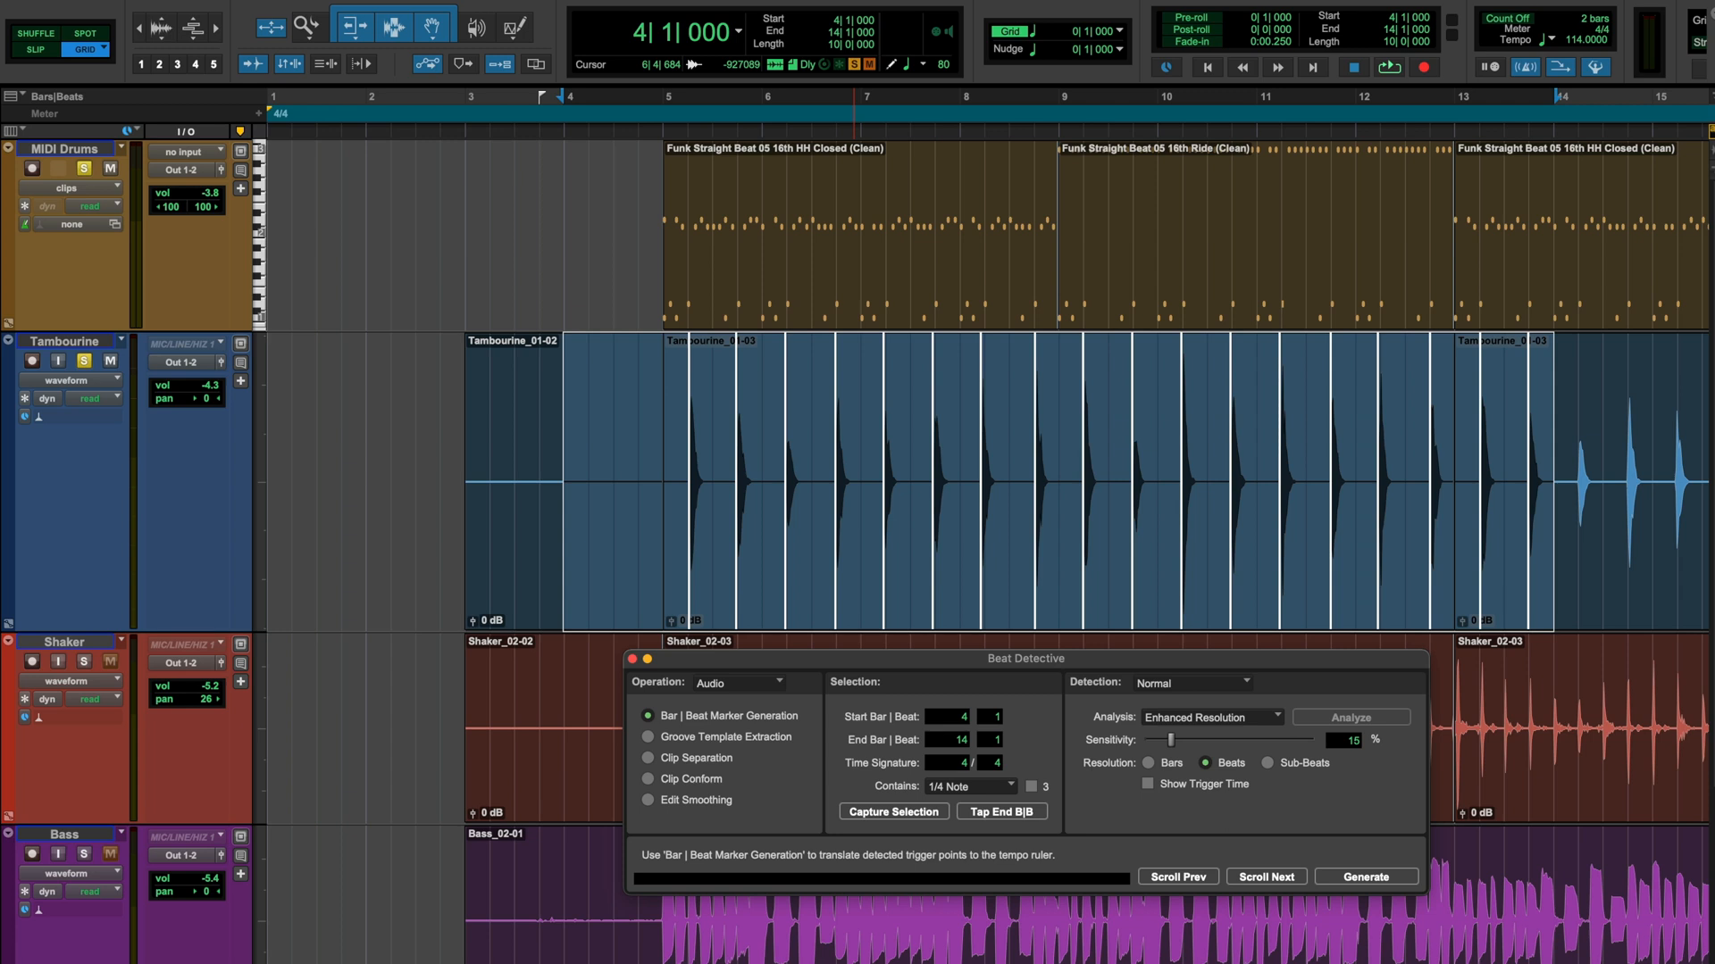
Switch Beat Detective to Clip Separation and scroll to the next separated tambourine hit
left_click(648, 736)
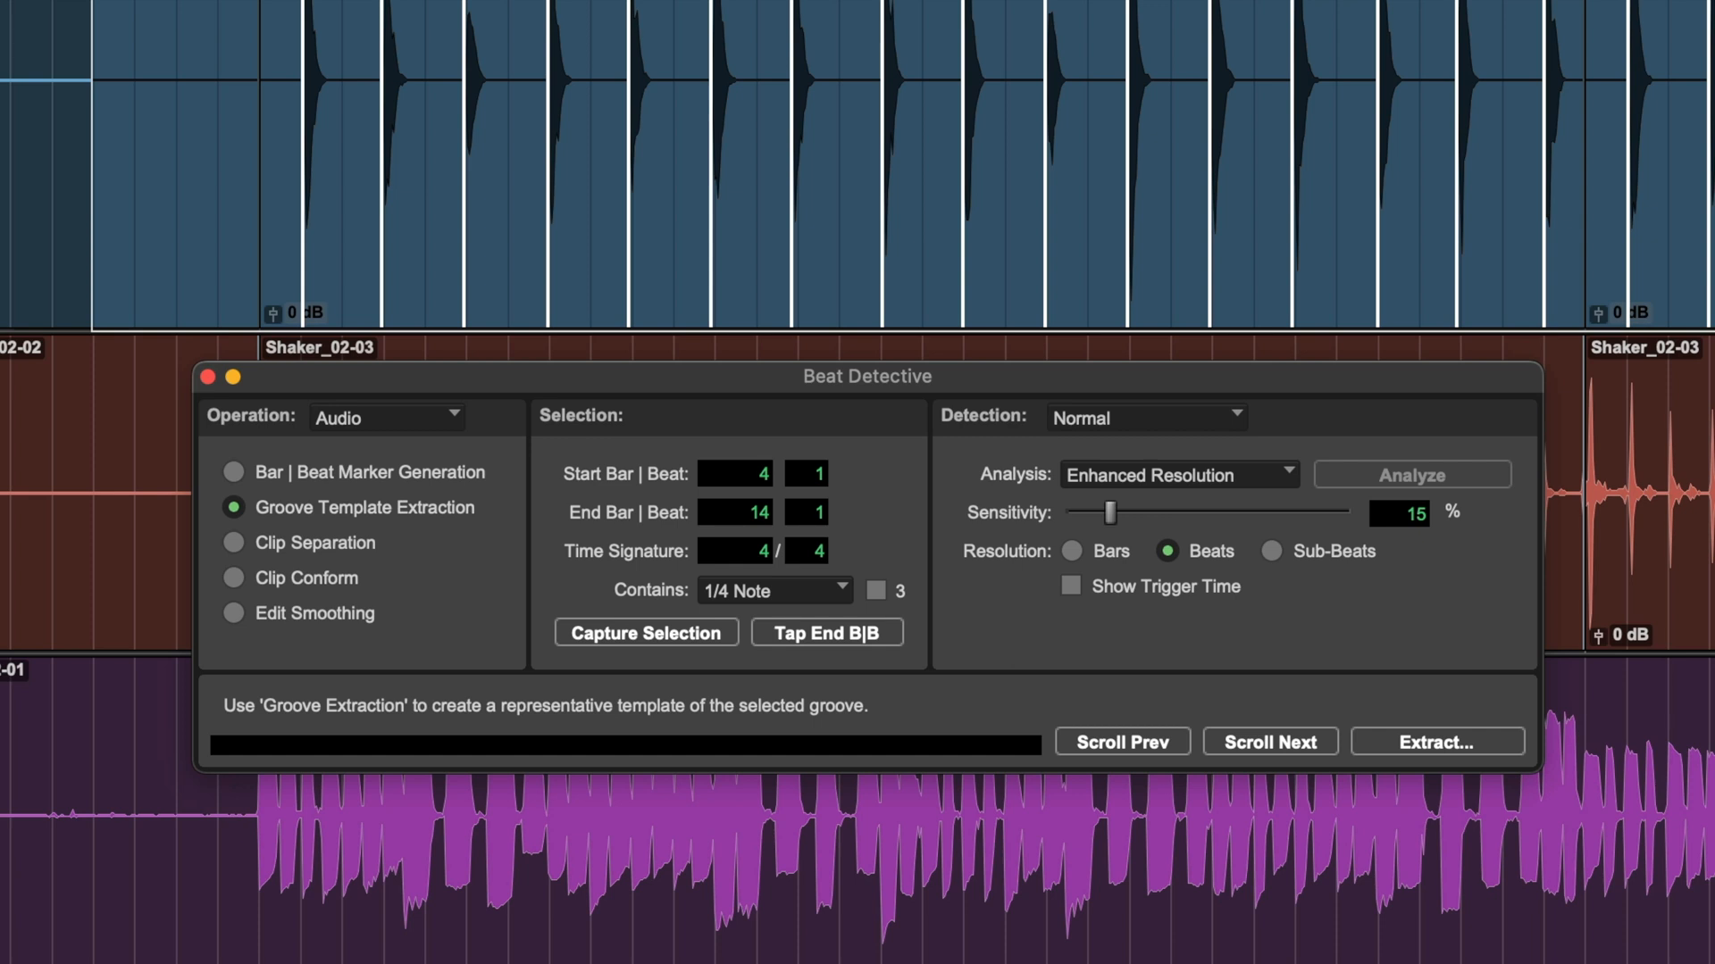
left_click(234, 542)
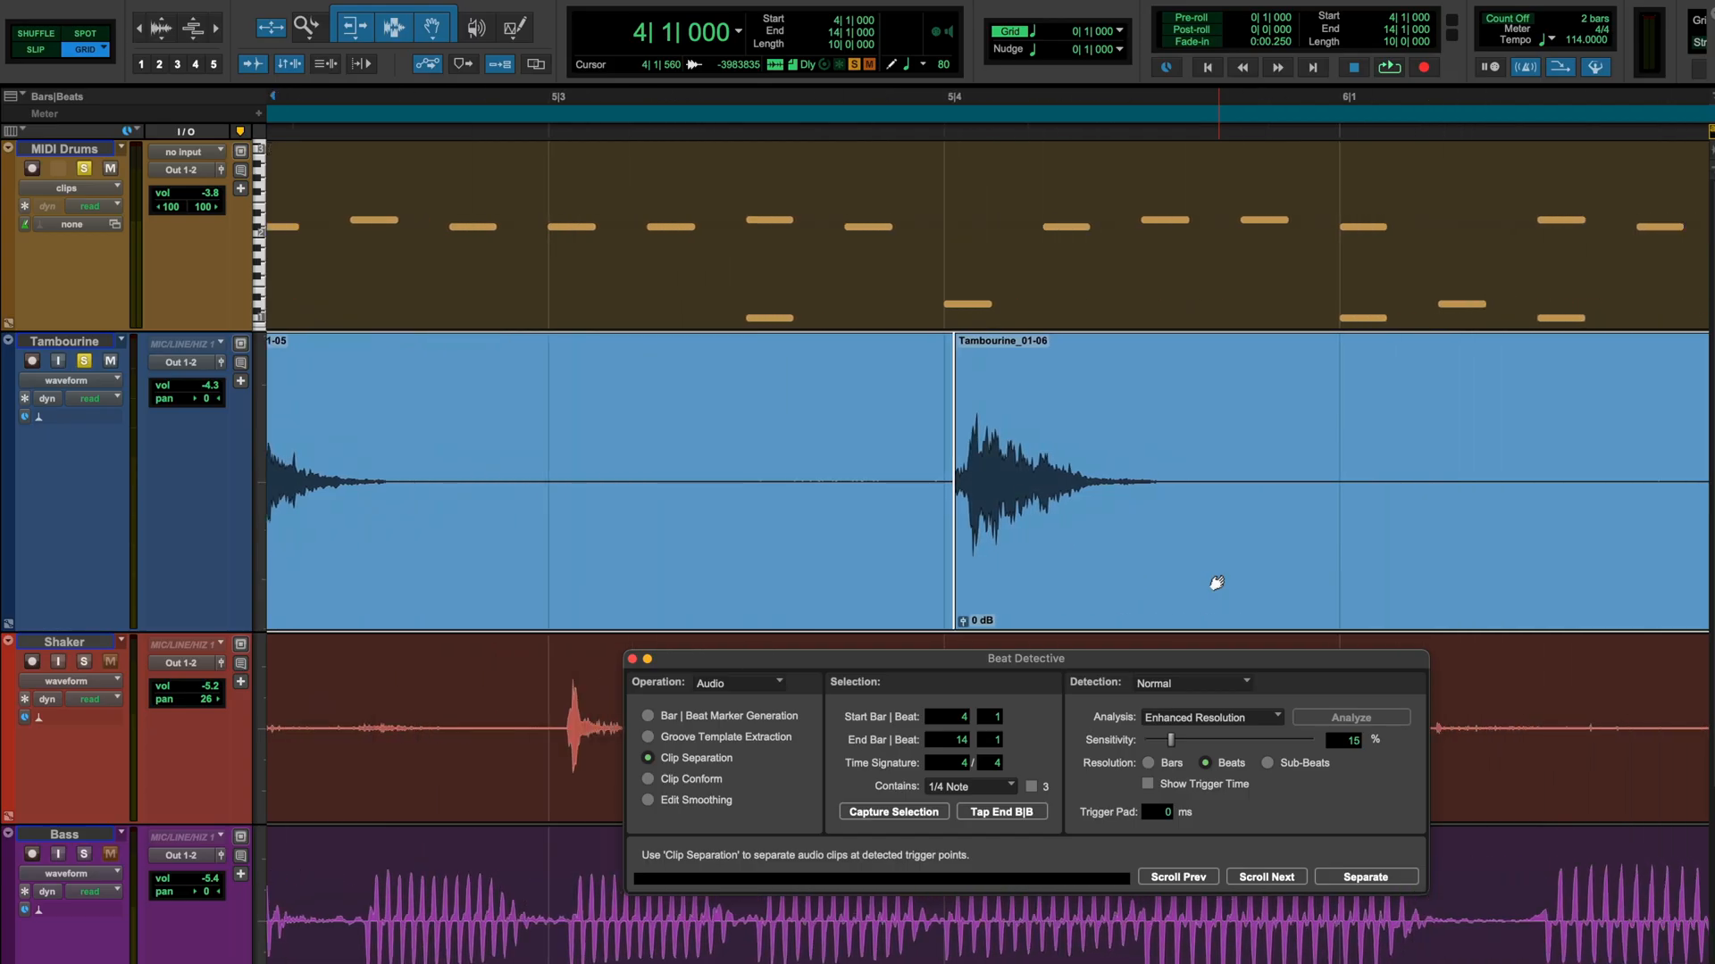
left_click(1264, 875)
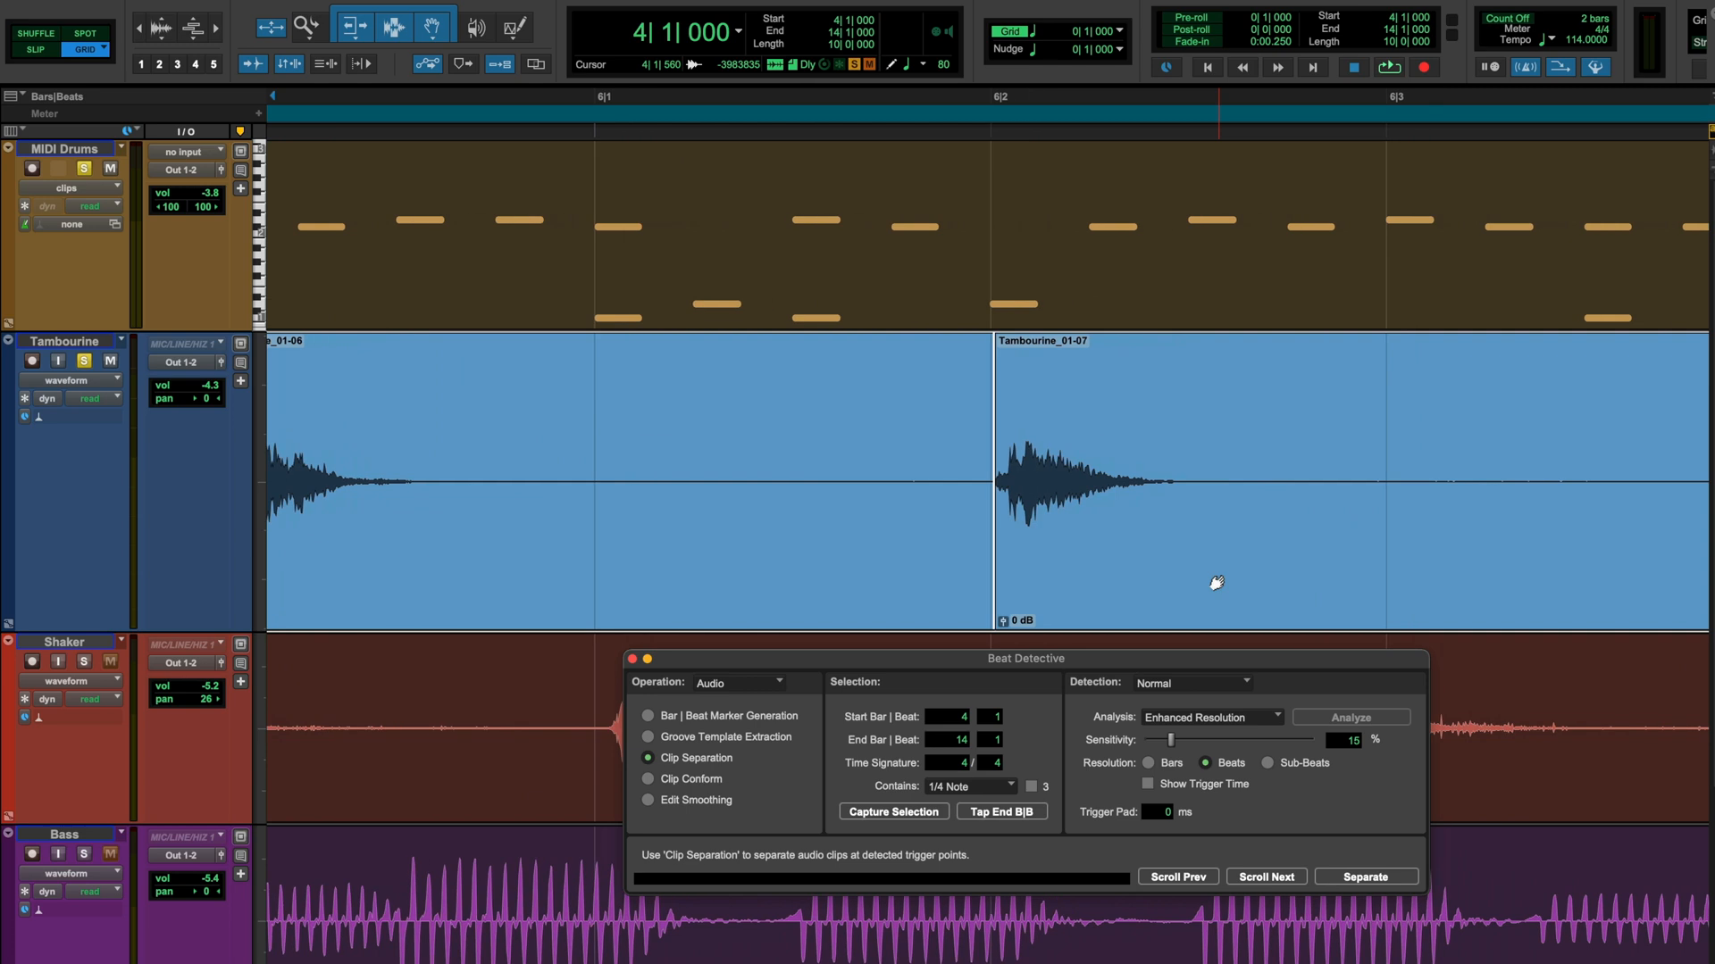
Choose Clip Conform in Standard mode at full strength with Exclude Within turned off
left_click(648, 779)
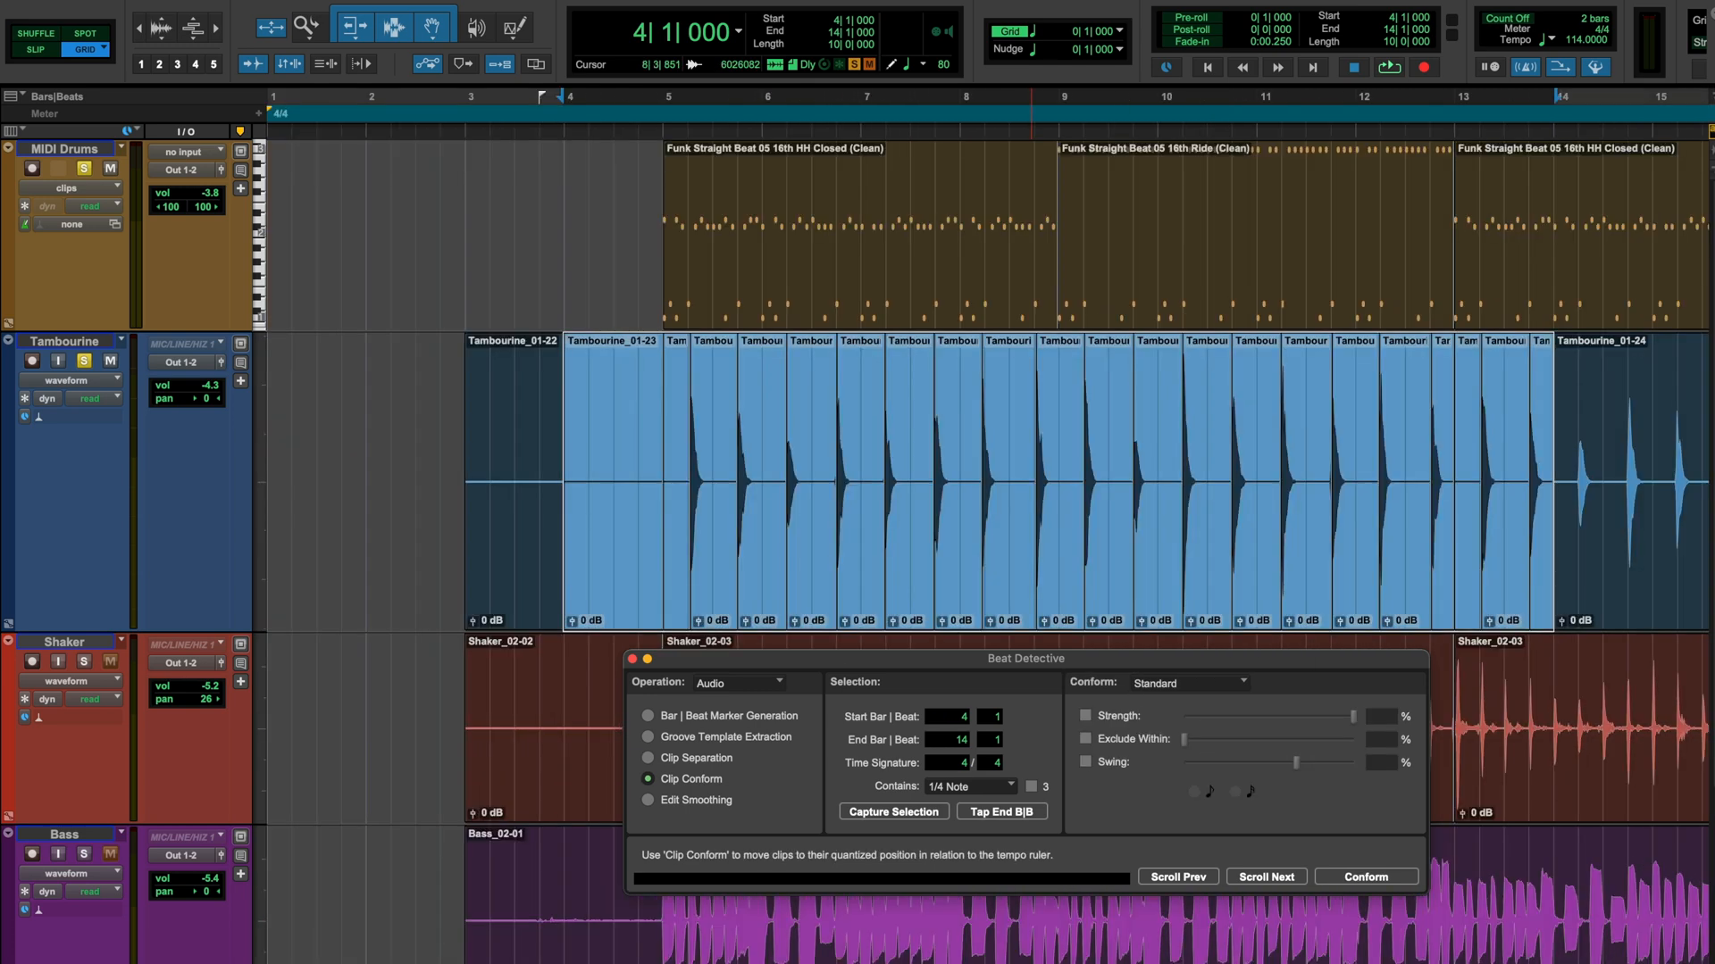
left_click(1186, 682)
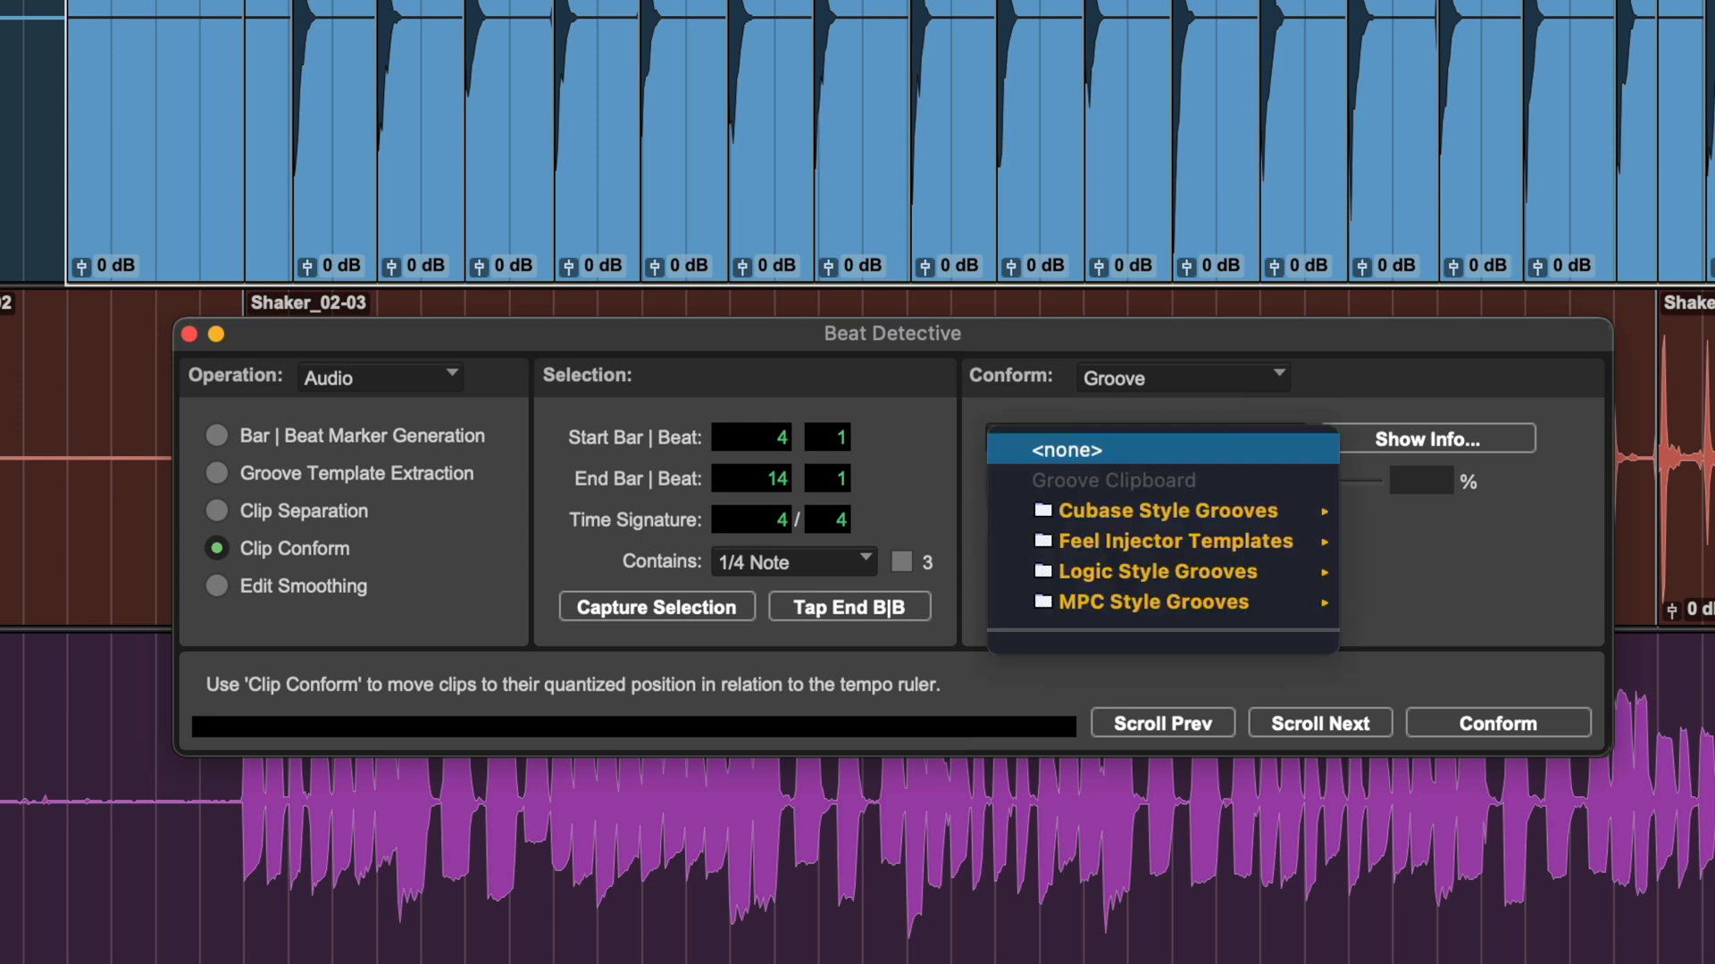
mouse_move(1147, 602)
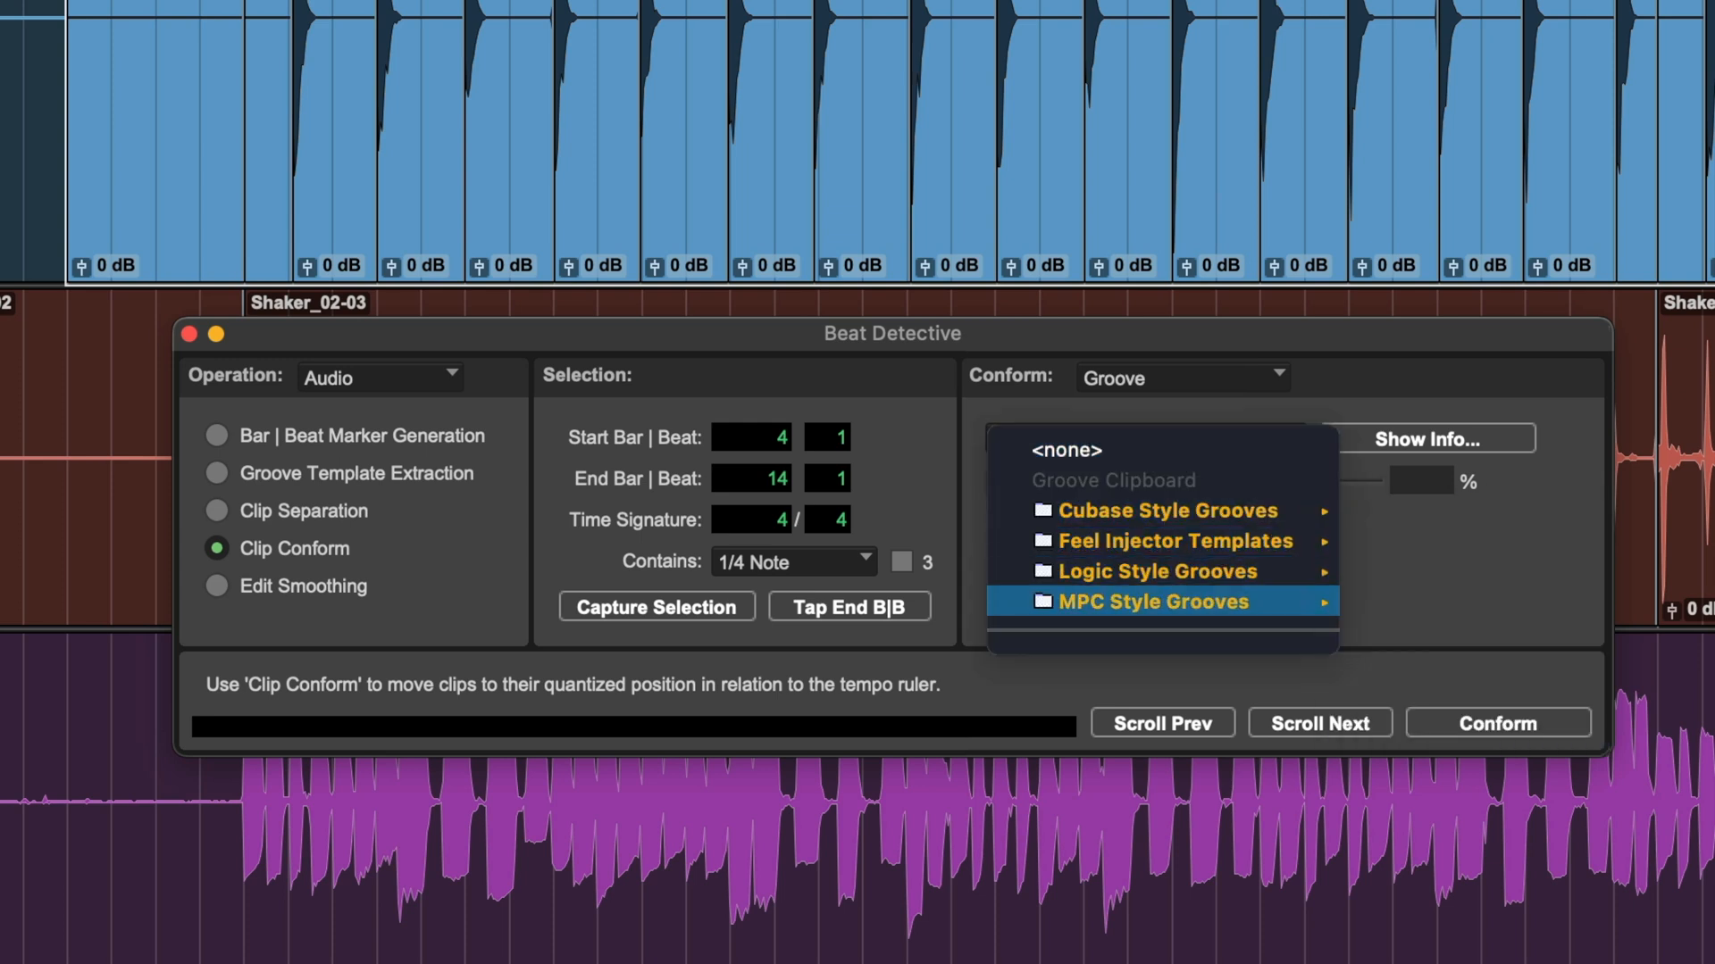
left_click(1181, 377)
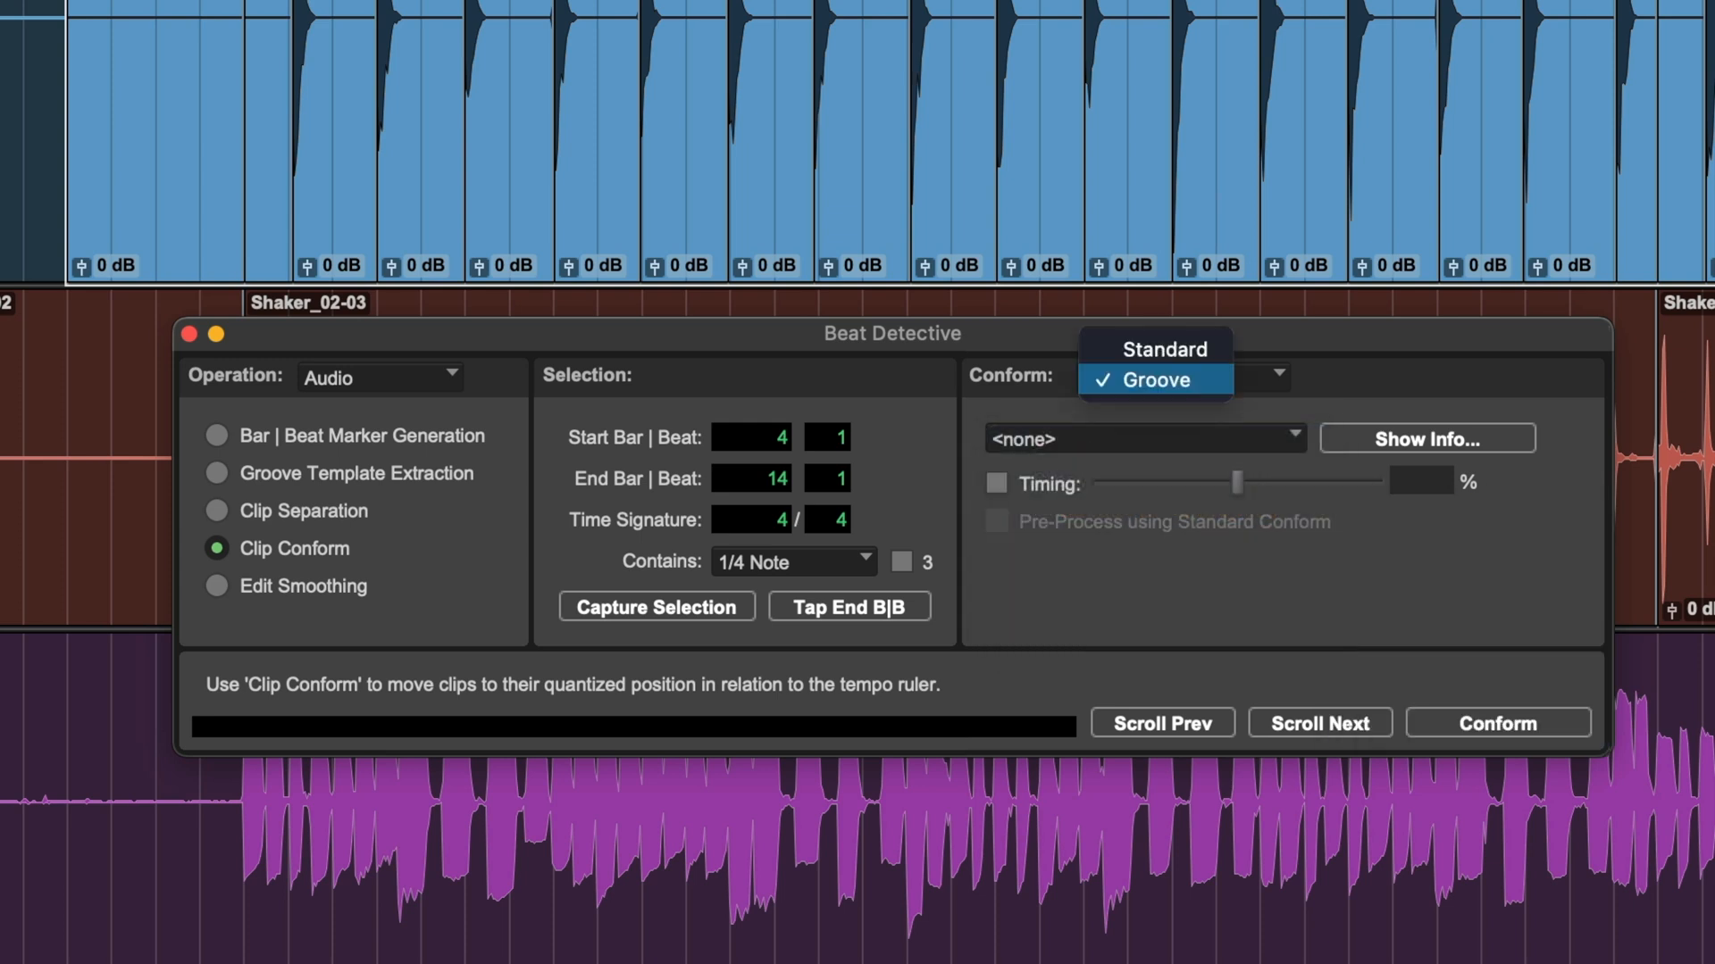
left_click(1165, 348)
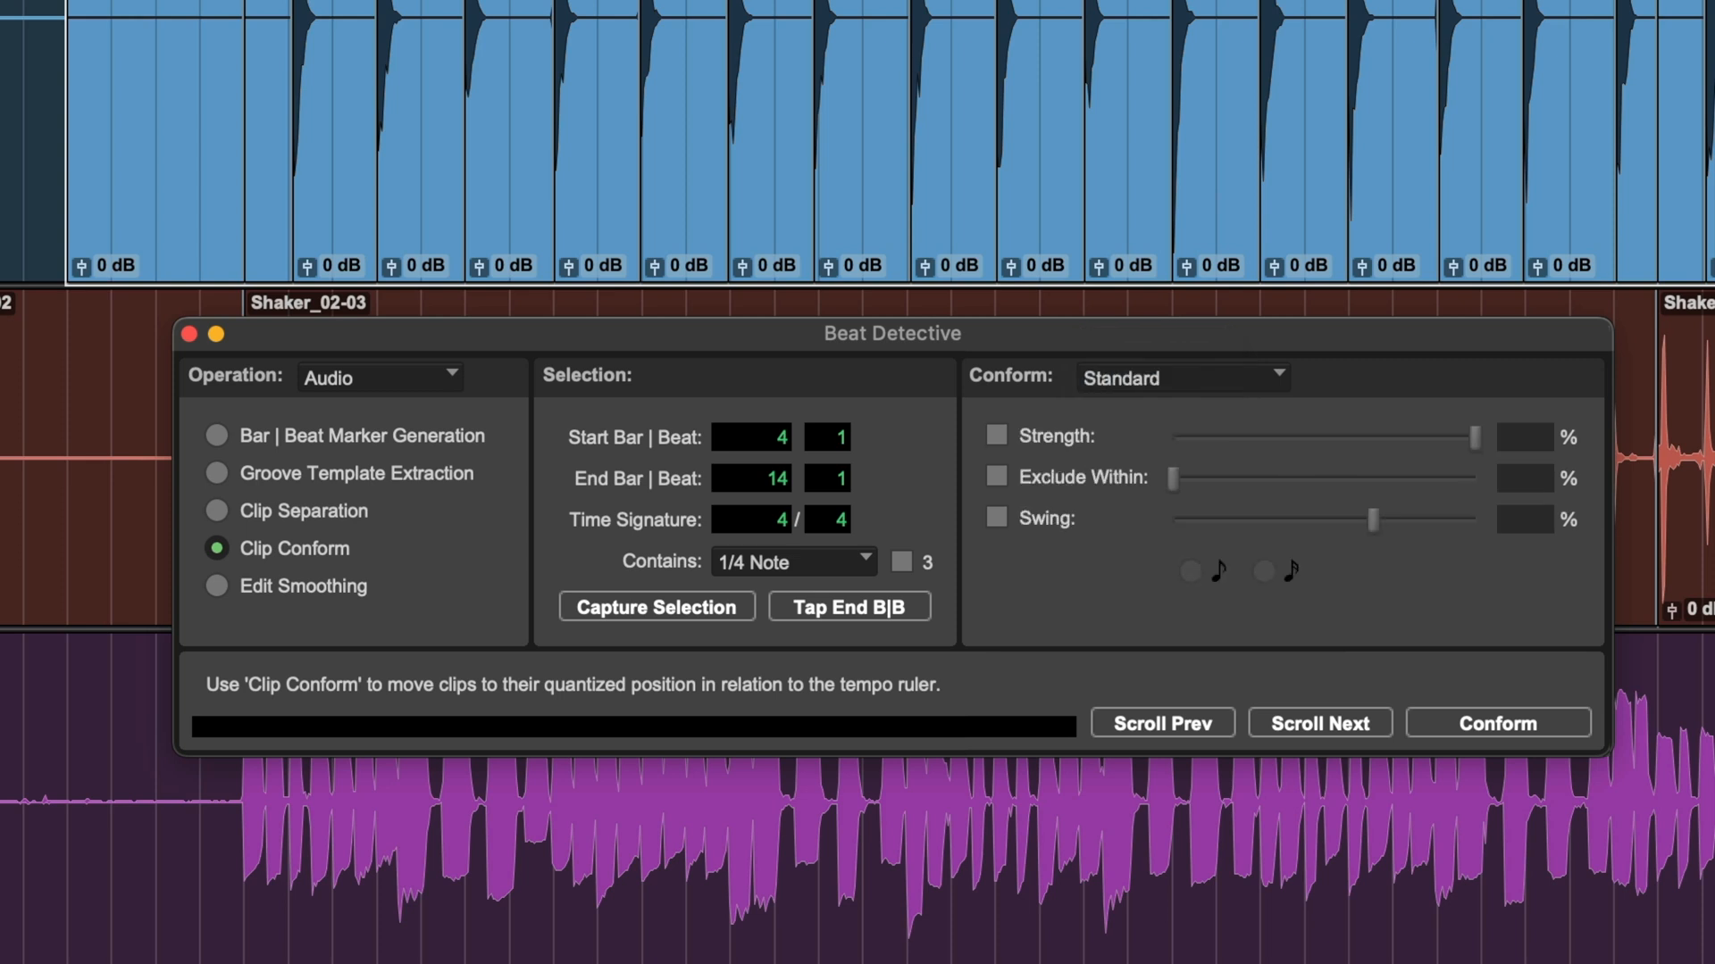
left_click(995, 436)
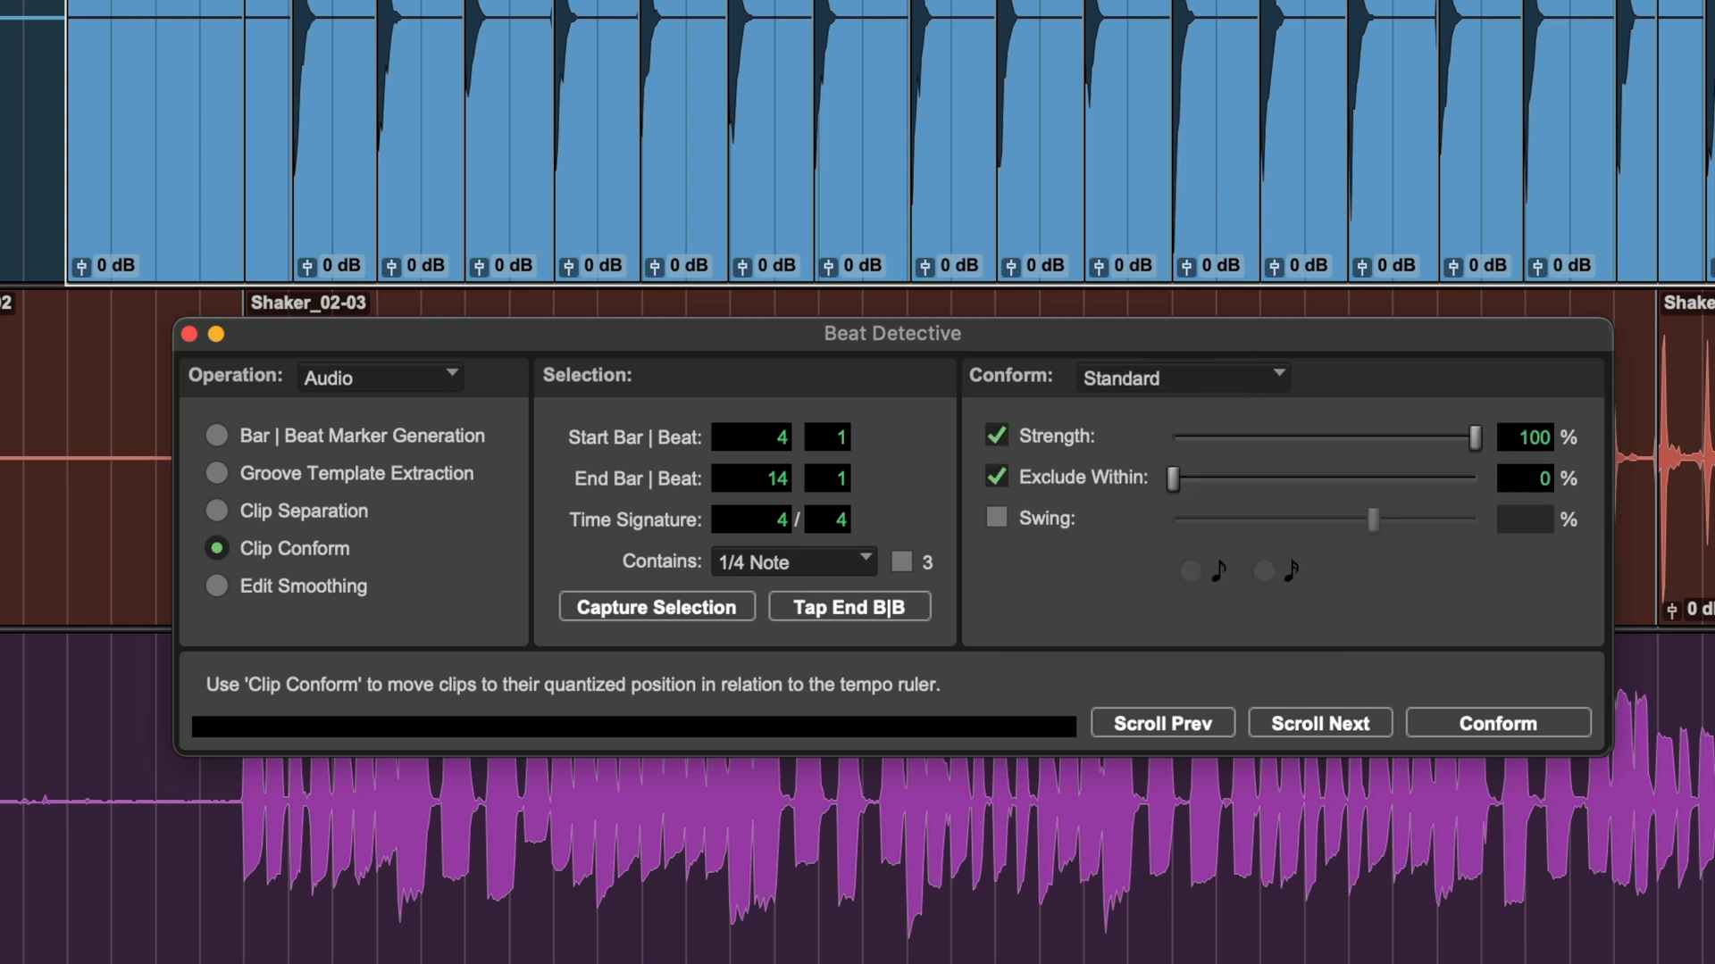
left_click(994, 477)
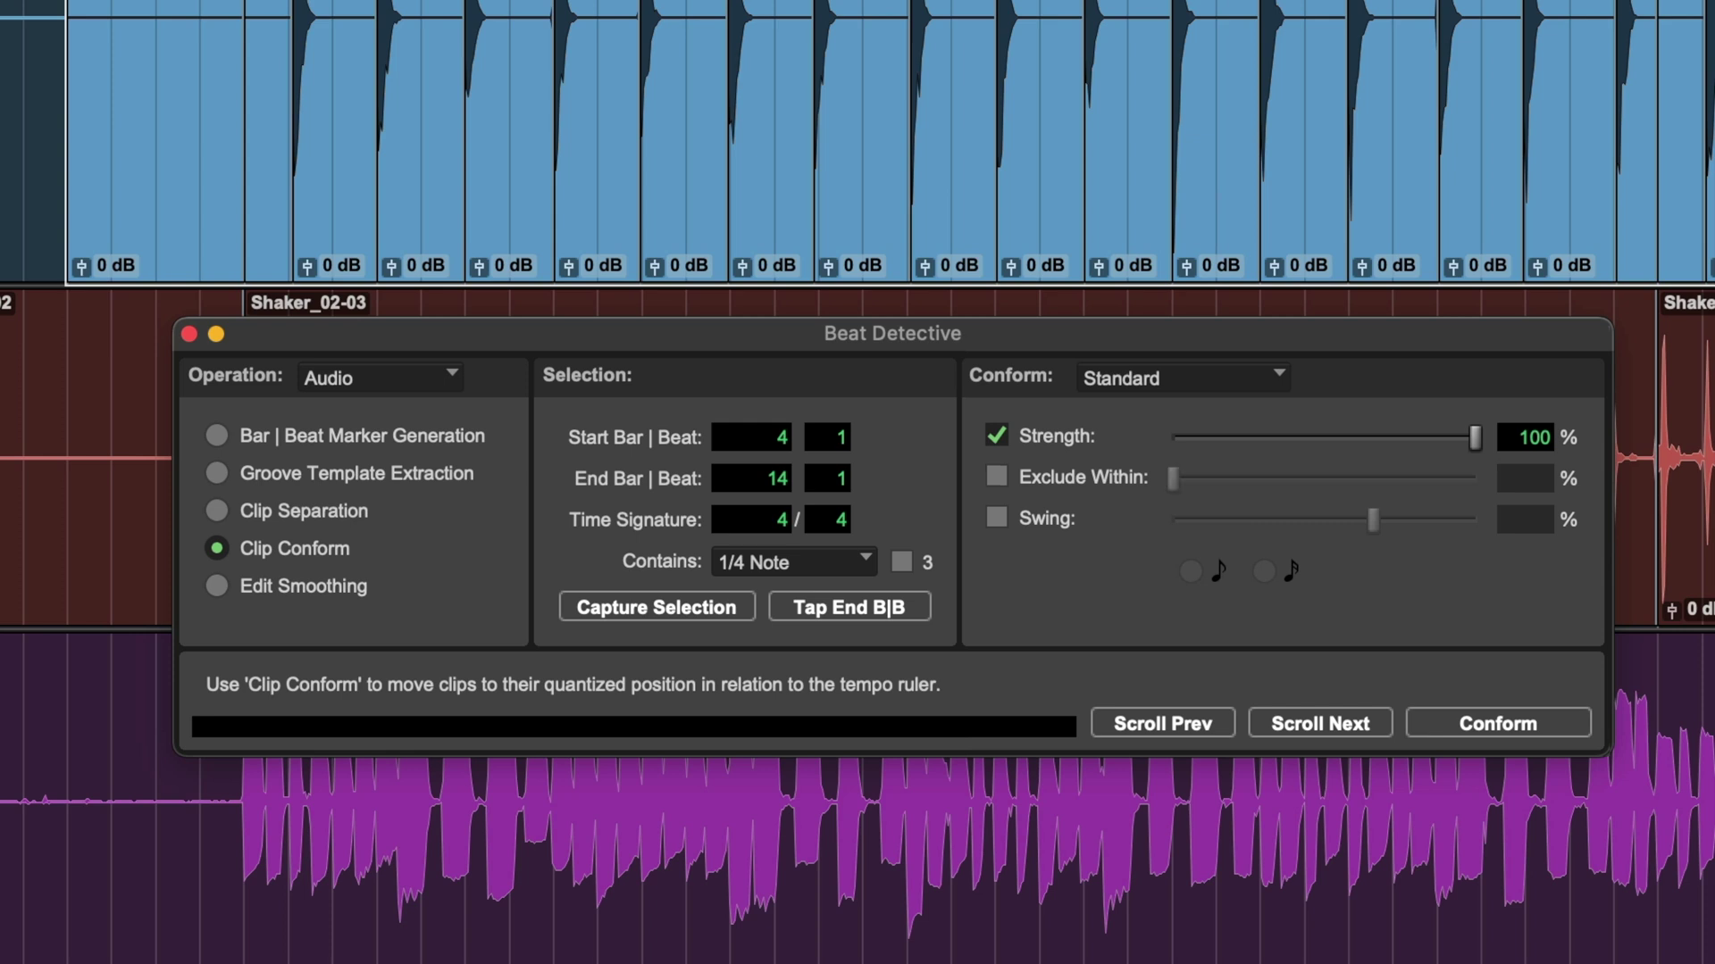
Conform the separated tambourine clips onto the quarter-note grid and move on to Edit Smoothing
left_click(995, 435)
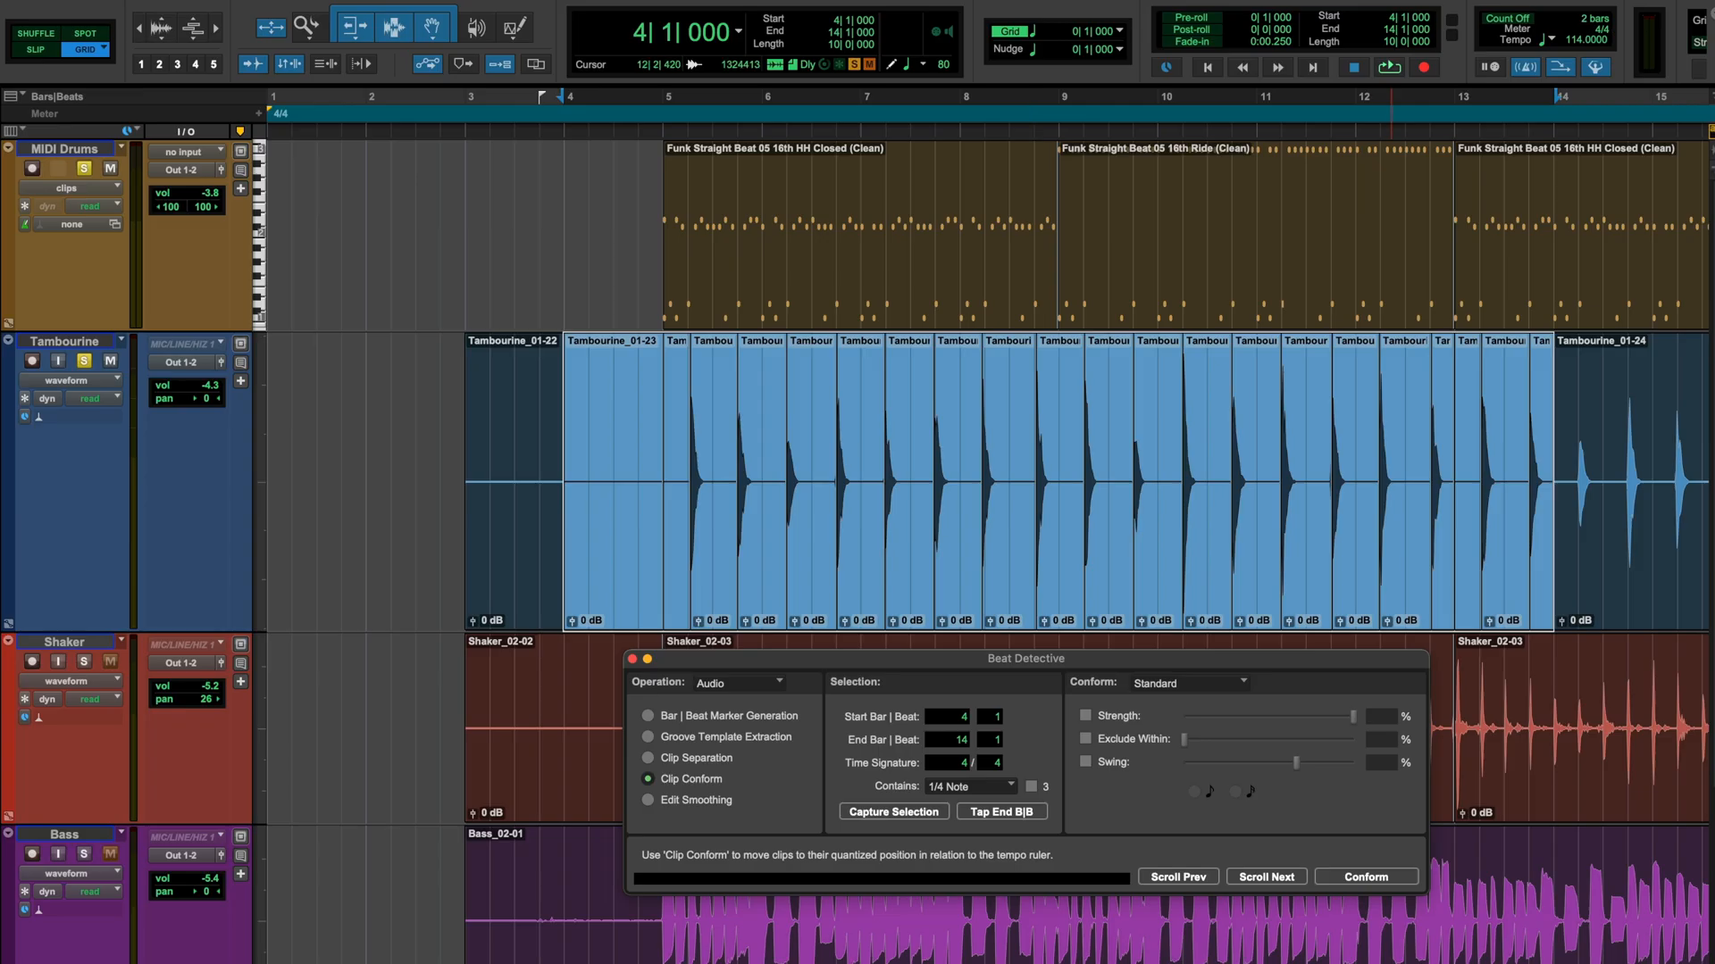
left_click(1365, 875)
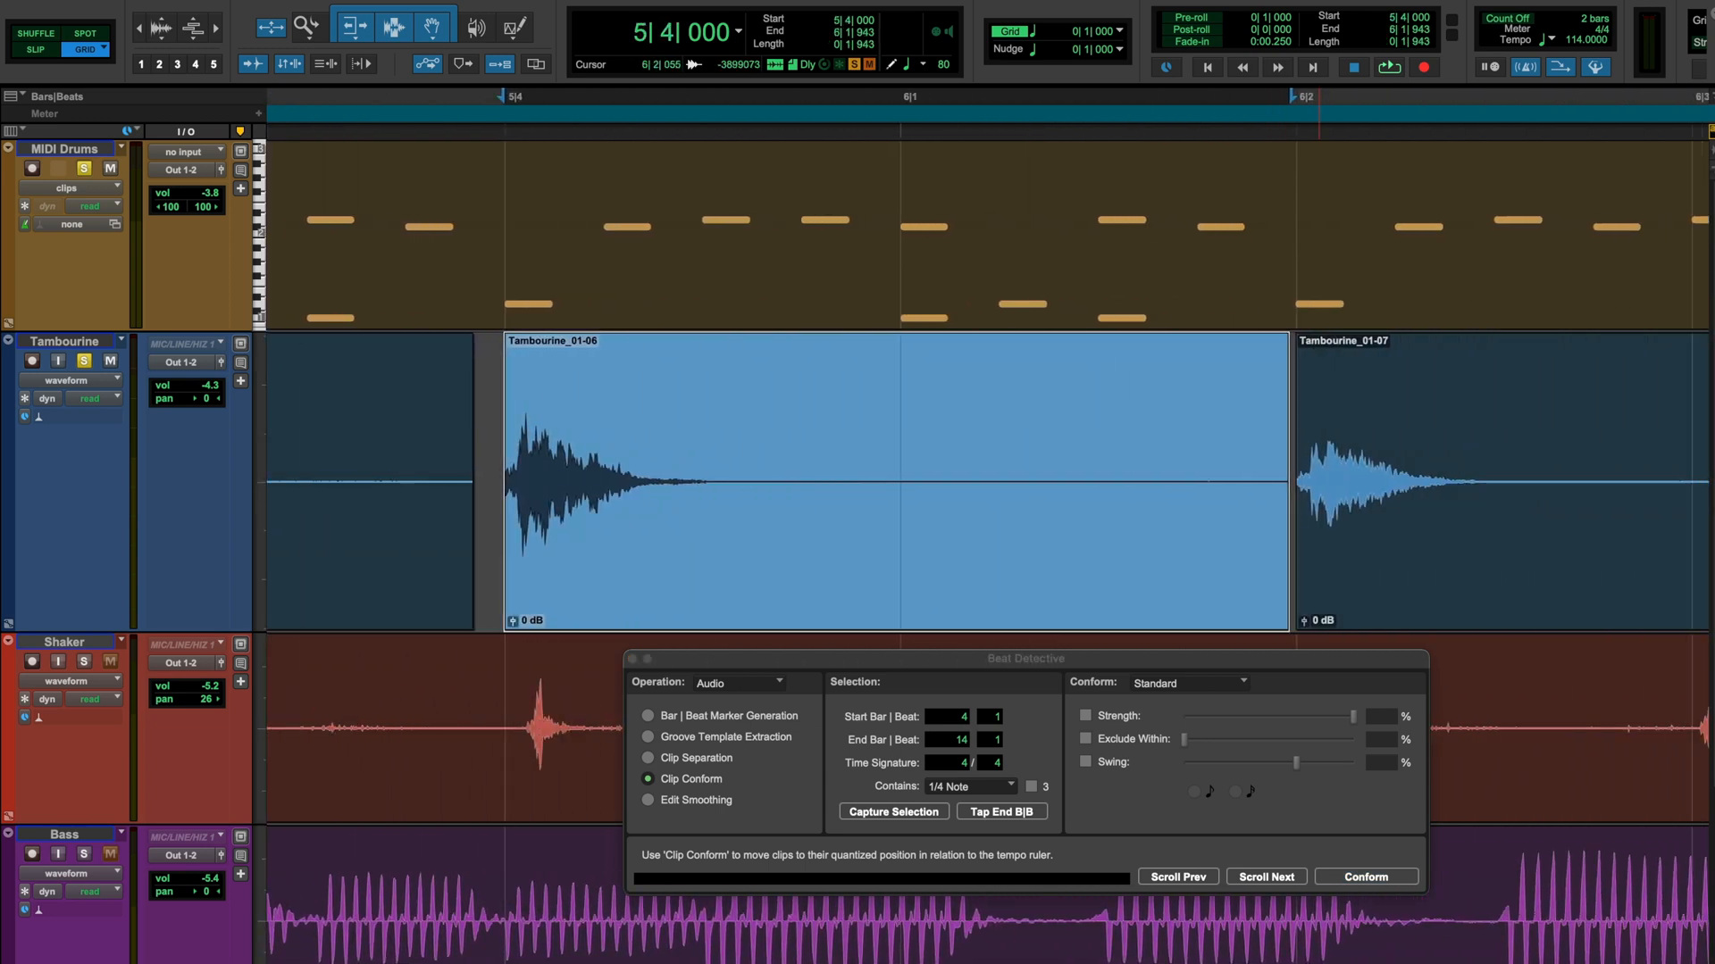
left_click(1265, 876)
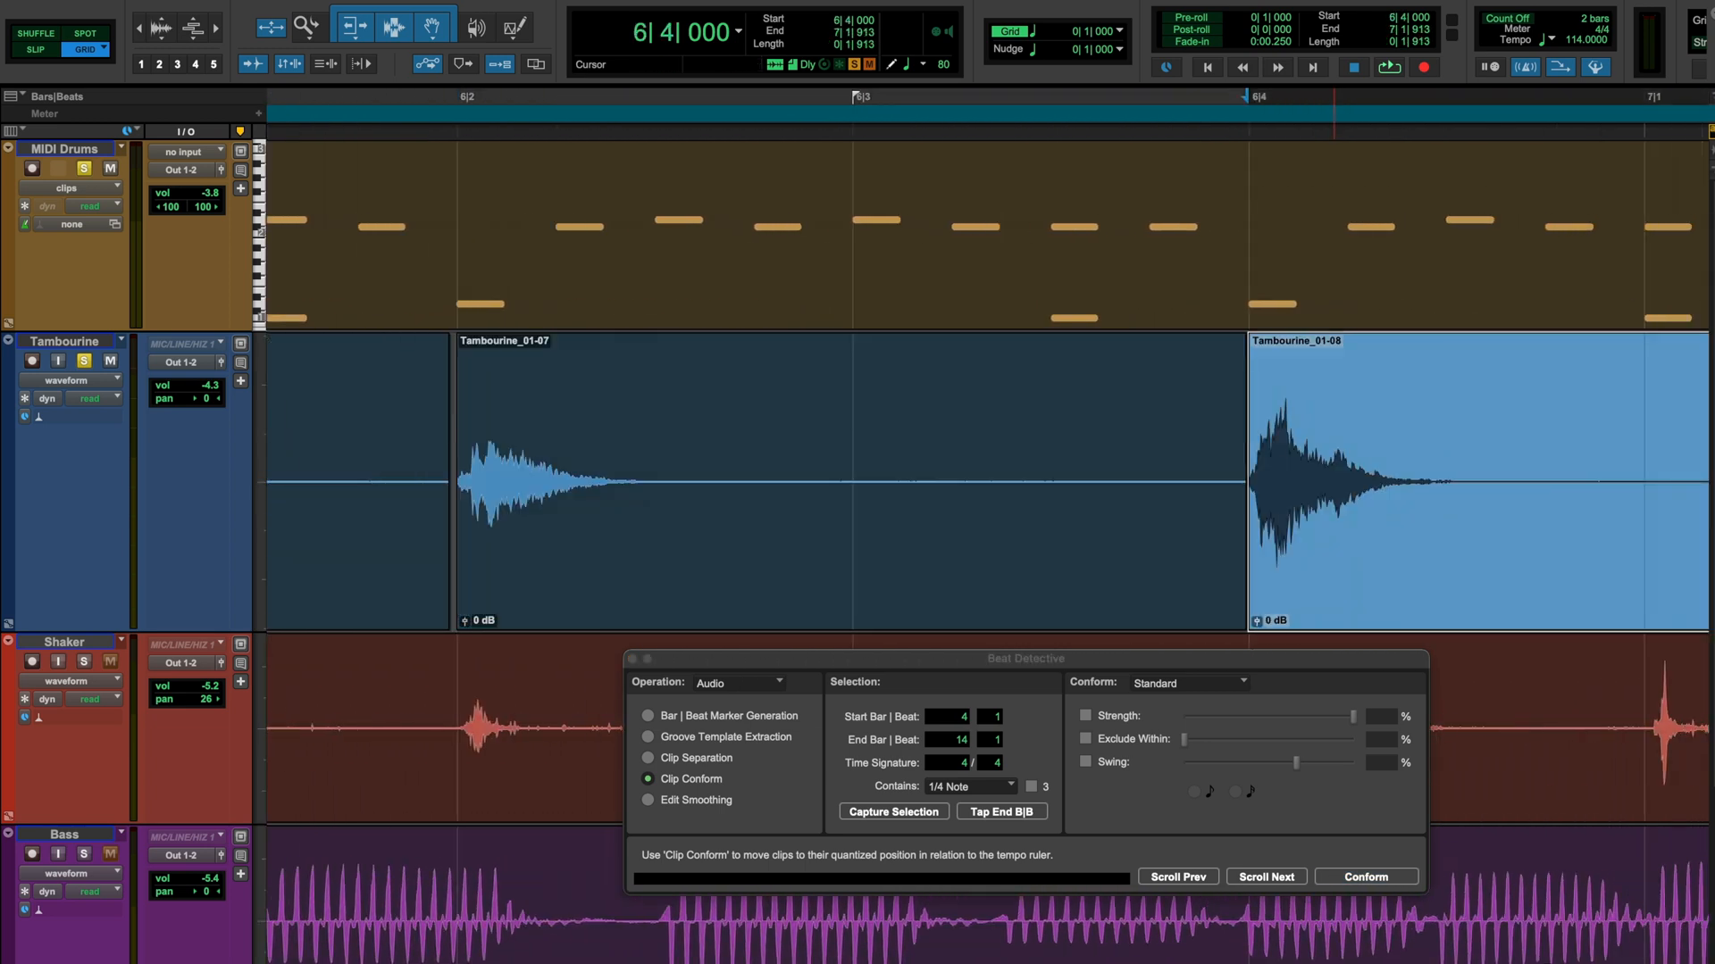
left_click(1264, 875)
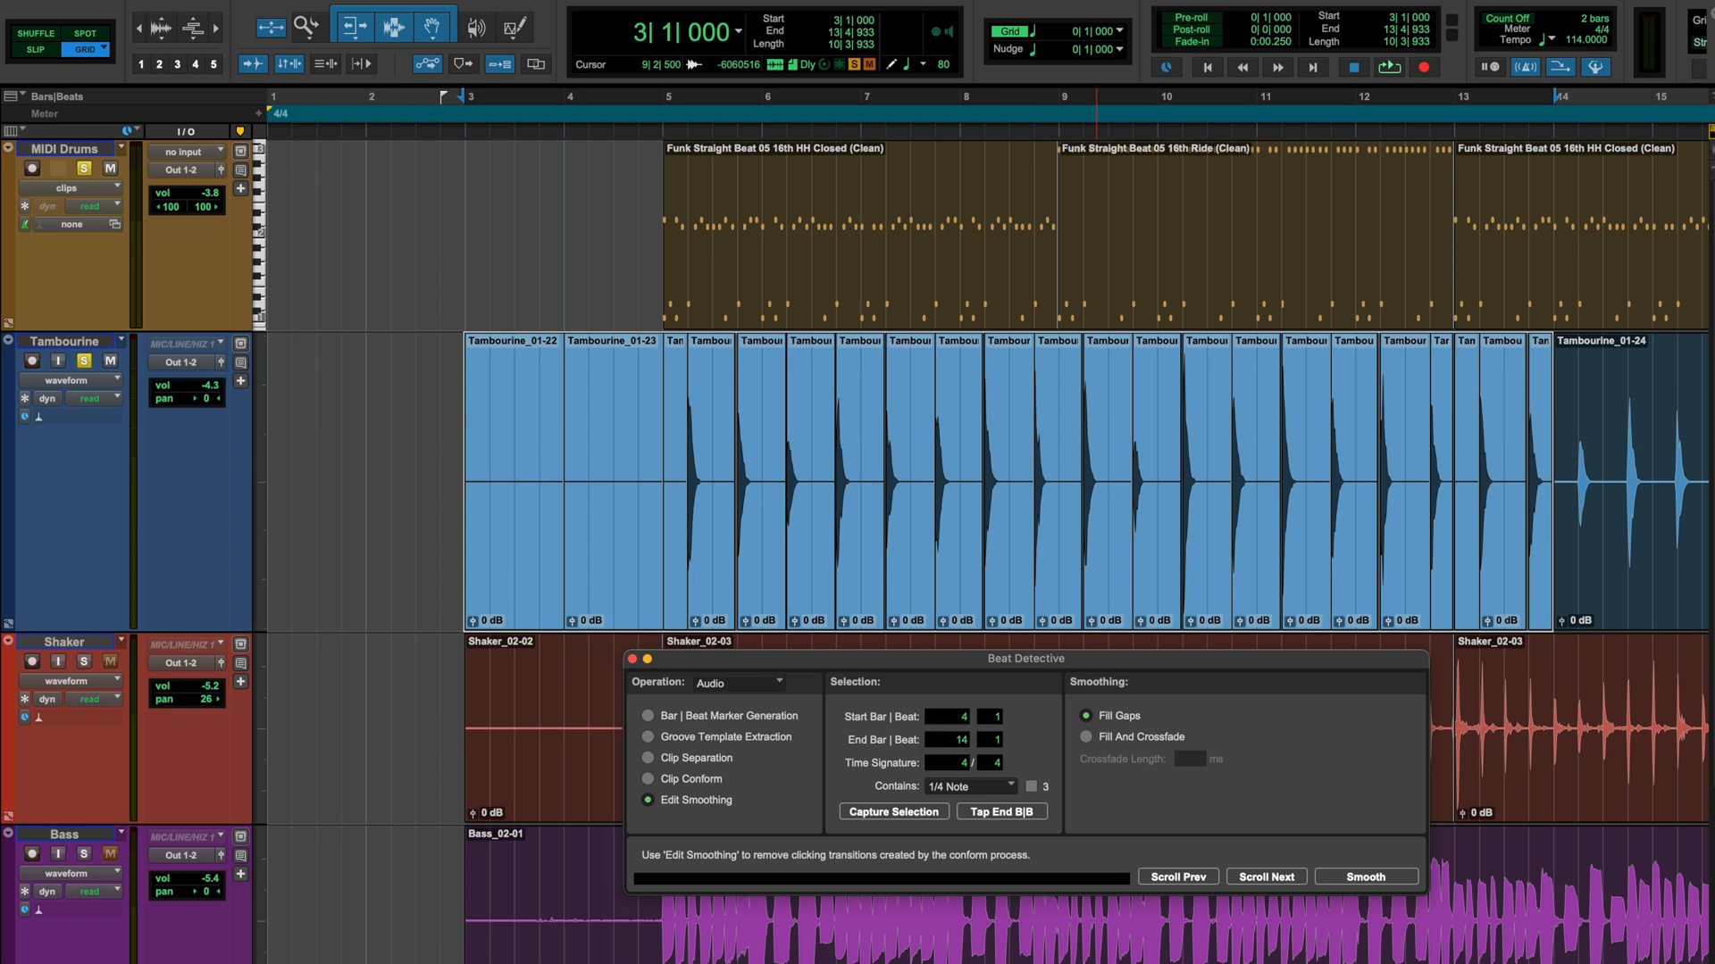
Fill the gaps between the conformed tambourine clips with Edit Smoothing
left_click(1084, 738)
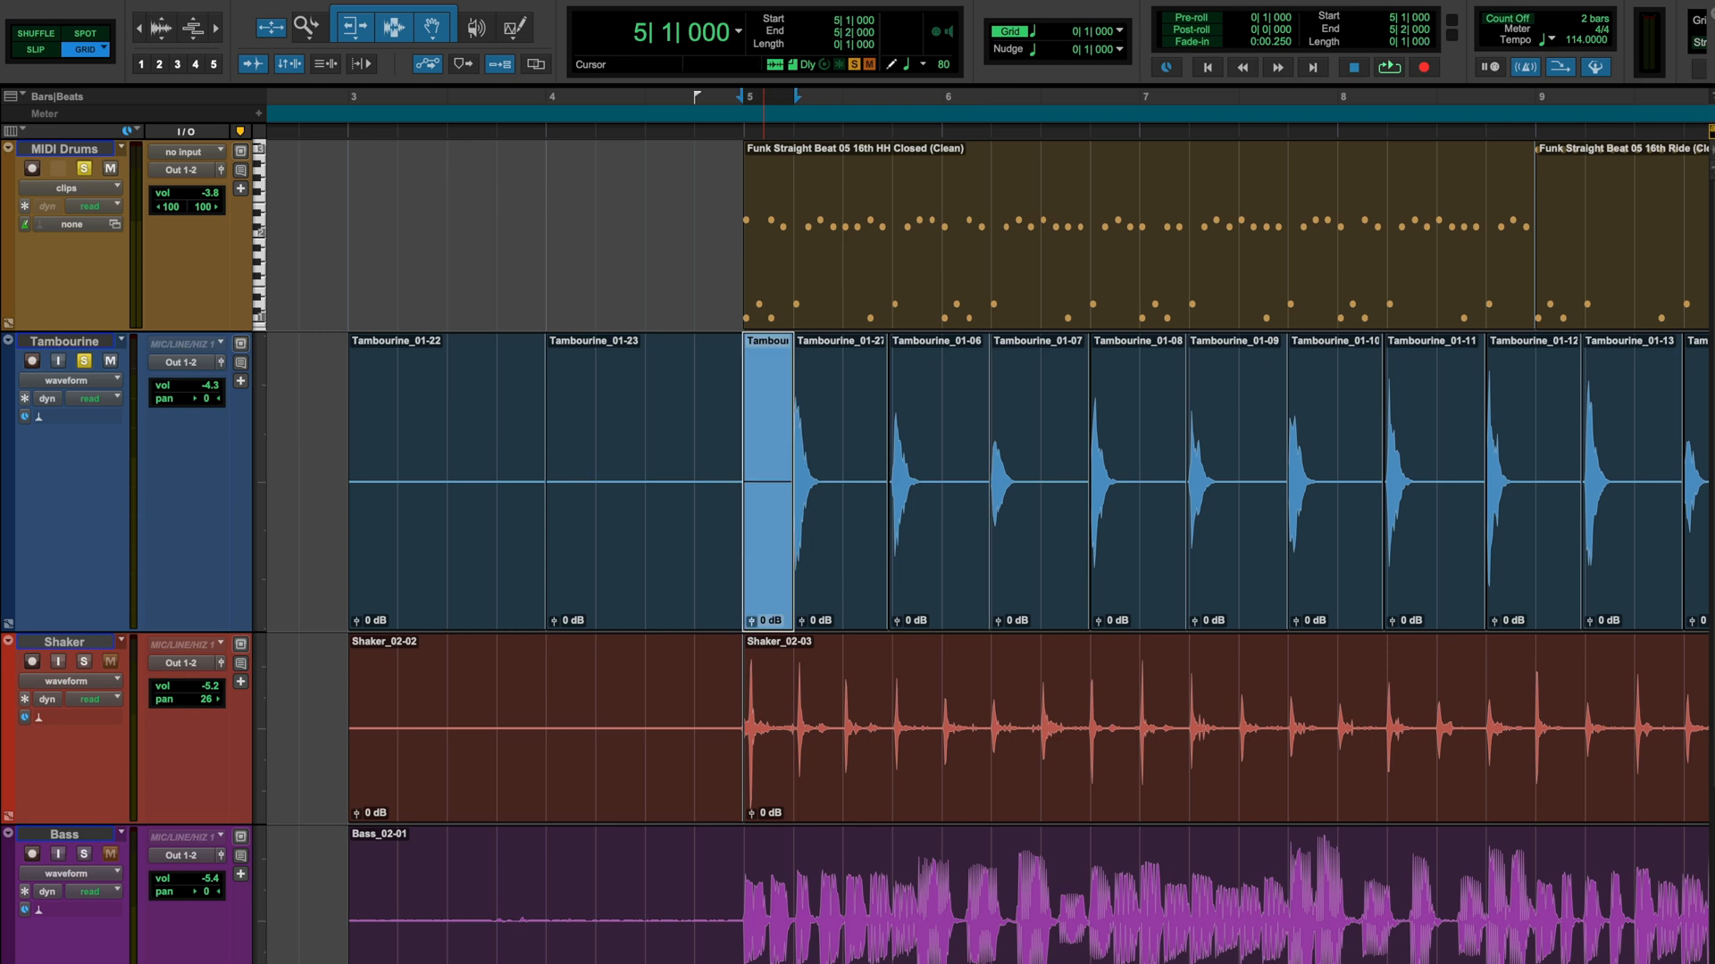
Scroll along the consolidated Tambourine_06 clip and play it back
scroll("right", 3)
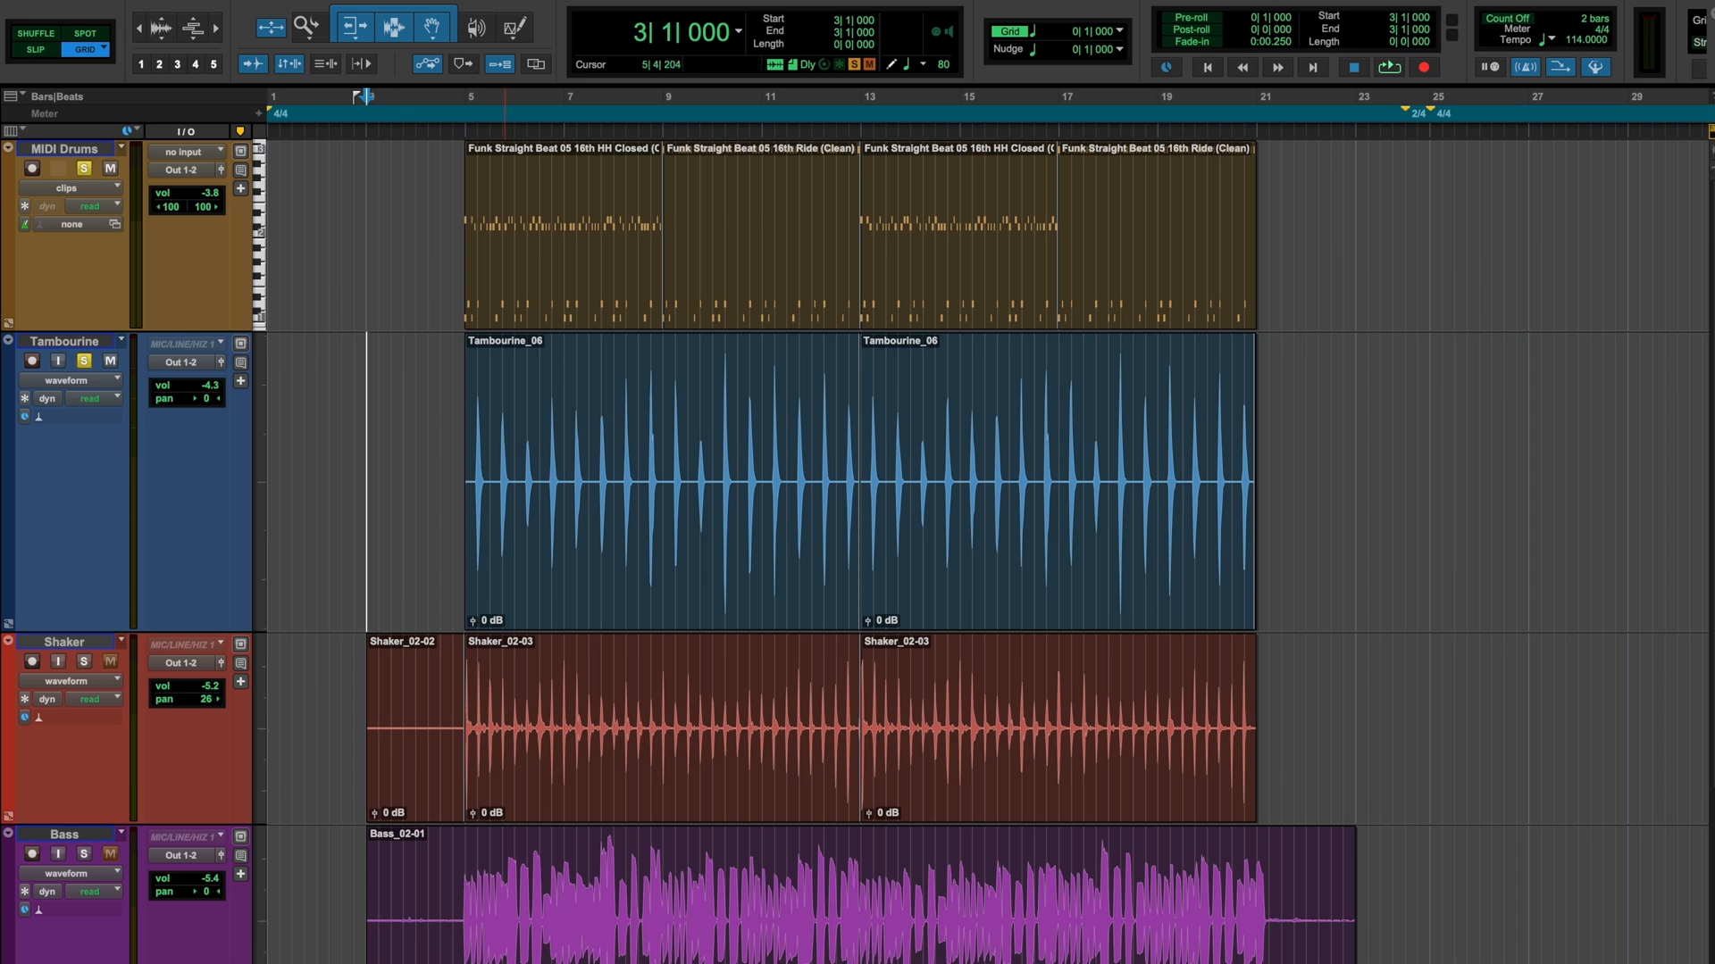
left_click(1388, 68)
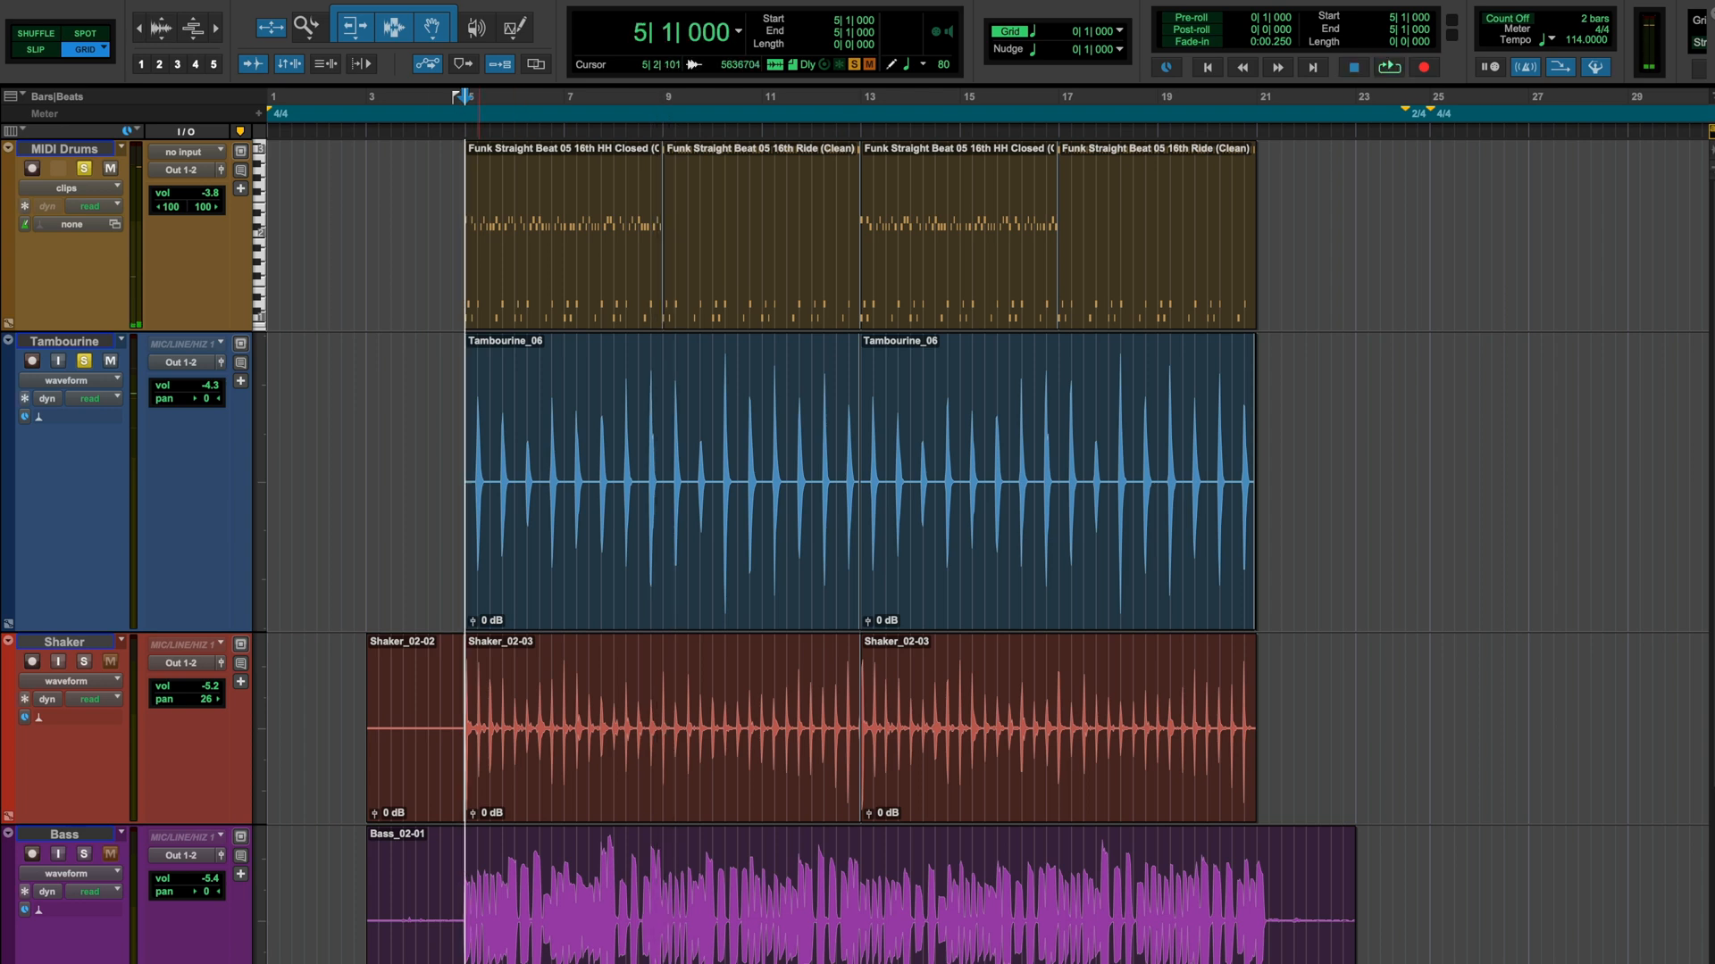
Select the shaker from bar 4 to 14 and analyse its hits in Beat Detective
left_click(504, 673)
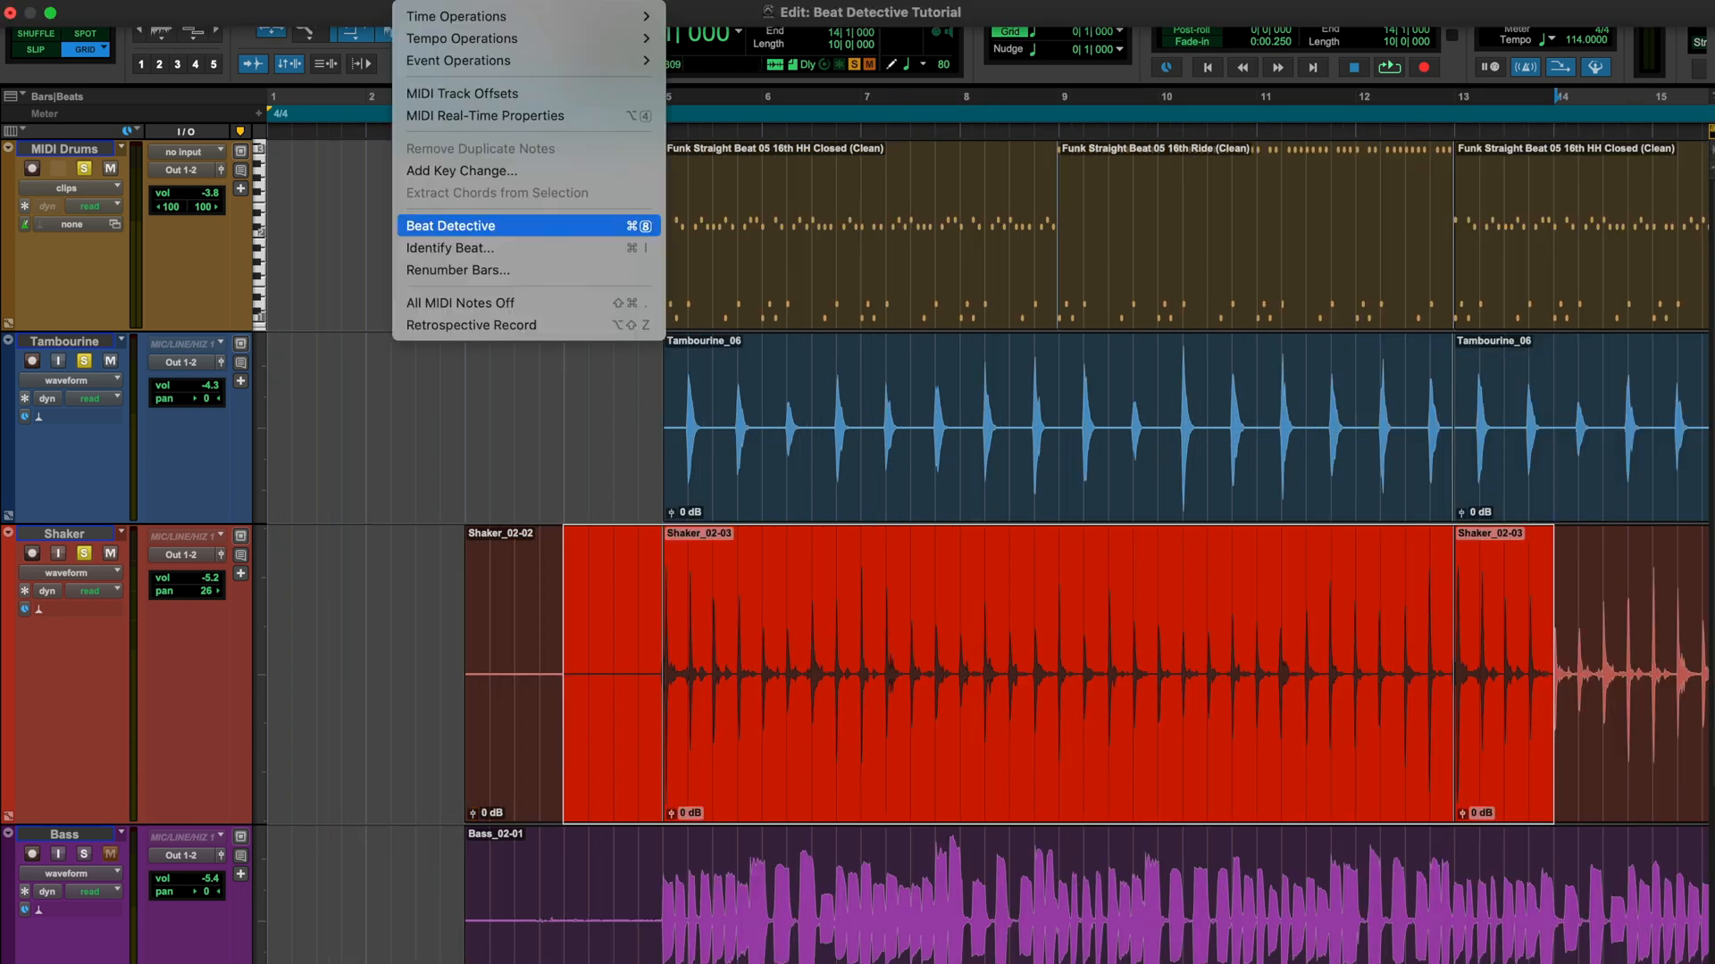
left_click(451, 225)
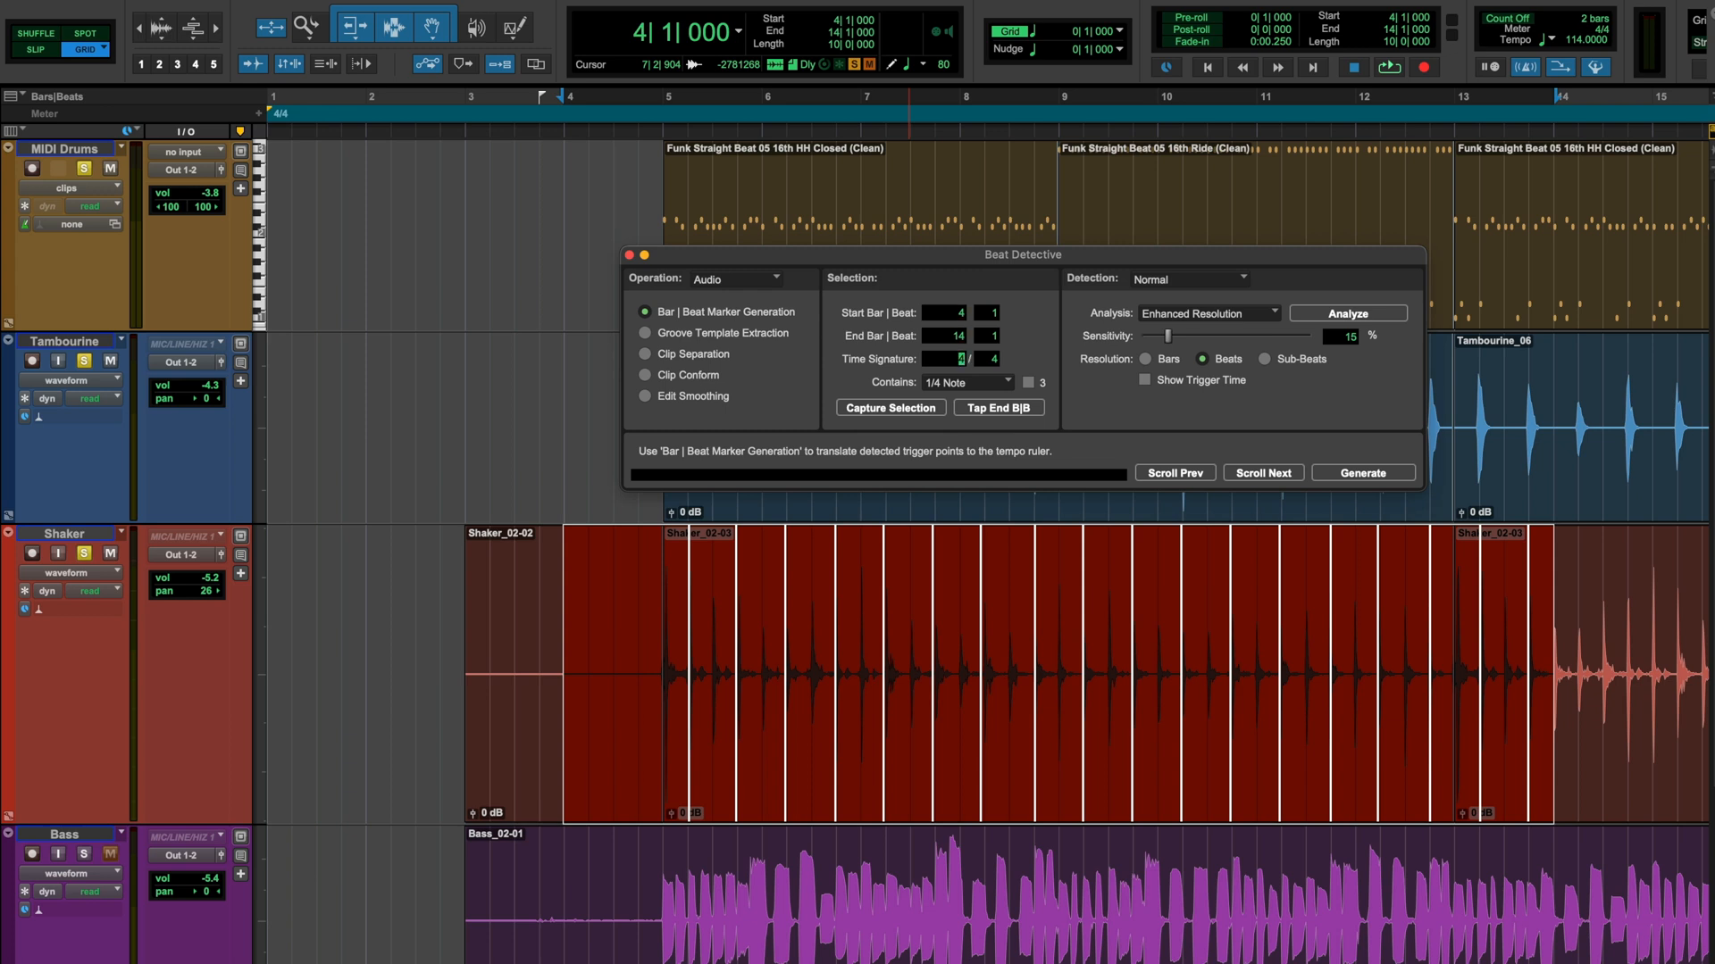
left_click(1347, 315)
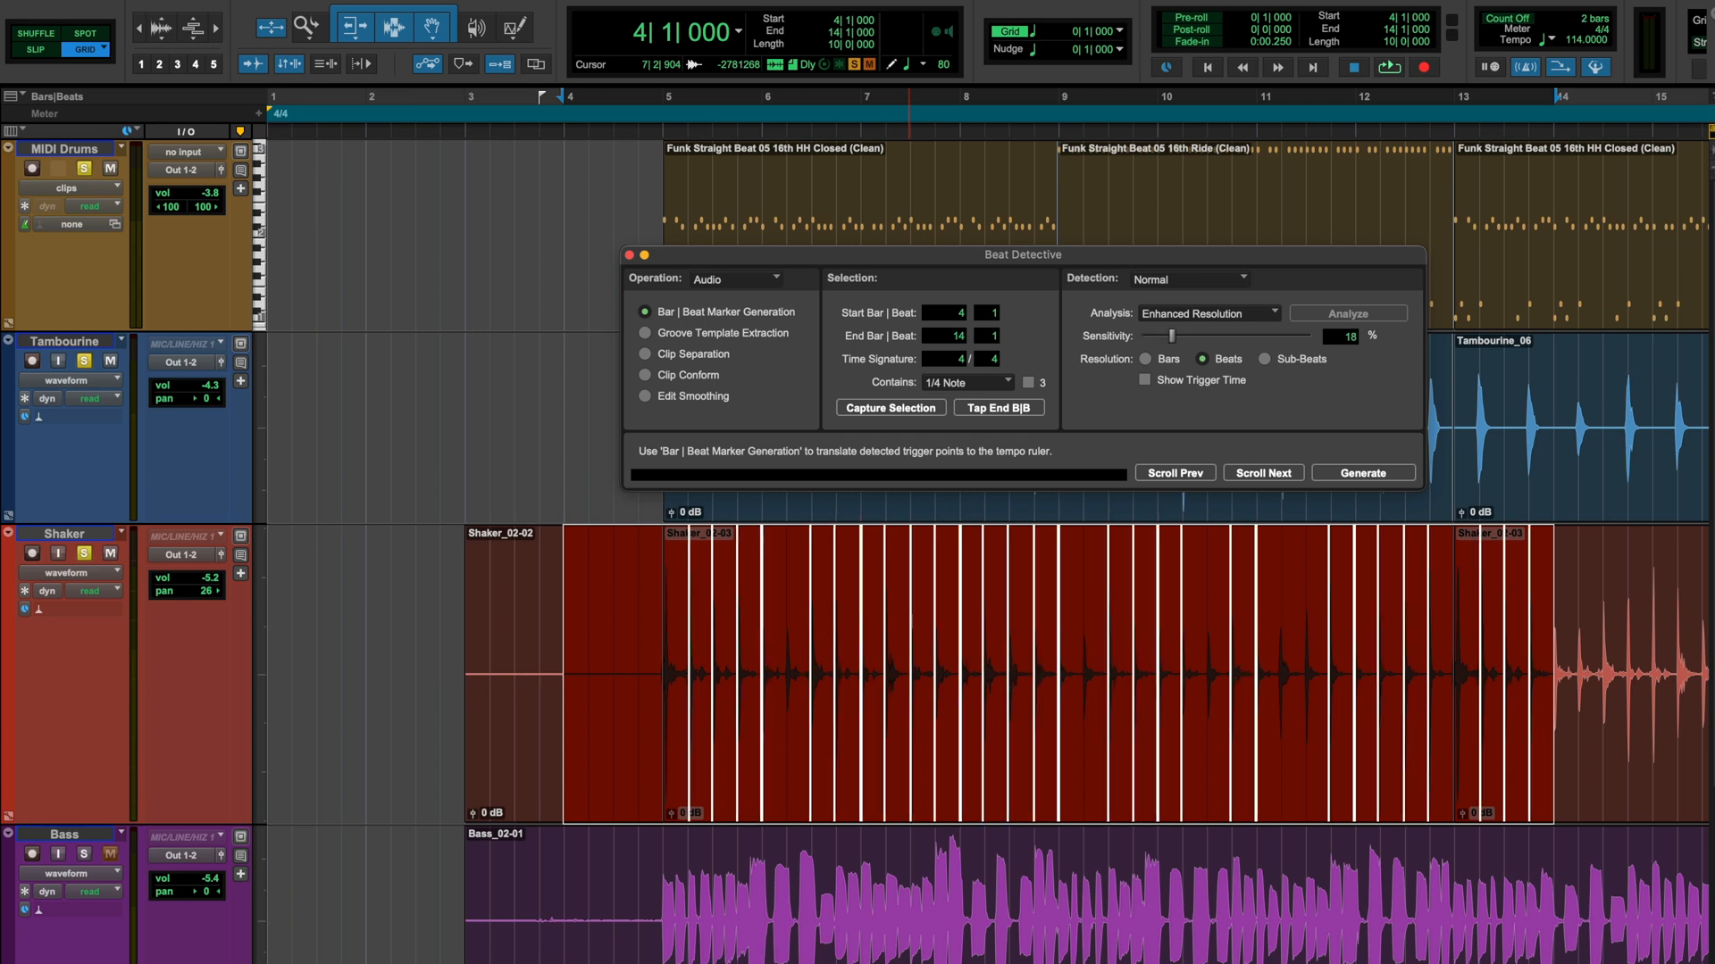
Switch to Clip Separation and split the shaker at each detected hit
left_click(645, 354)
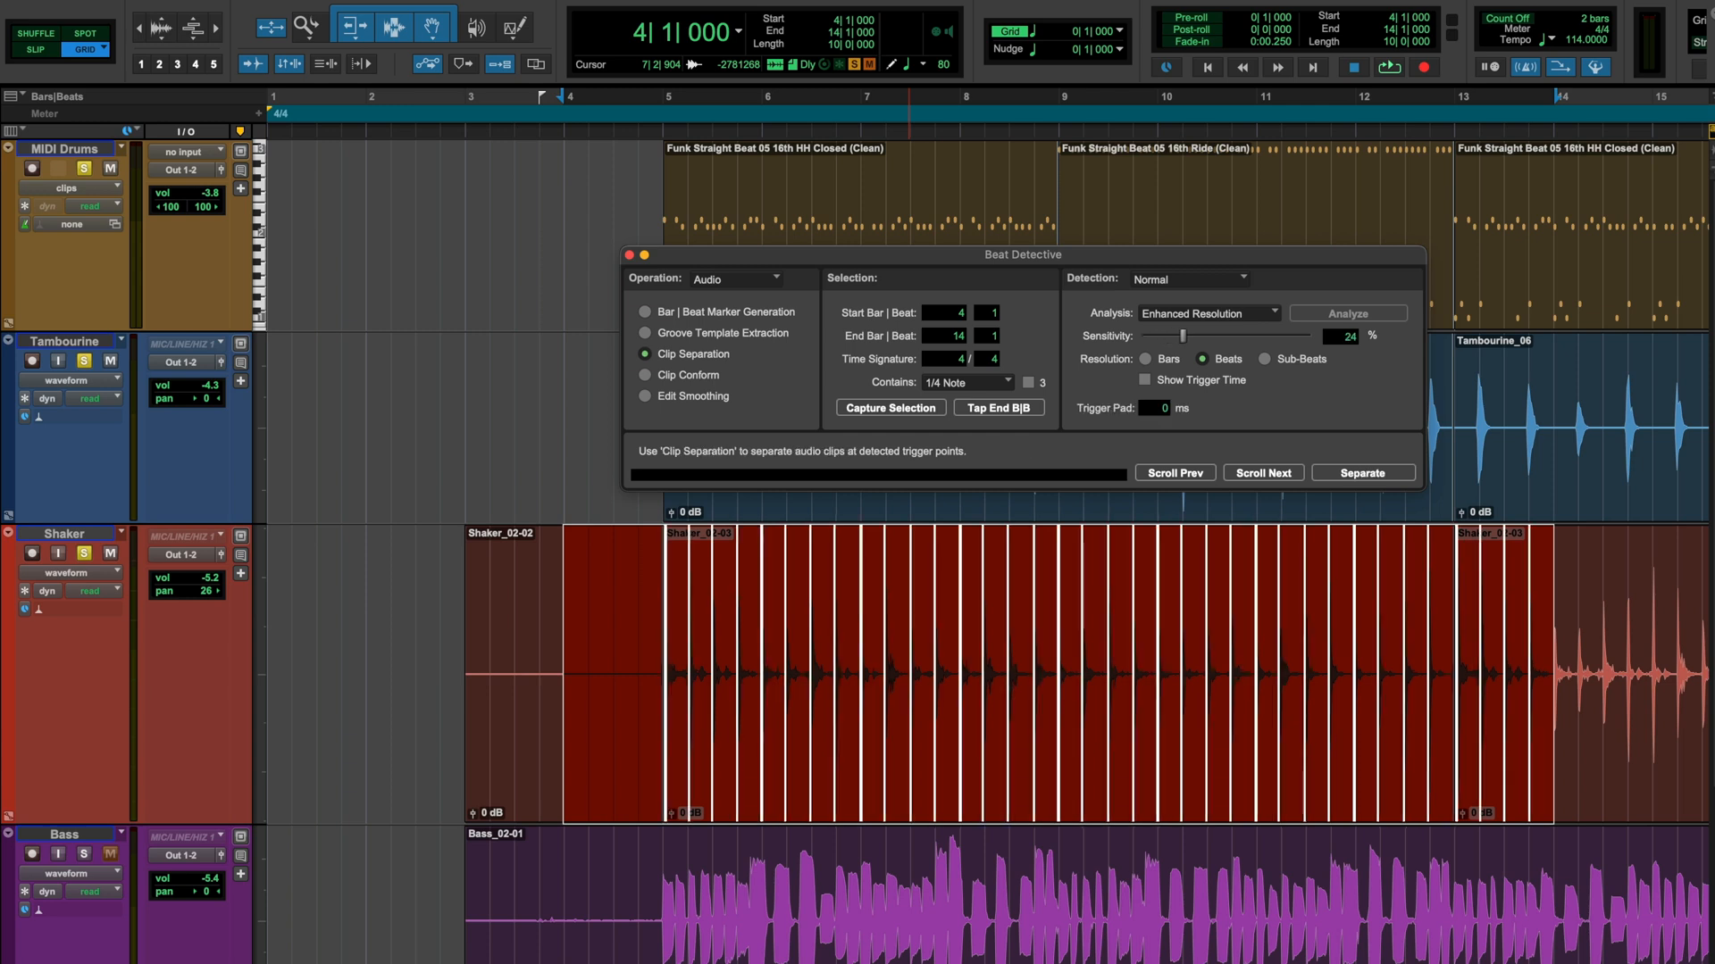
left_click(645, 373)
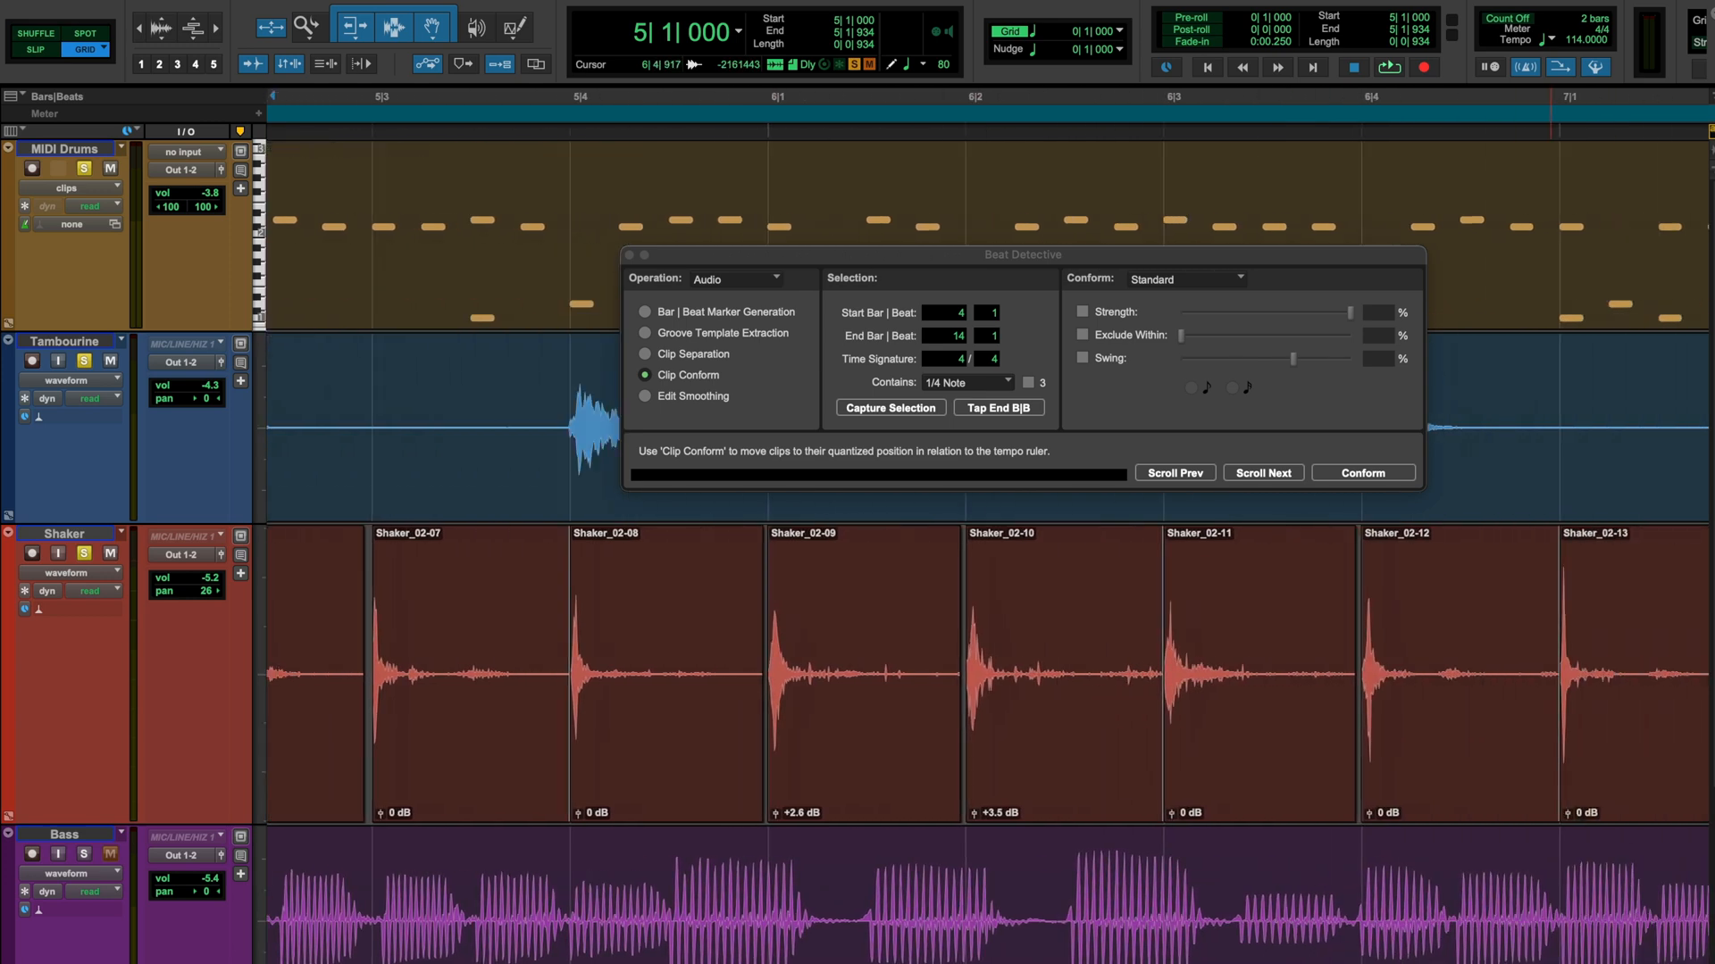
Conform the shaker hit clips to the grid and move to Edit Smoothing
left_click(1263, 472)
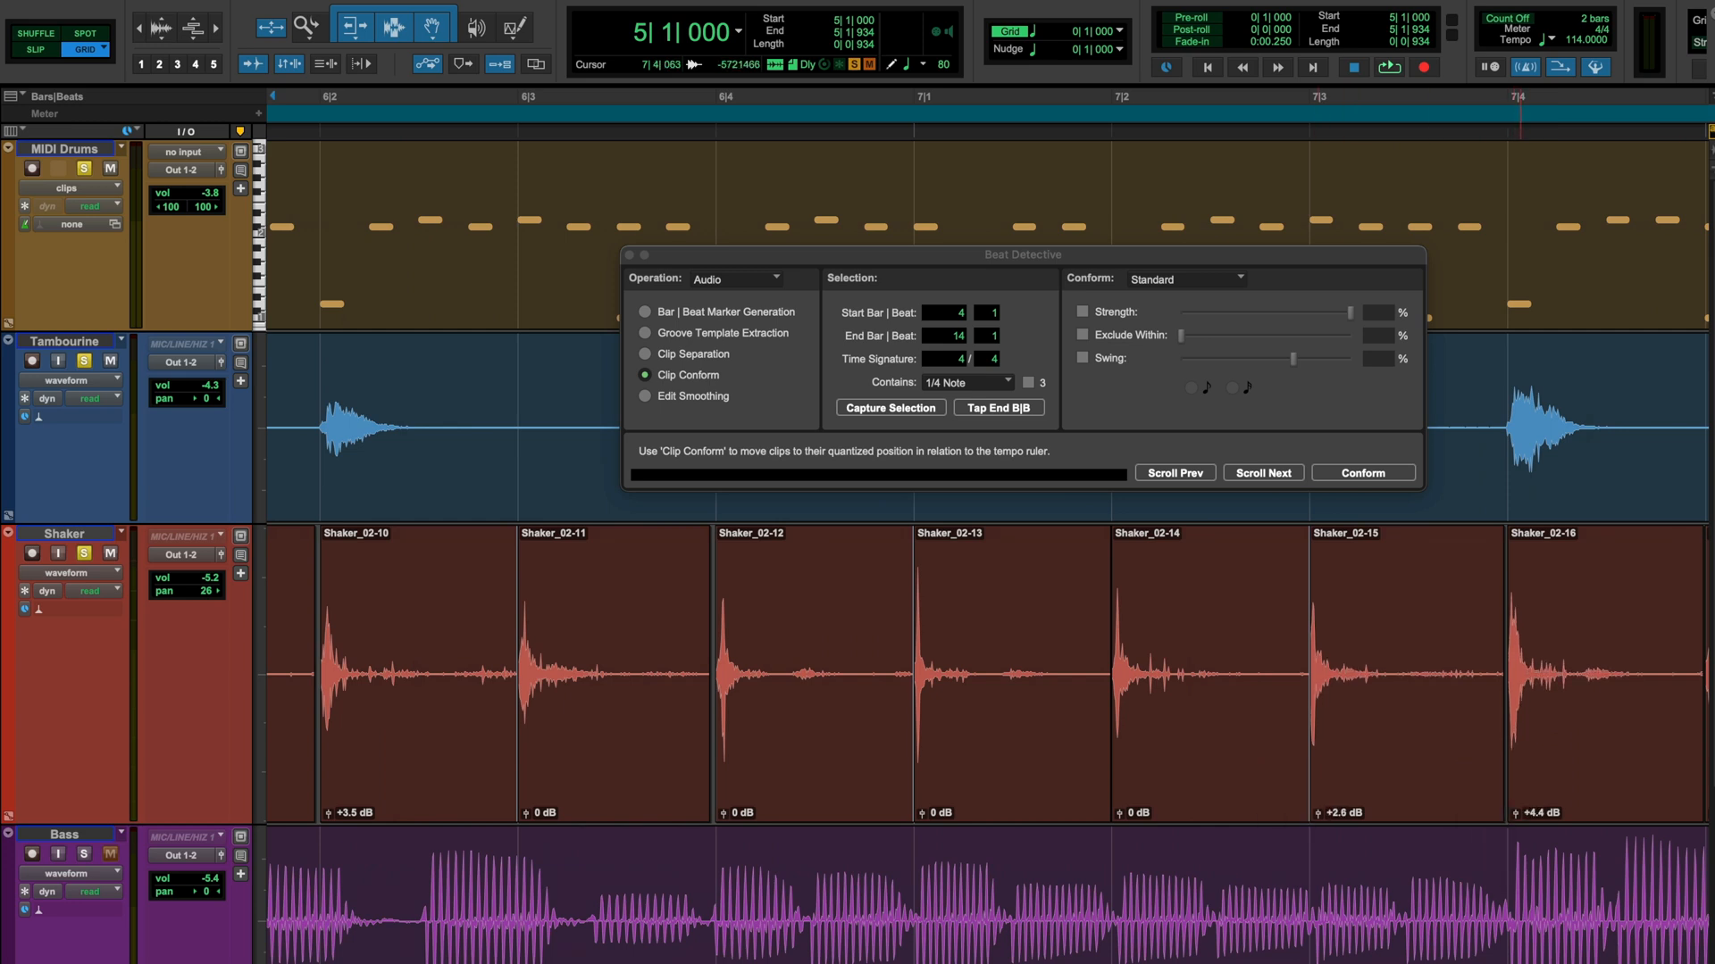
left_click(645, 397)
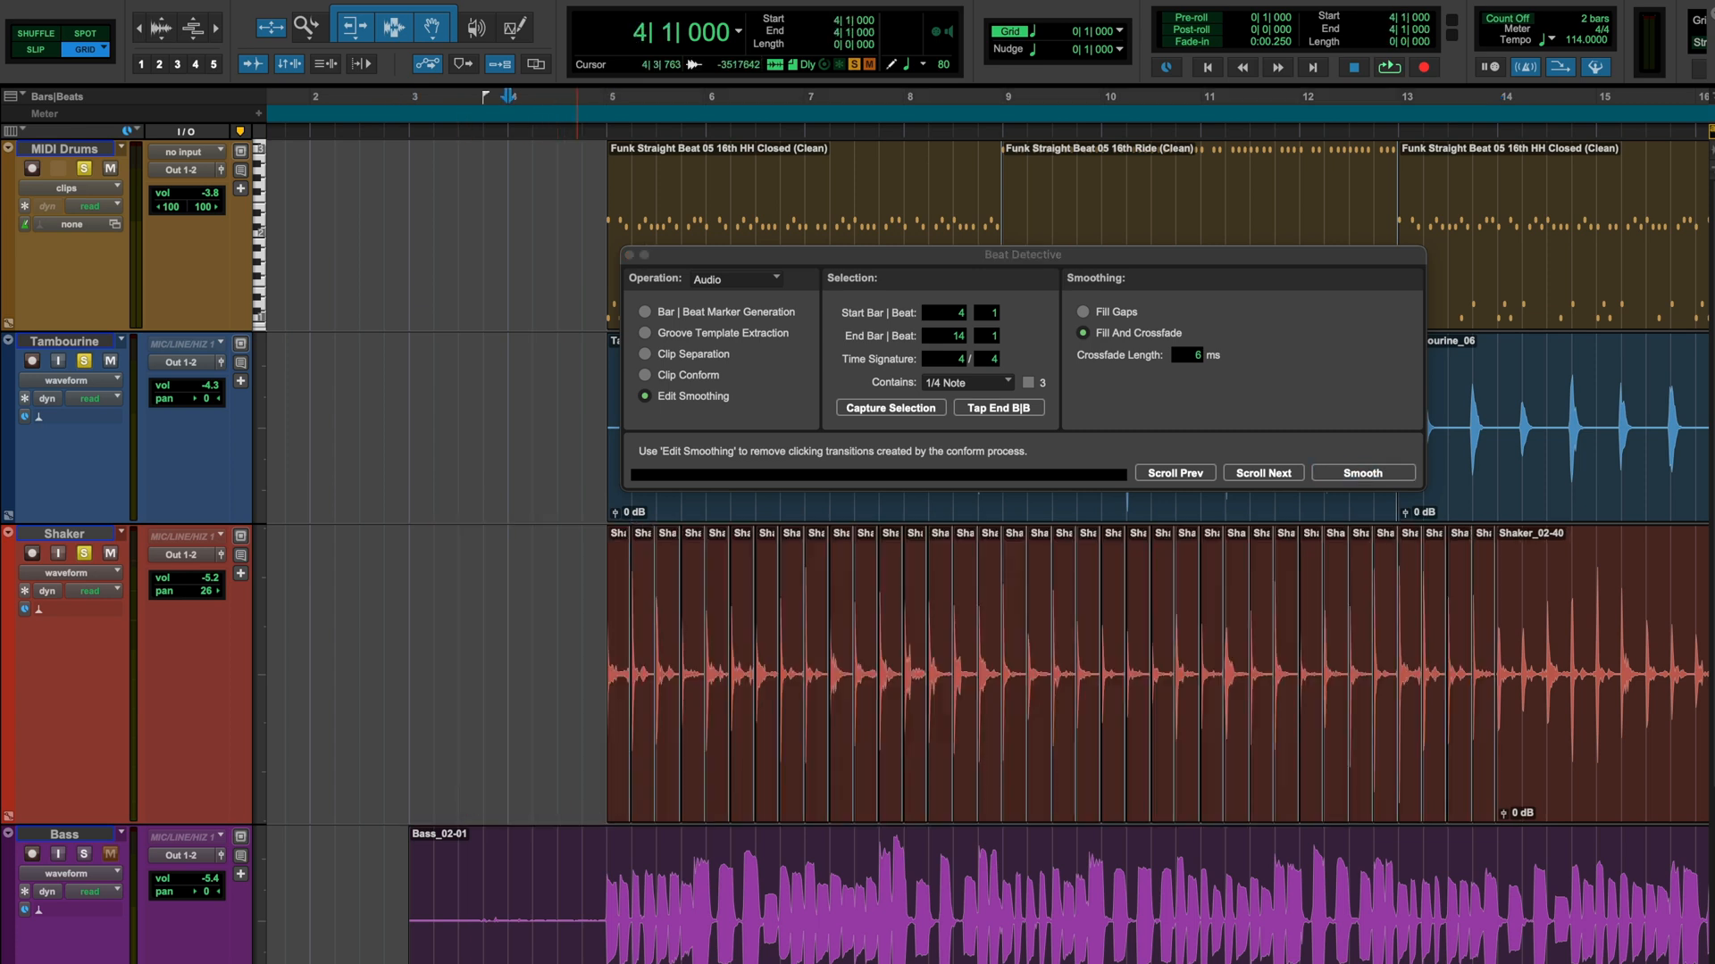
Crossfade the shaker edits at 6 ms, consolidate them into Shaker_07 and close Beat Detective
left_click(888, 407)
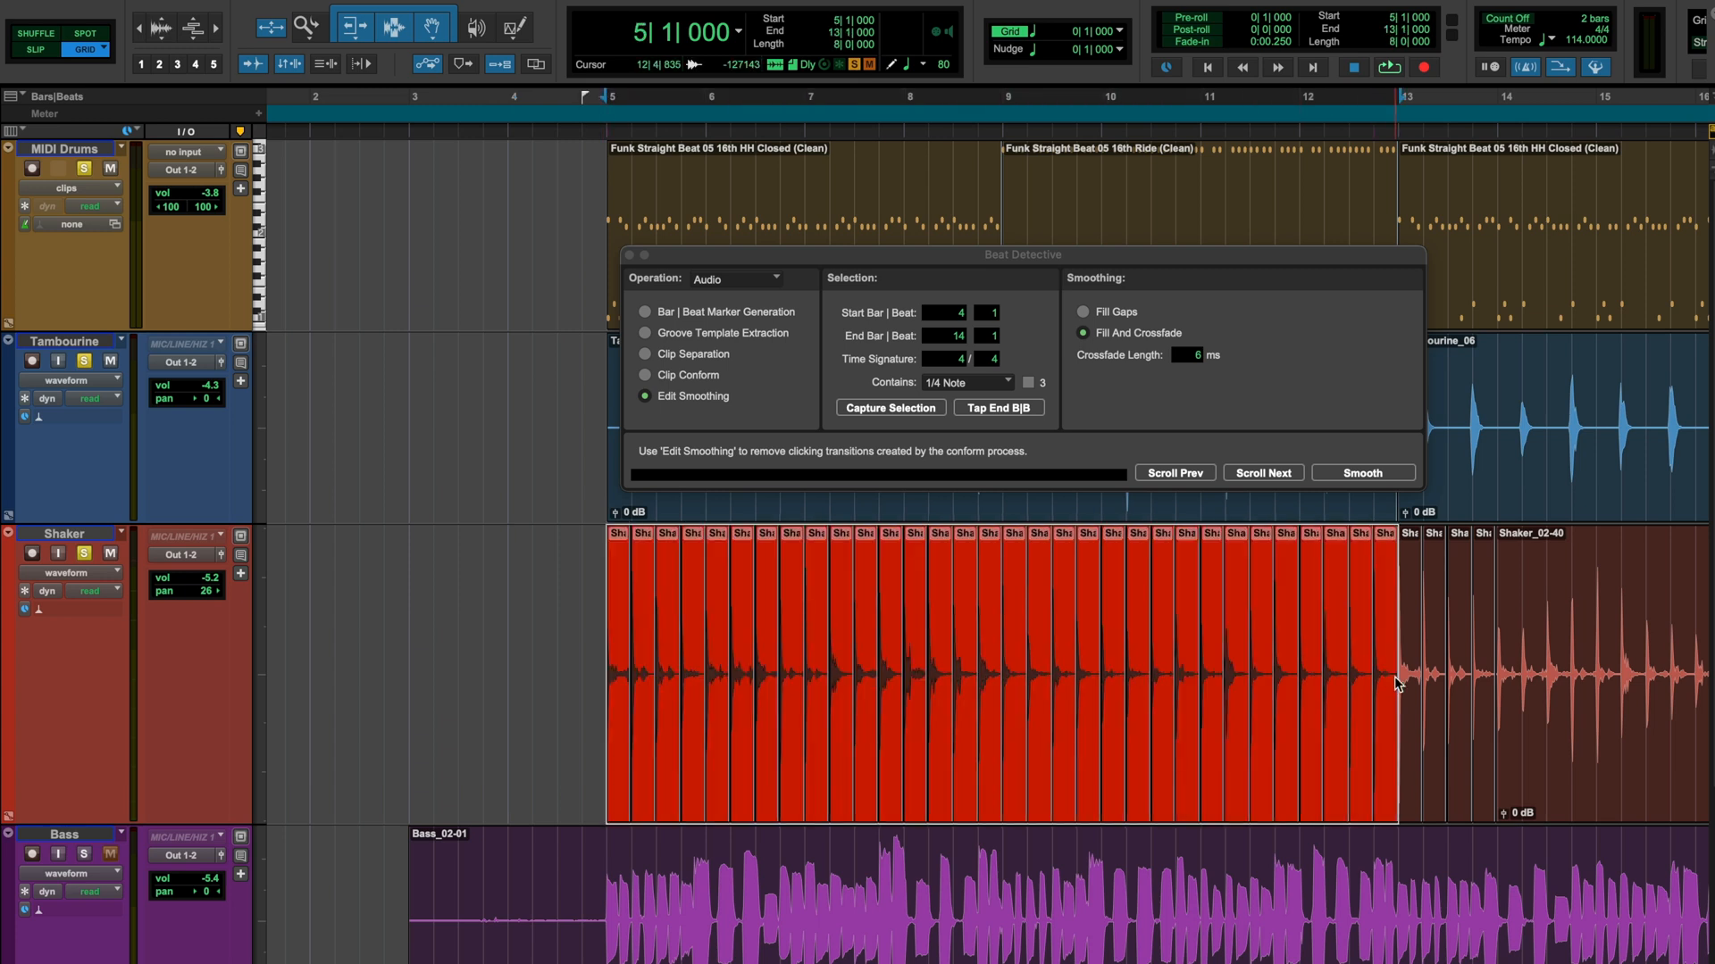
left_click(1361, 471)
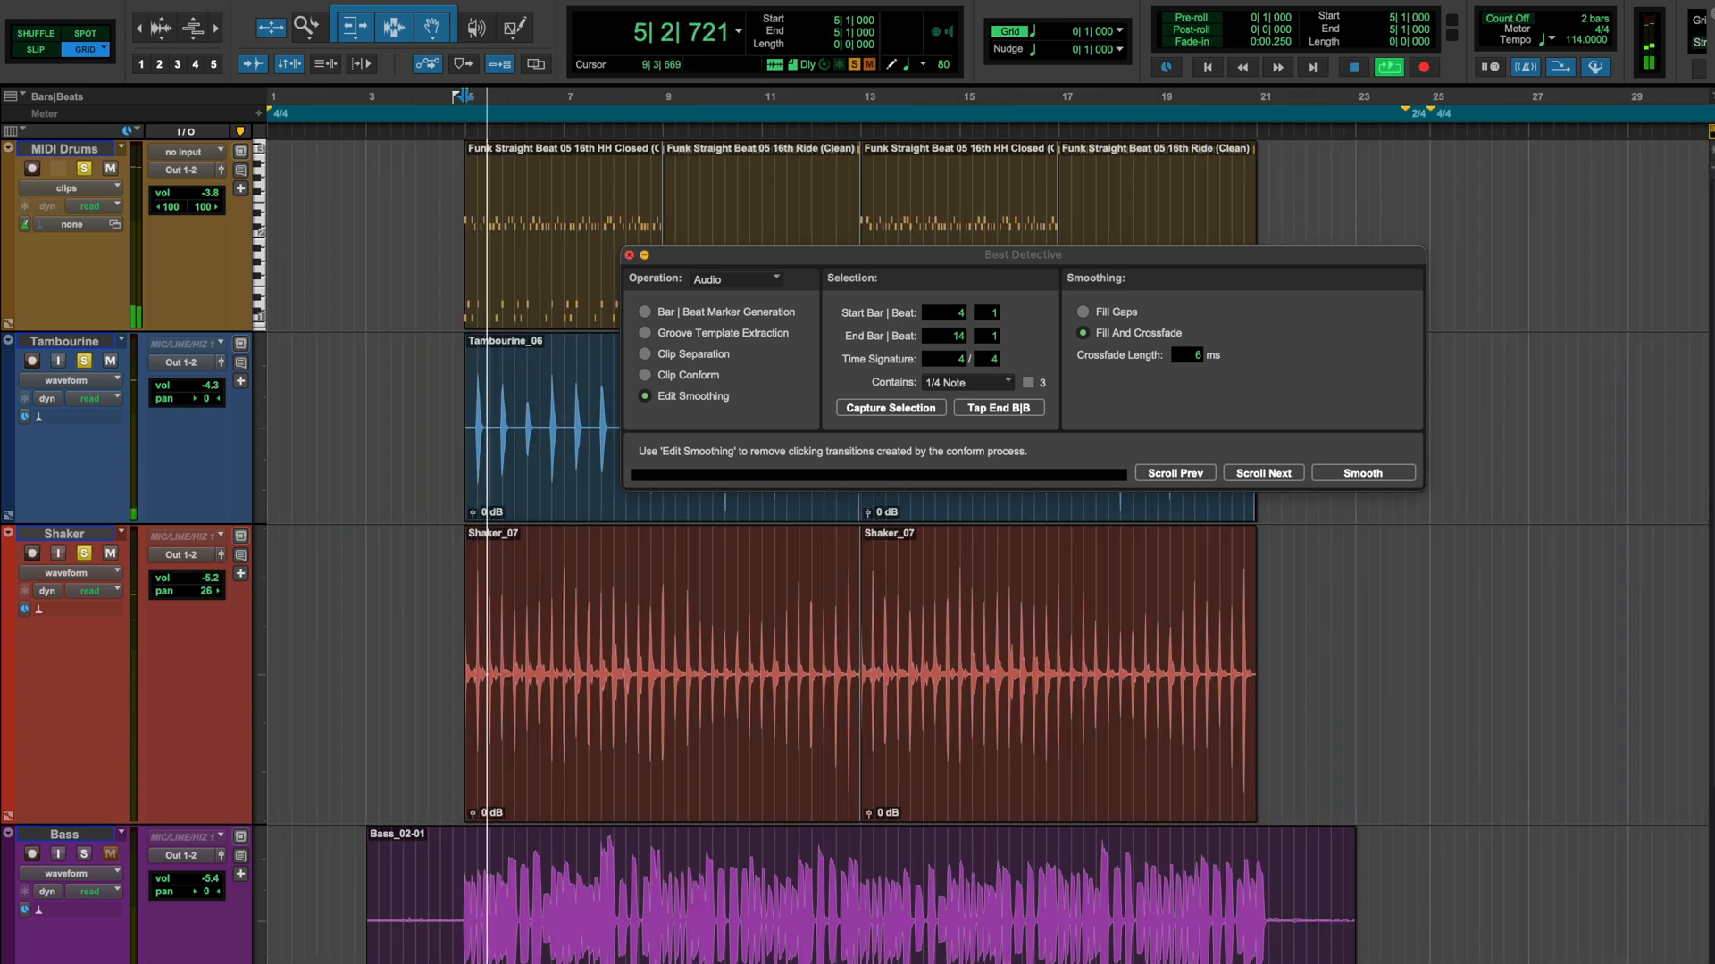
left_click(629, 255)
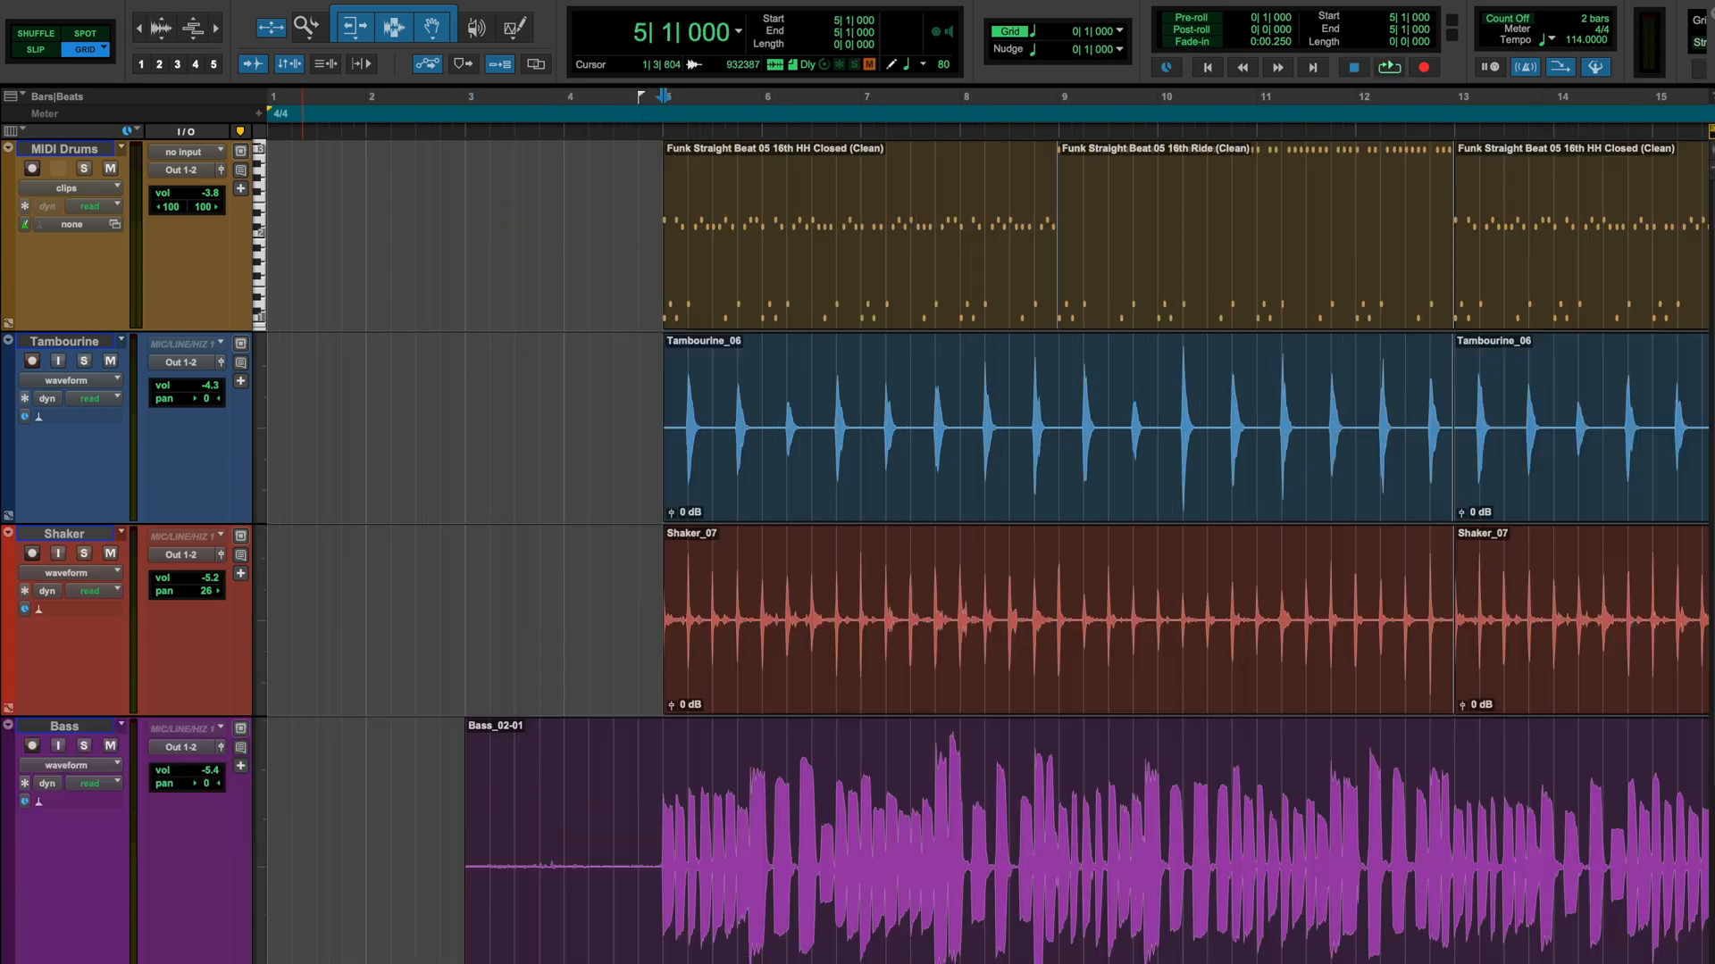
Play back the quantized tambourine and shaker, then stop
left_click(1390, 66)
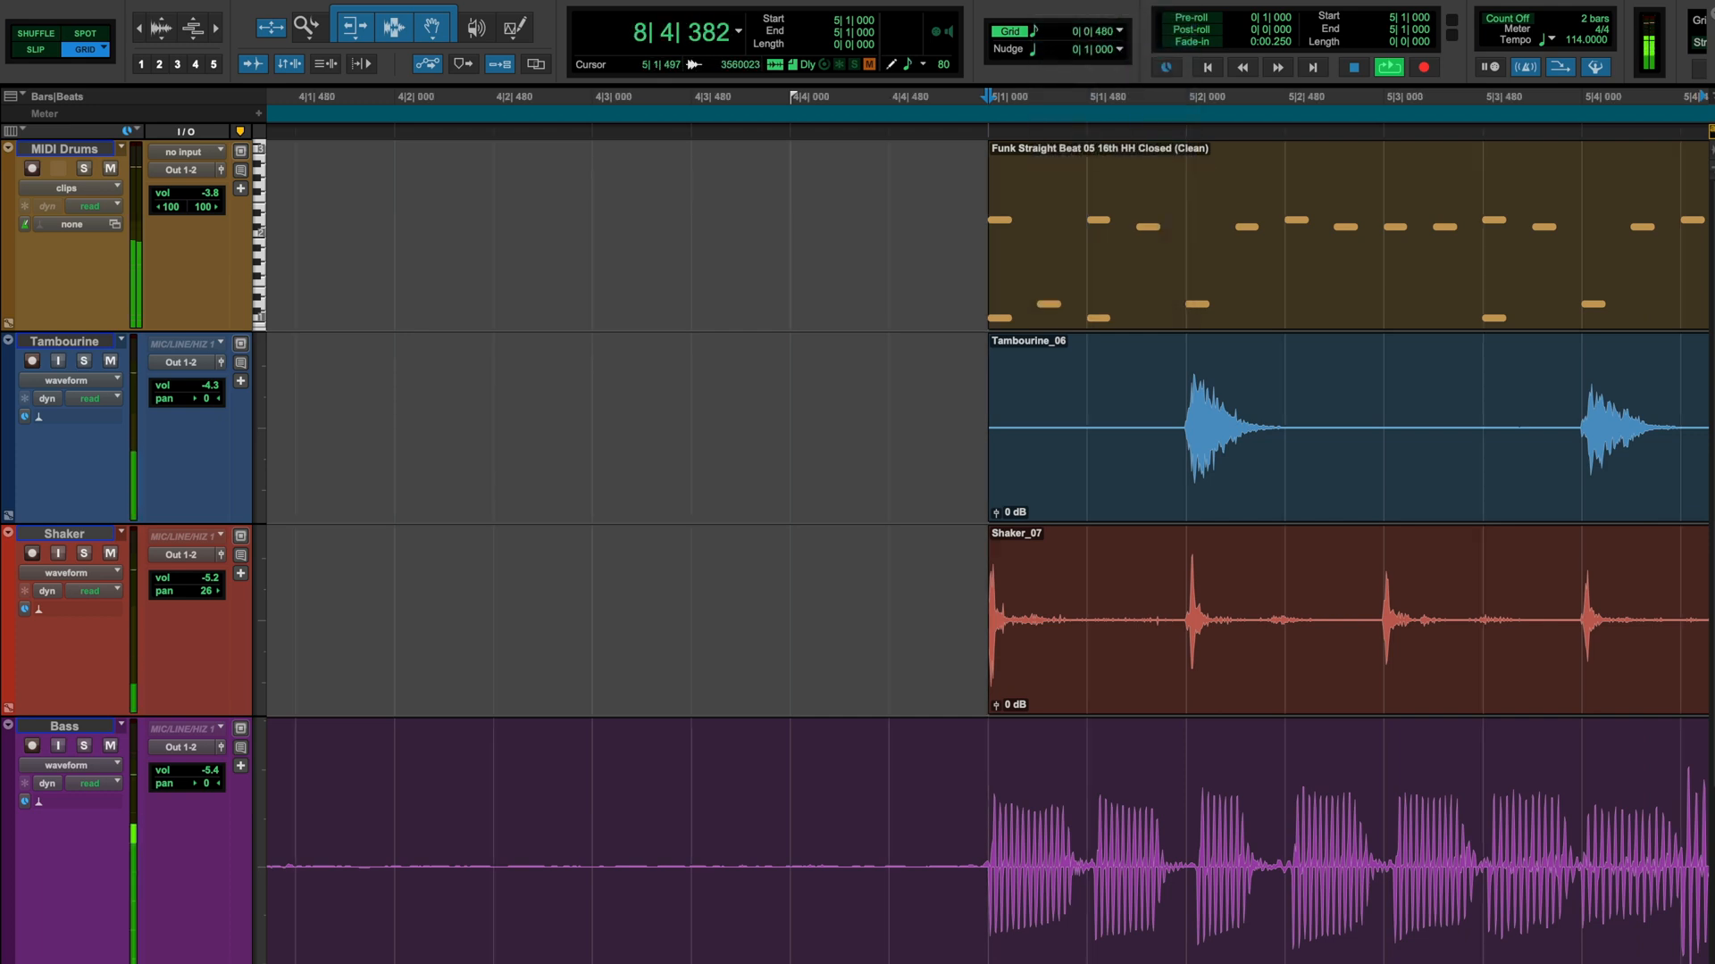
left_click(1163, 66)
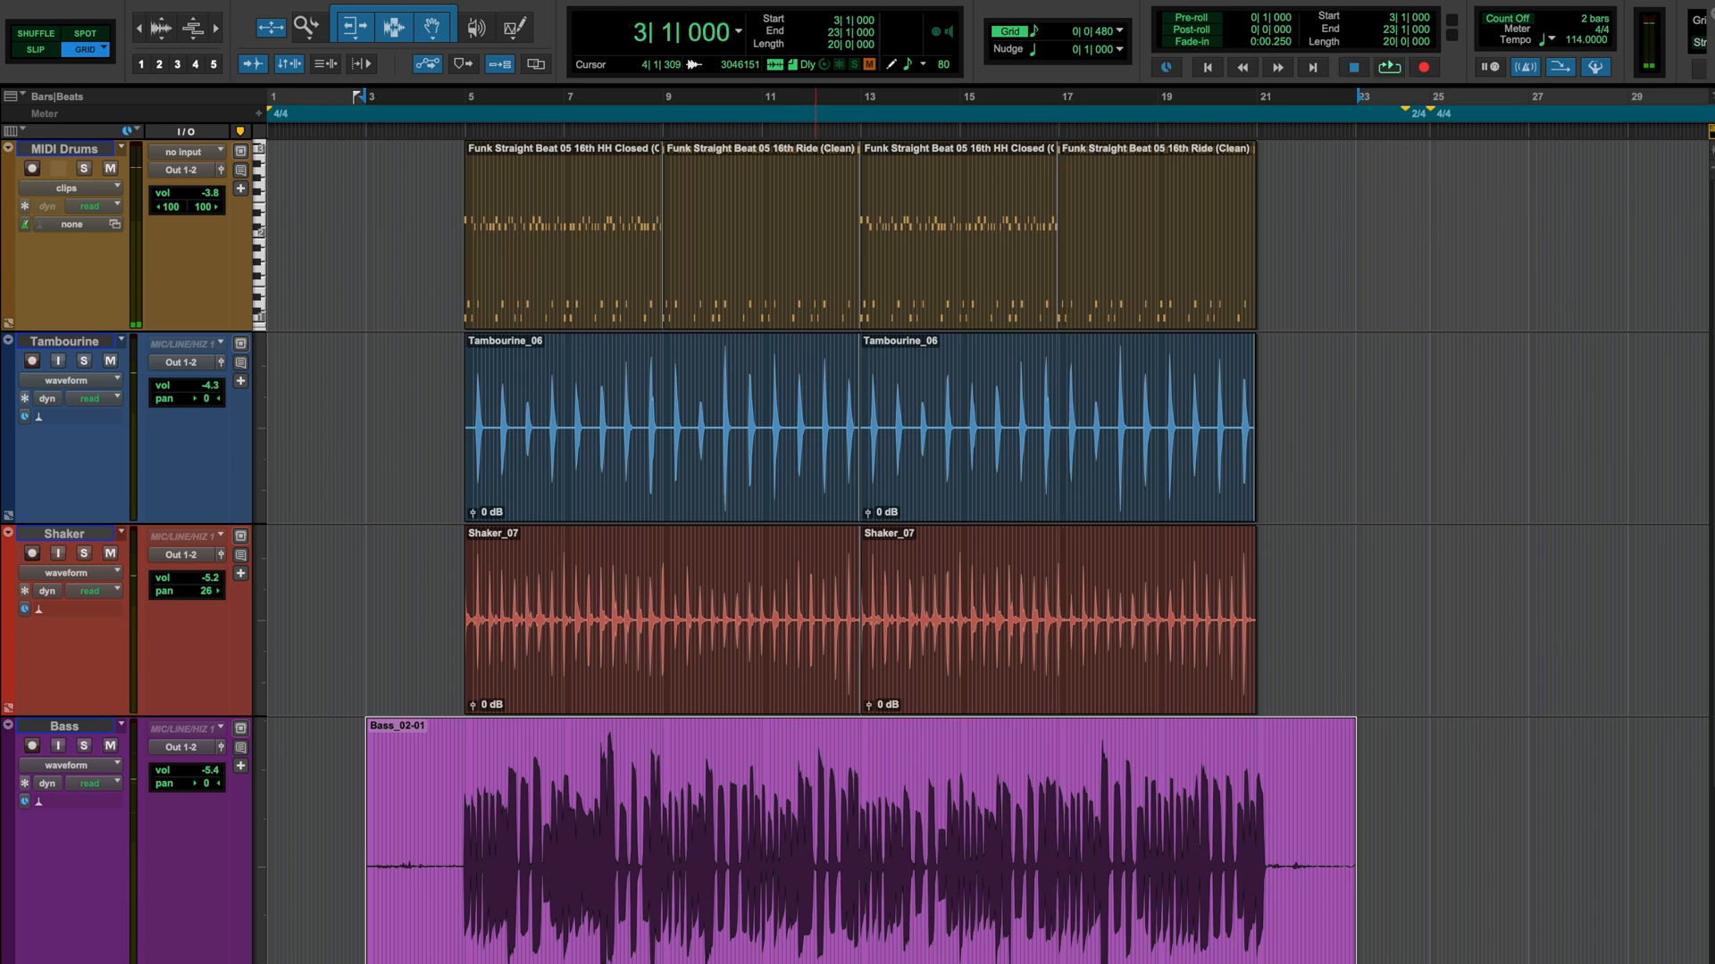
Analyse the bass, bars 3–23, as 1/8 notes at sub-beat resolution with 40% sensitivity
left_click(1347, 314)
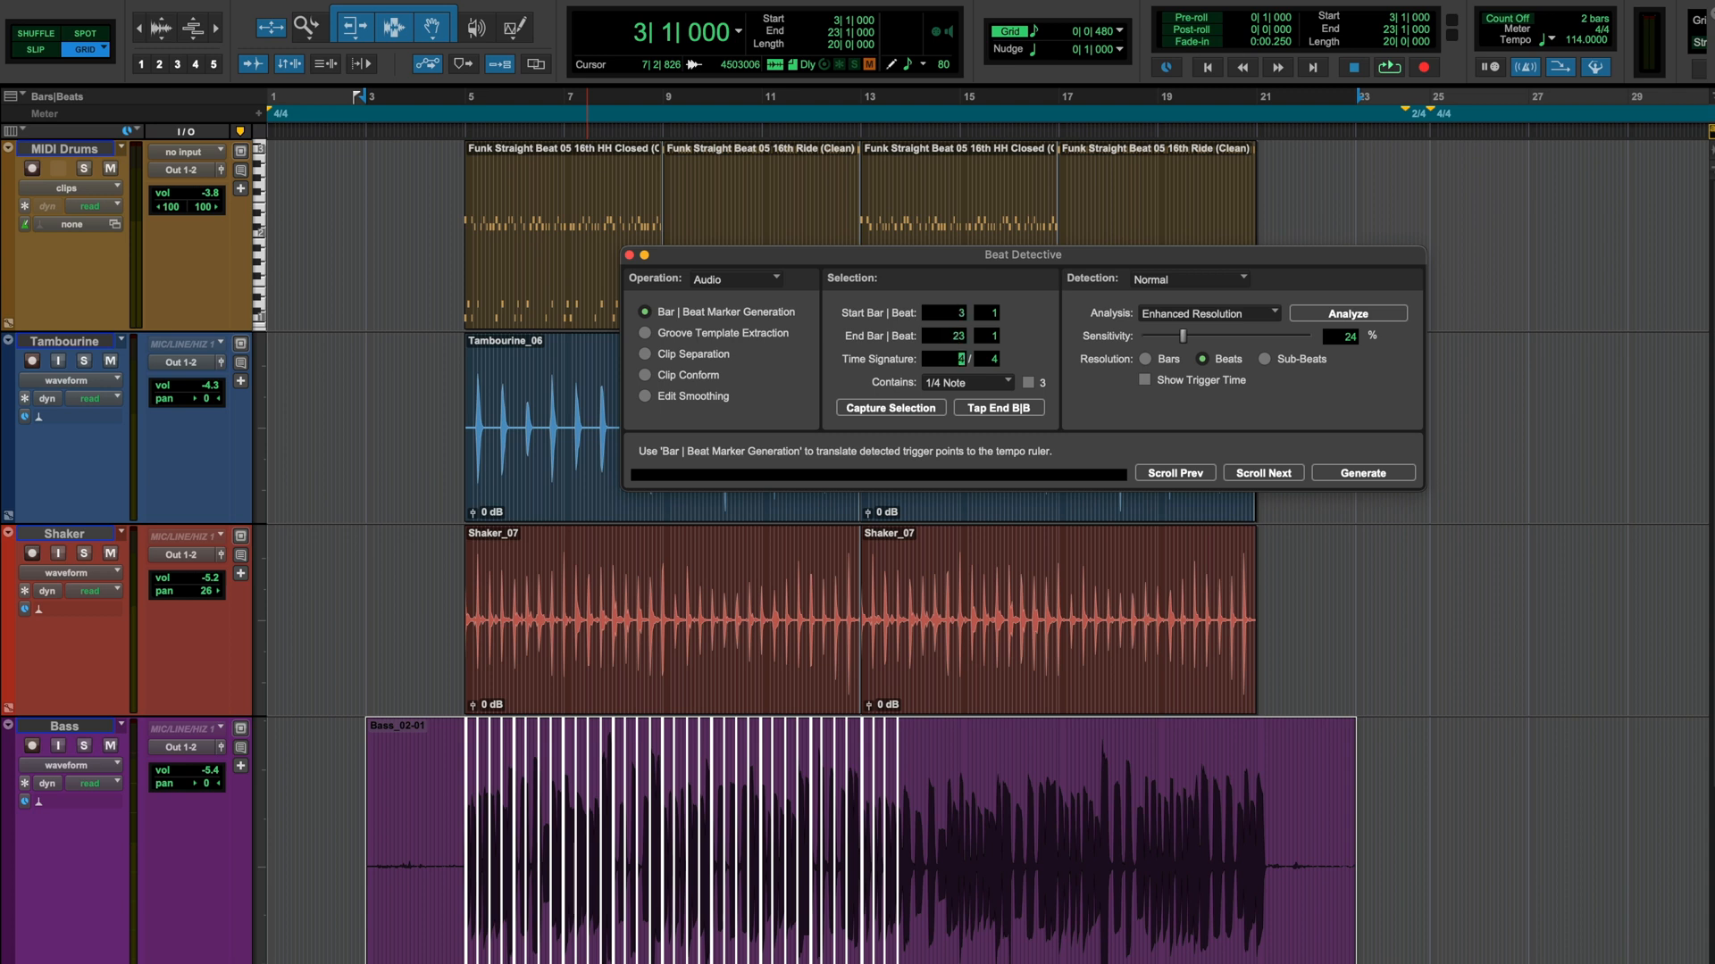
left_click(966, 382)
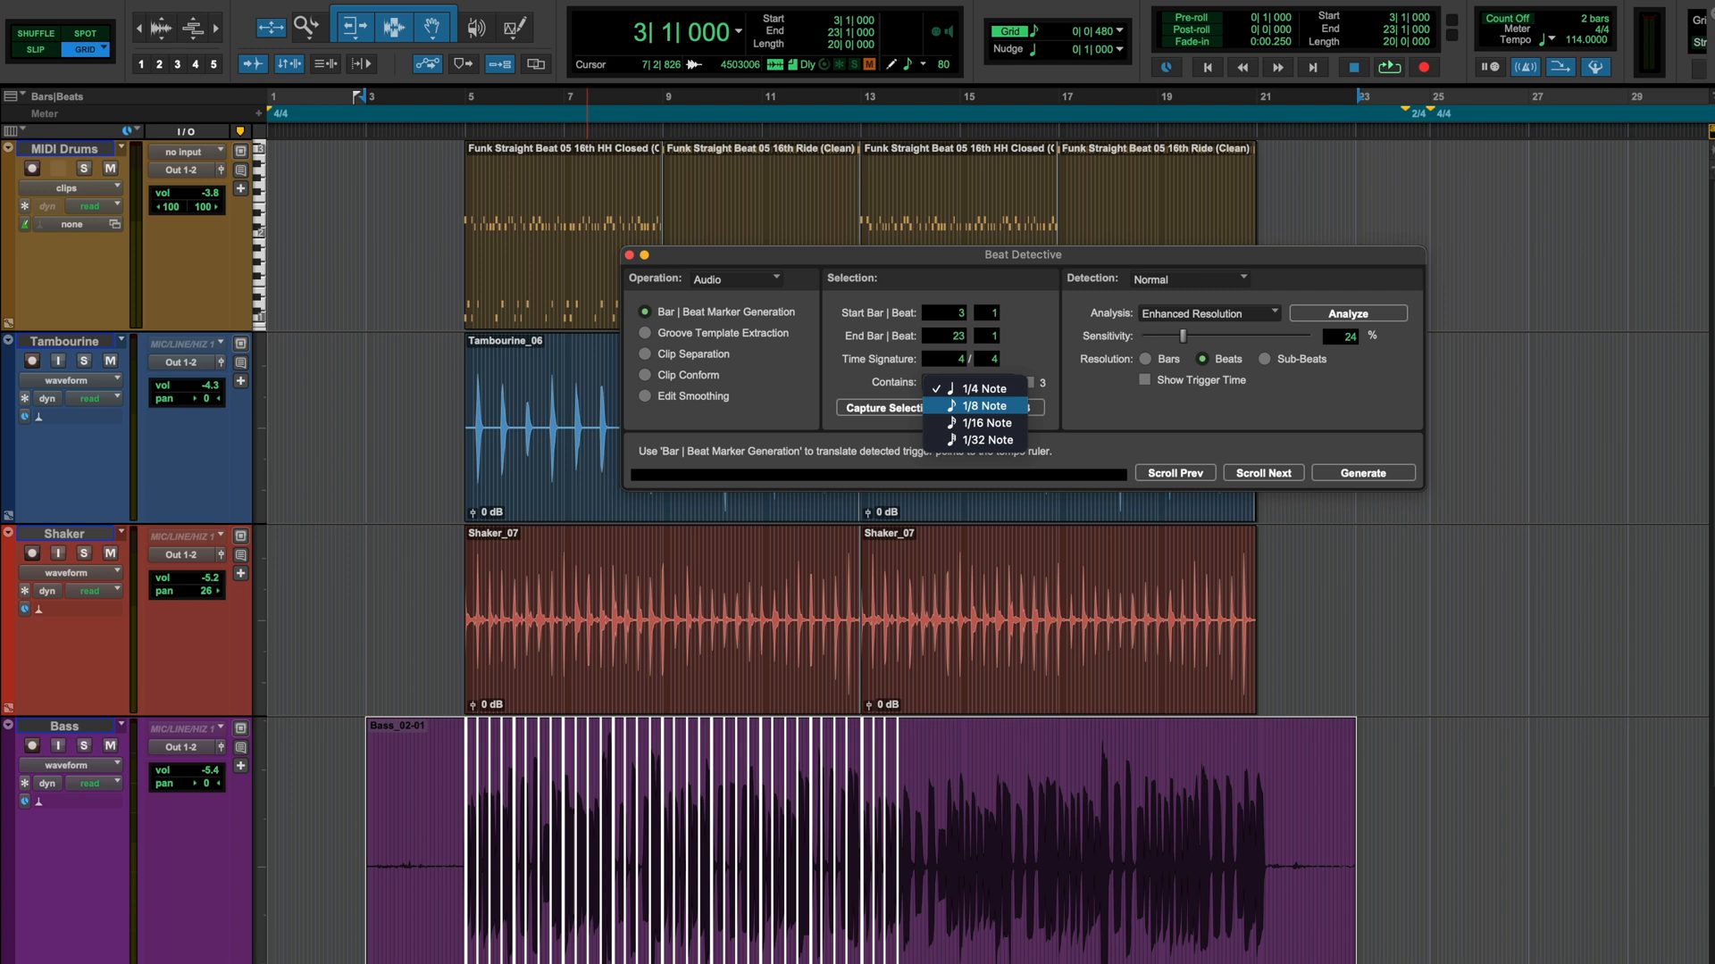
left_click(984, 405)
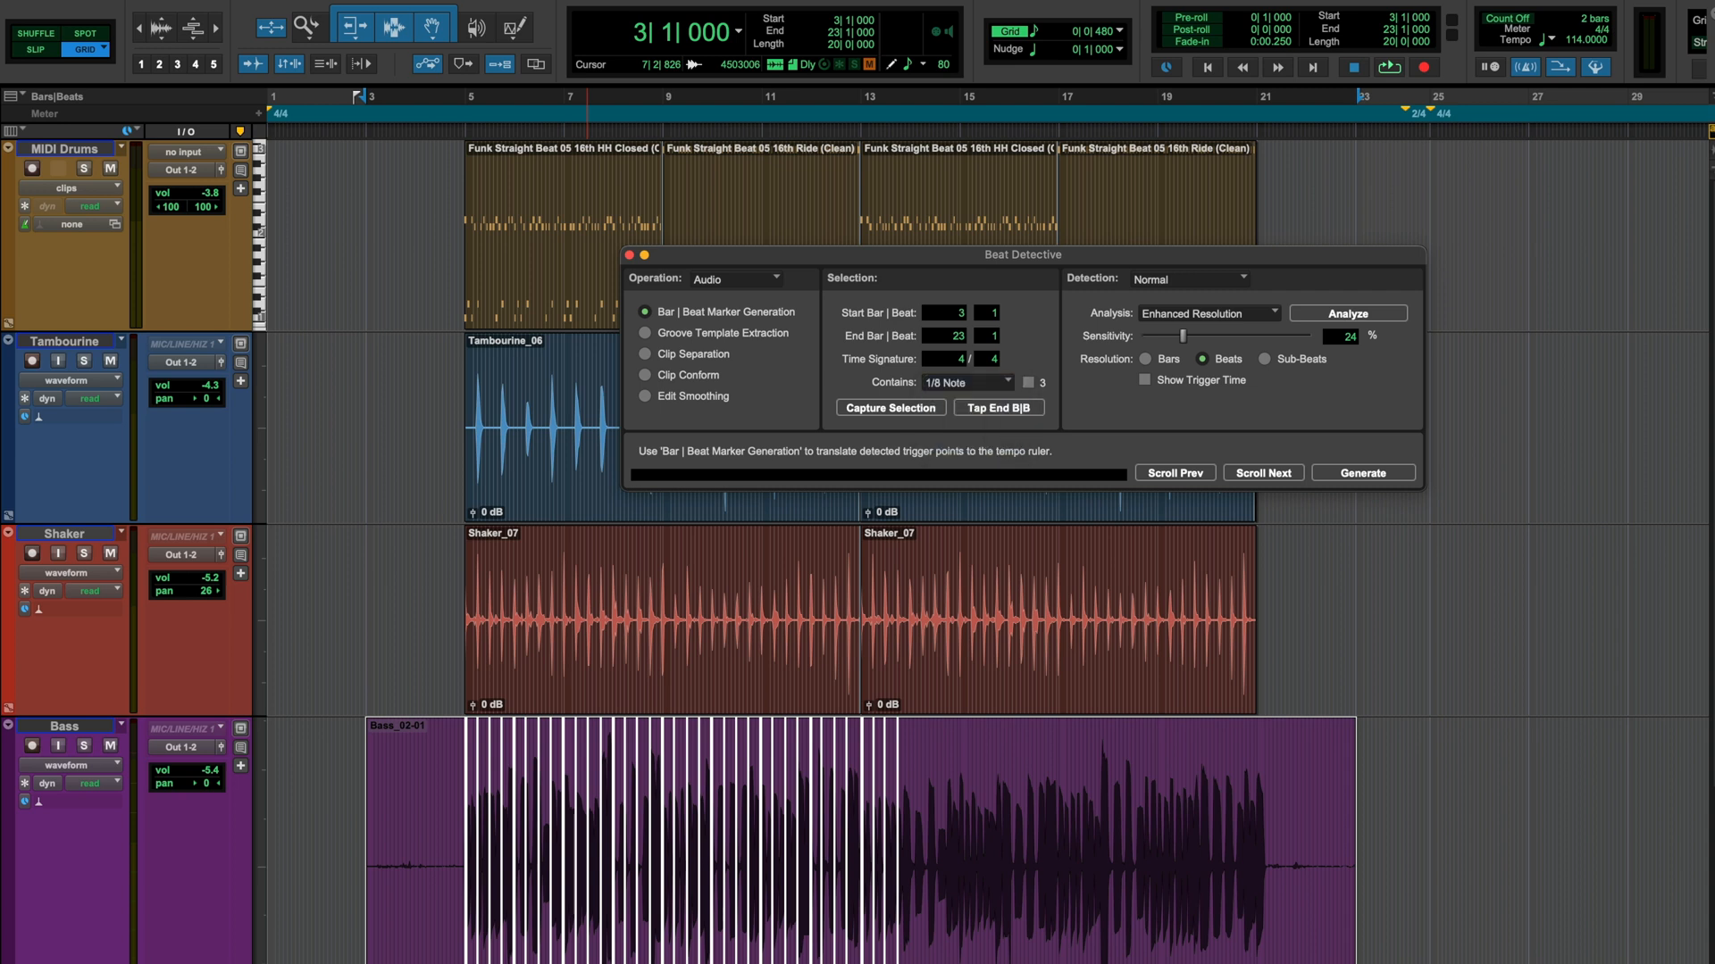
left_click(1347, 314)
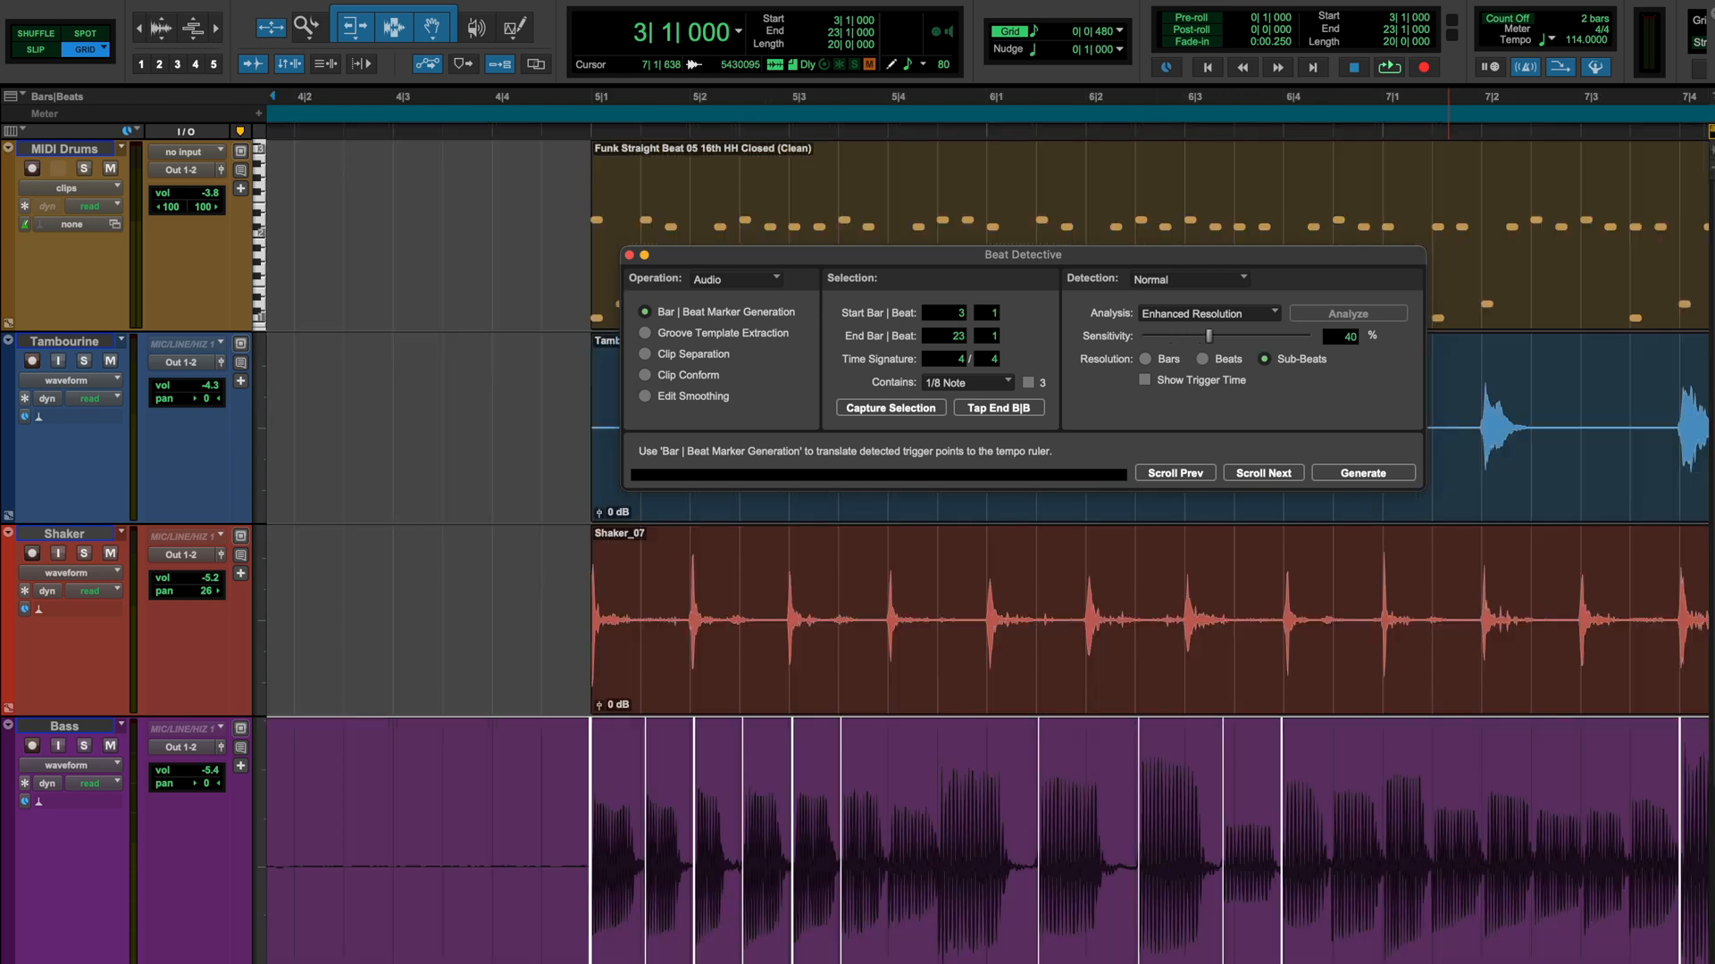
Separate the bass into individual hit clips at each onset with a 10 ms trigger pad
left_click(645, 354)
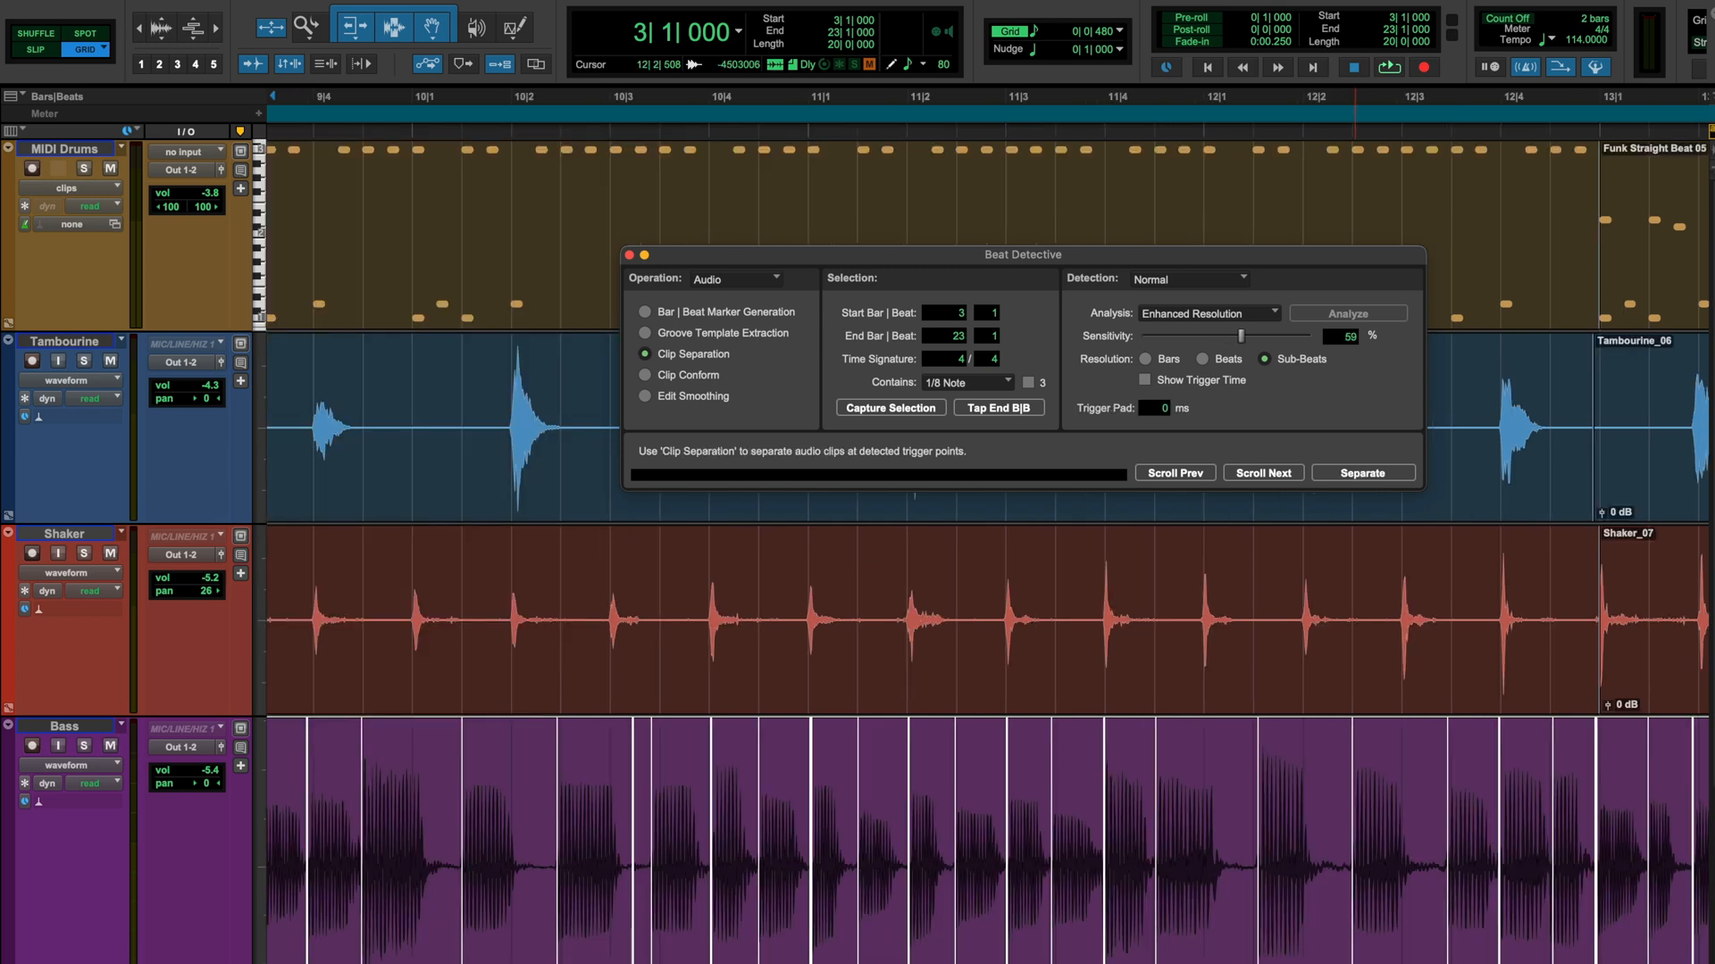
left_click(1361, 472)
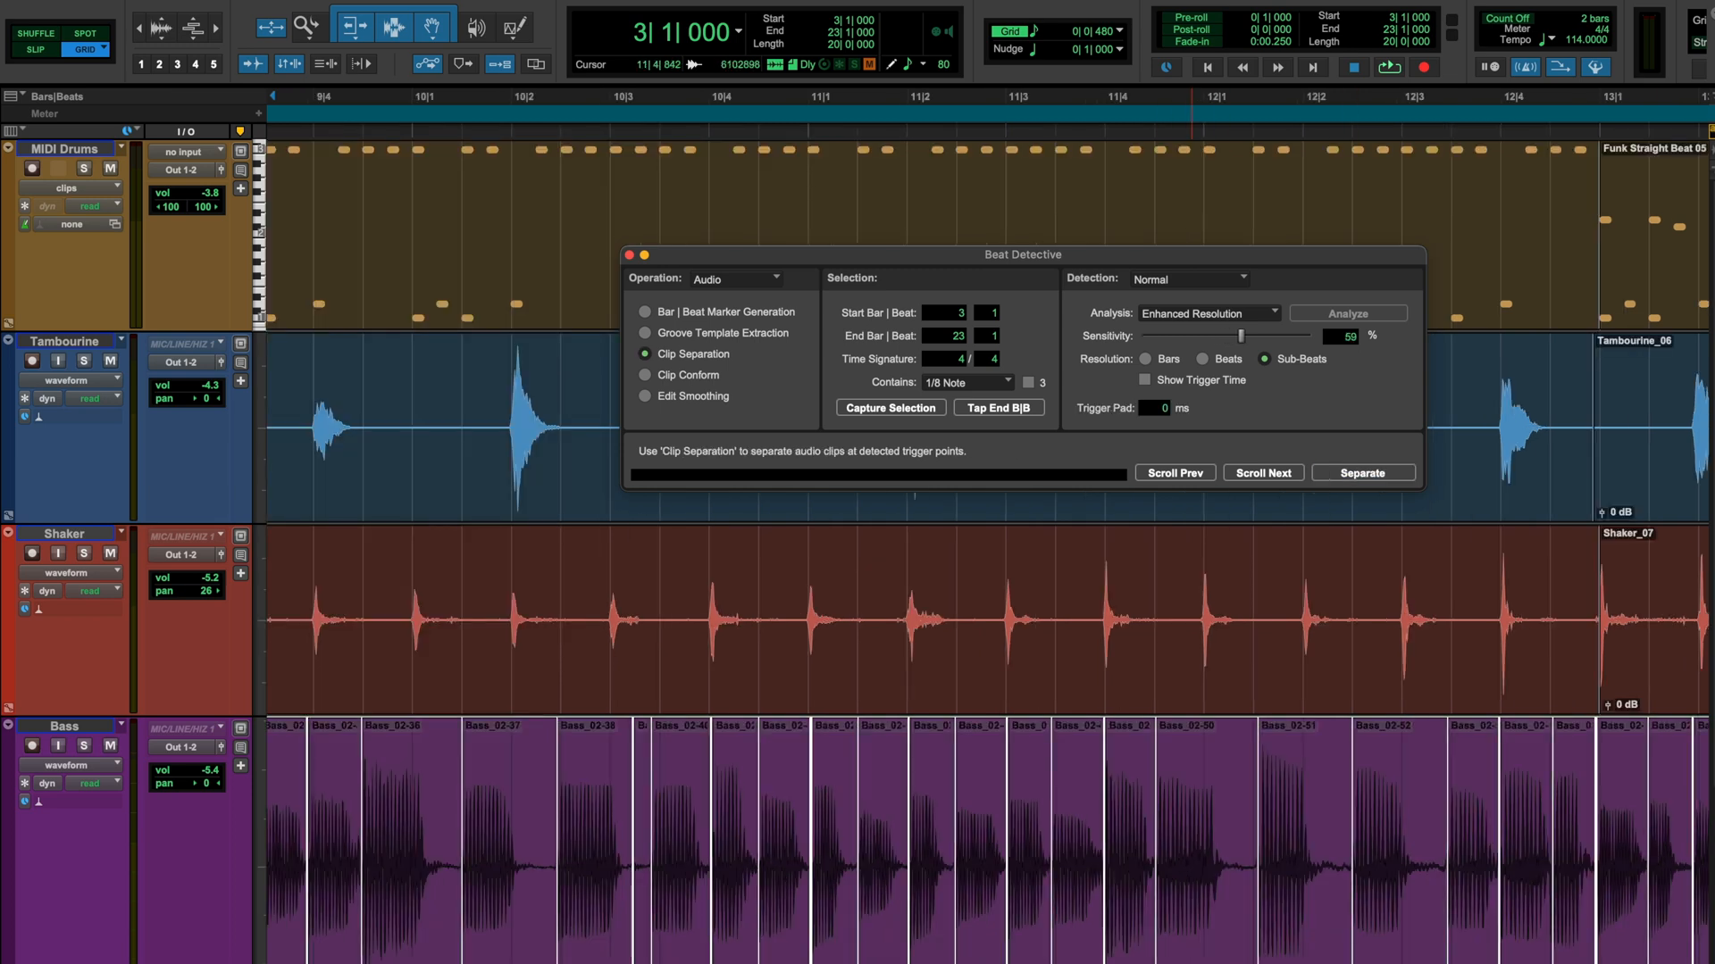
left_click(1346, 314)
type("10")
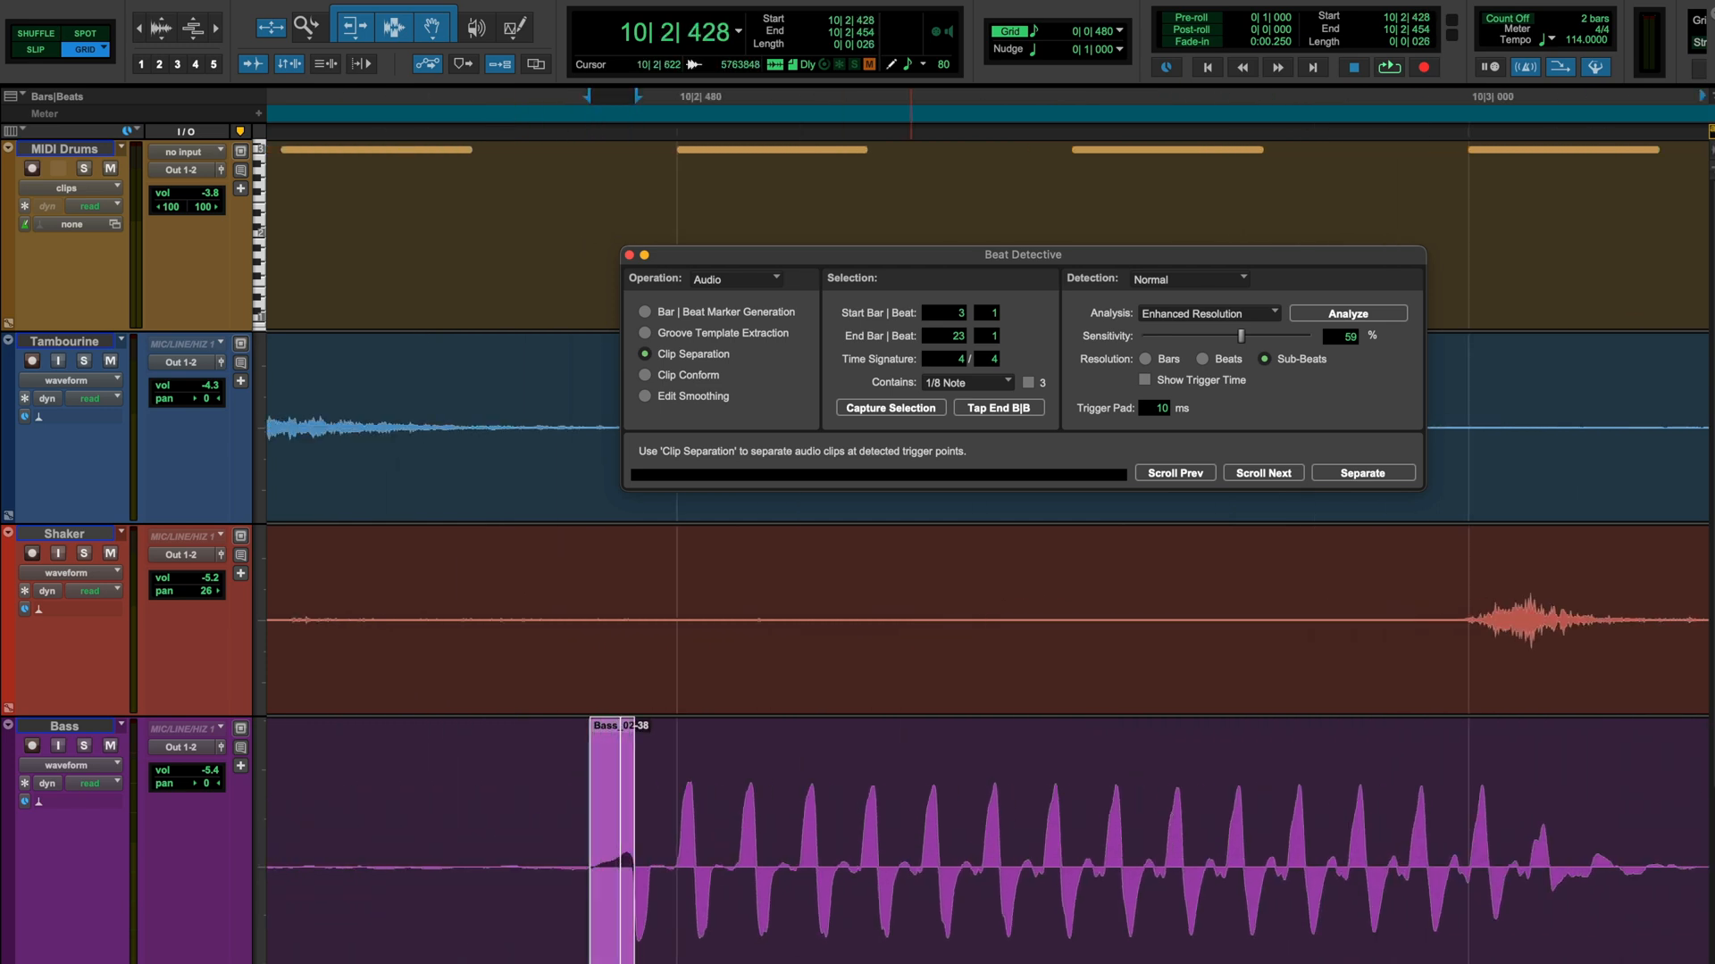
Conform the separated bass clips onto the grid and review the result
left_click(644, 375)
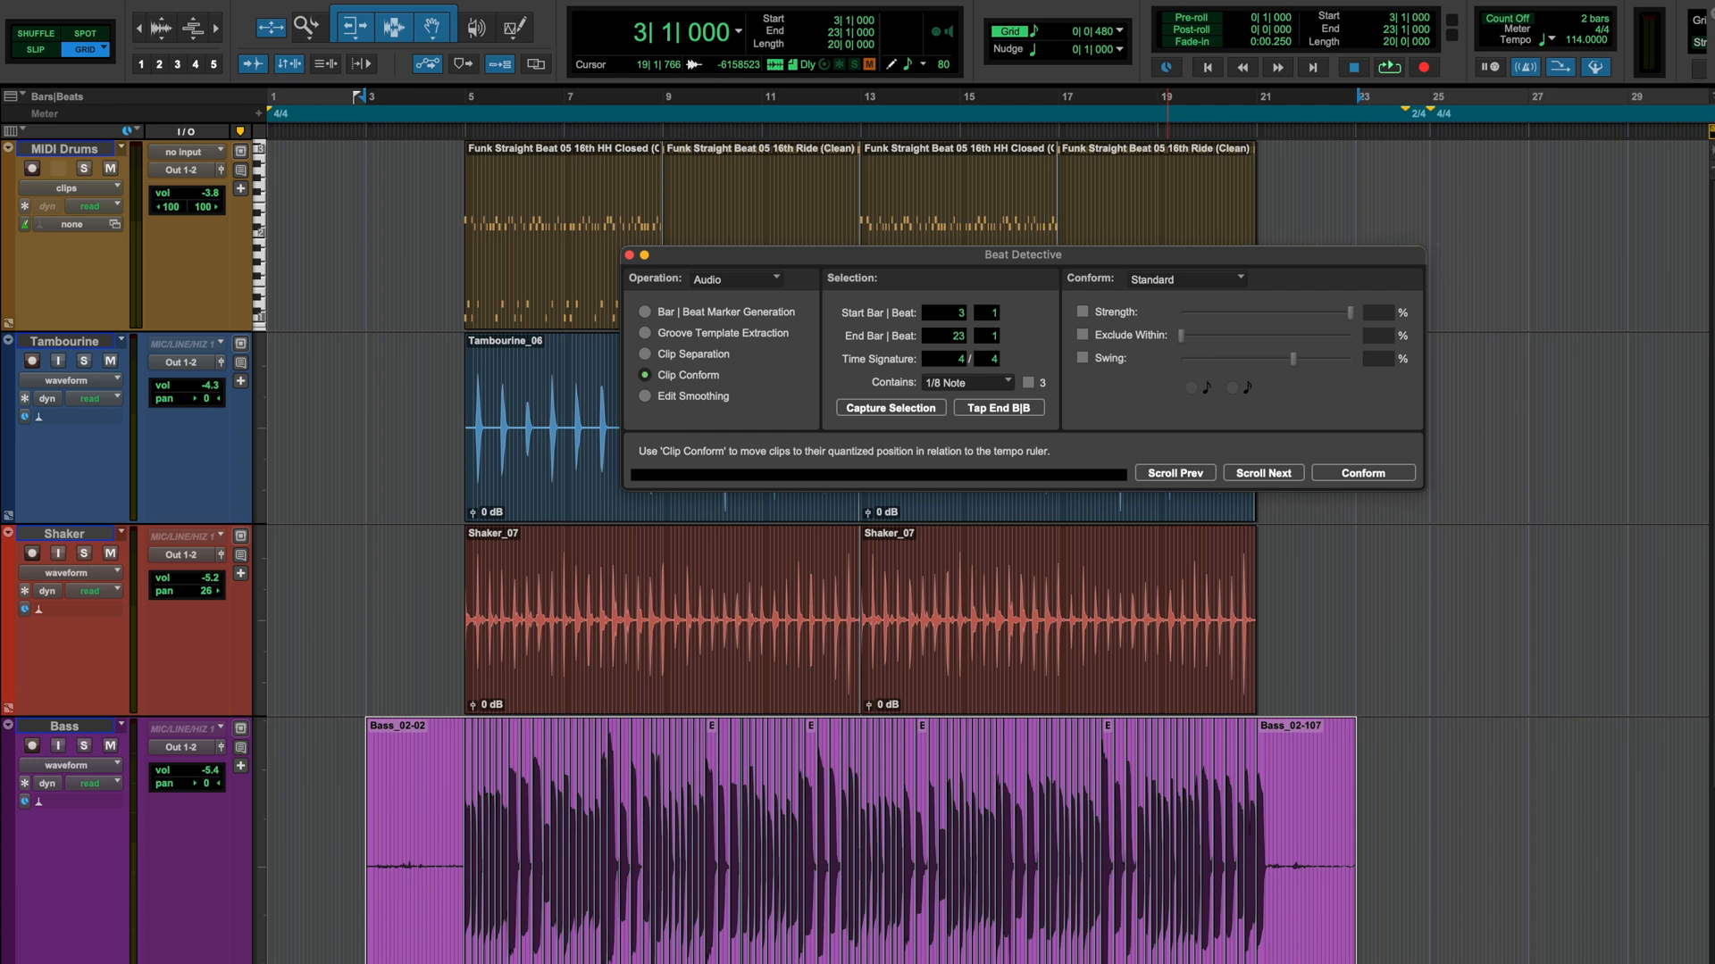
left_click(645, 397)
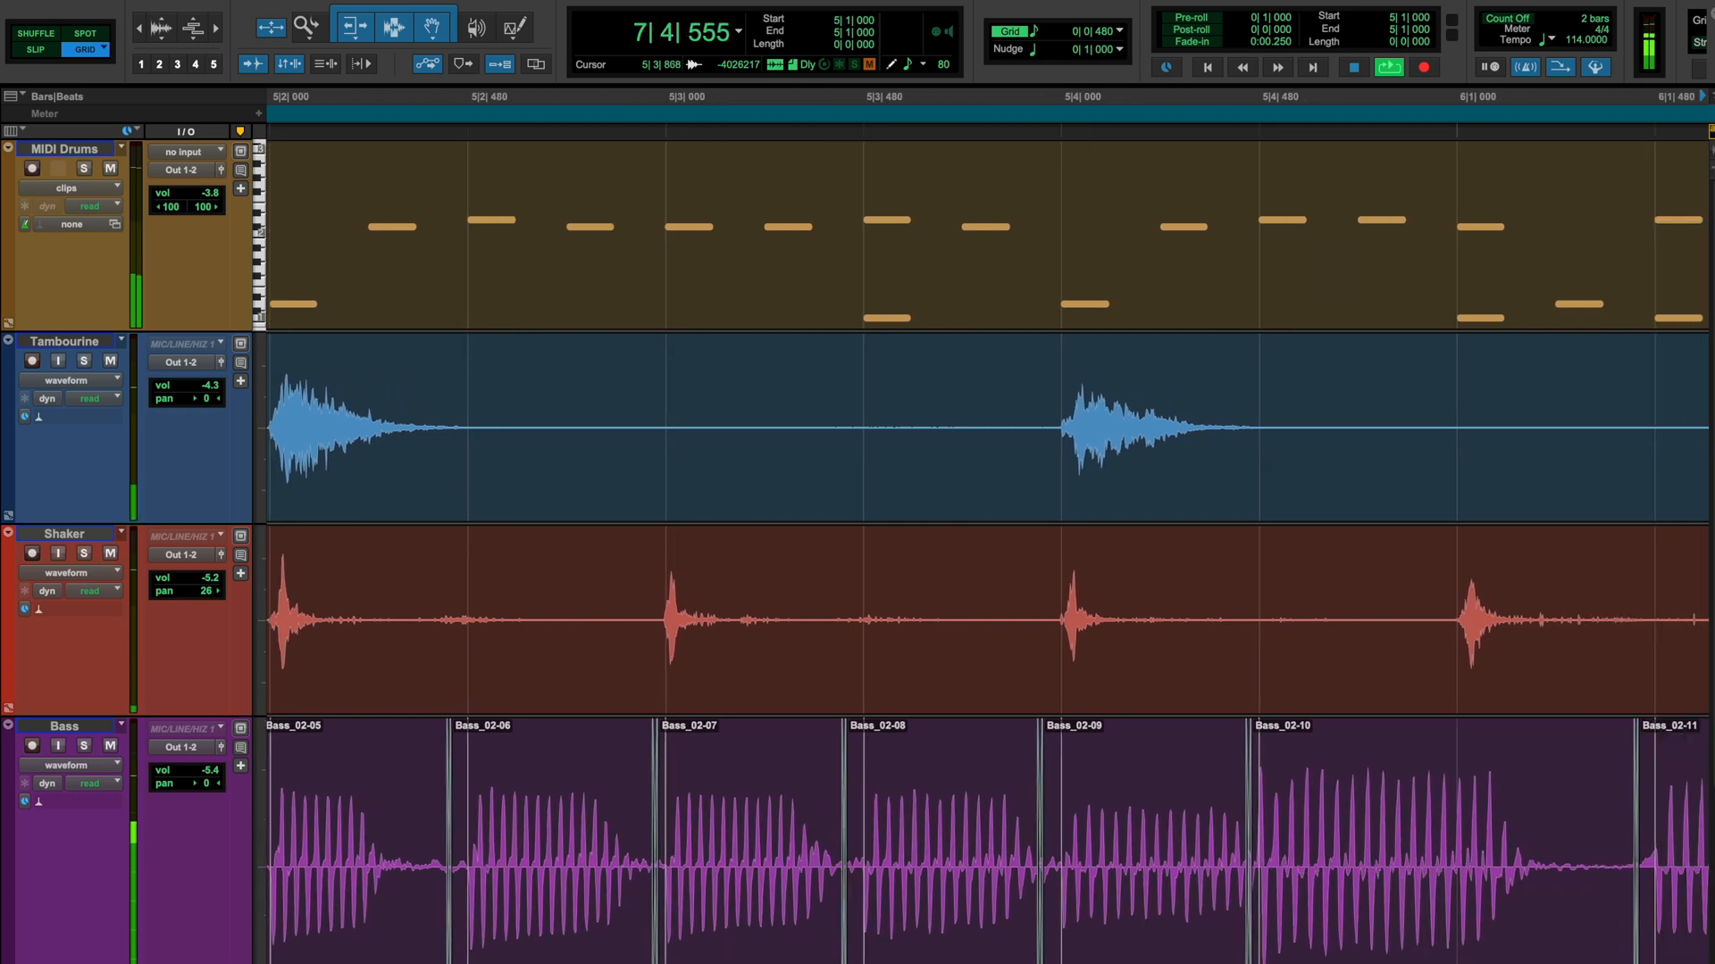
scroll("right", 3)
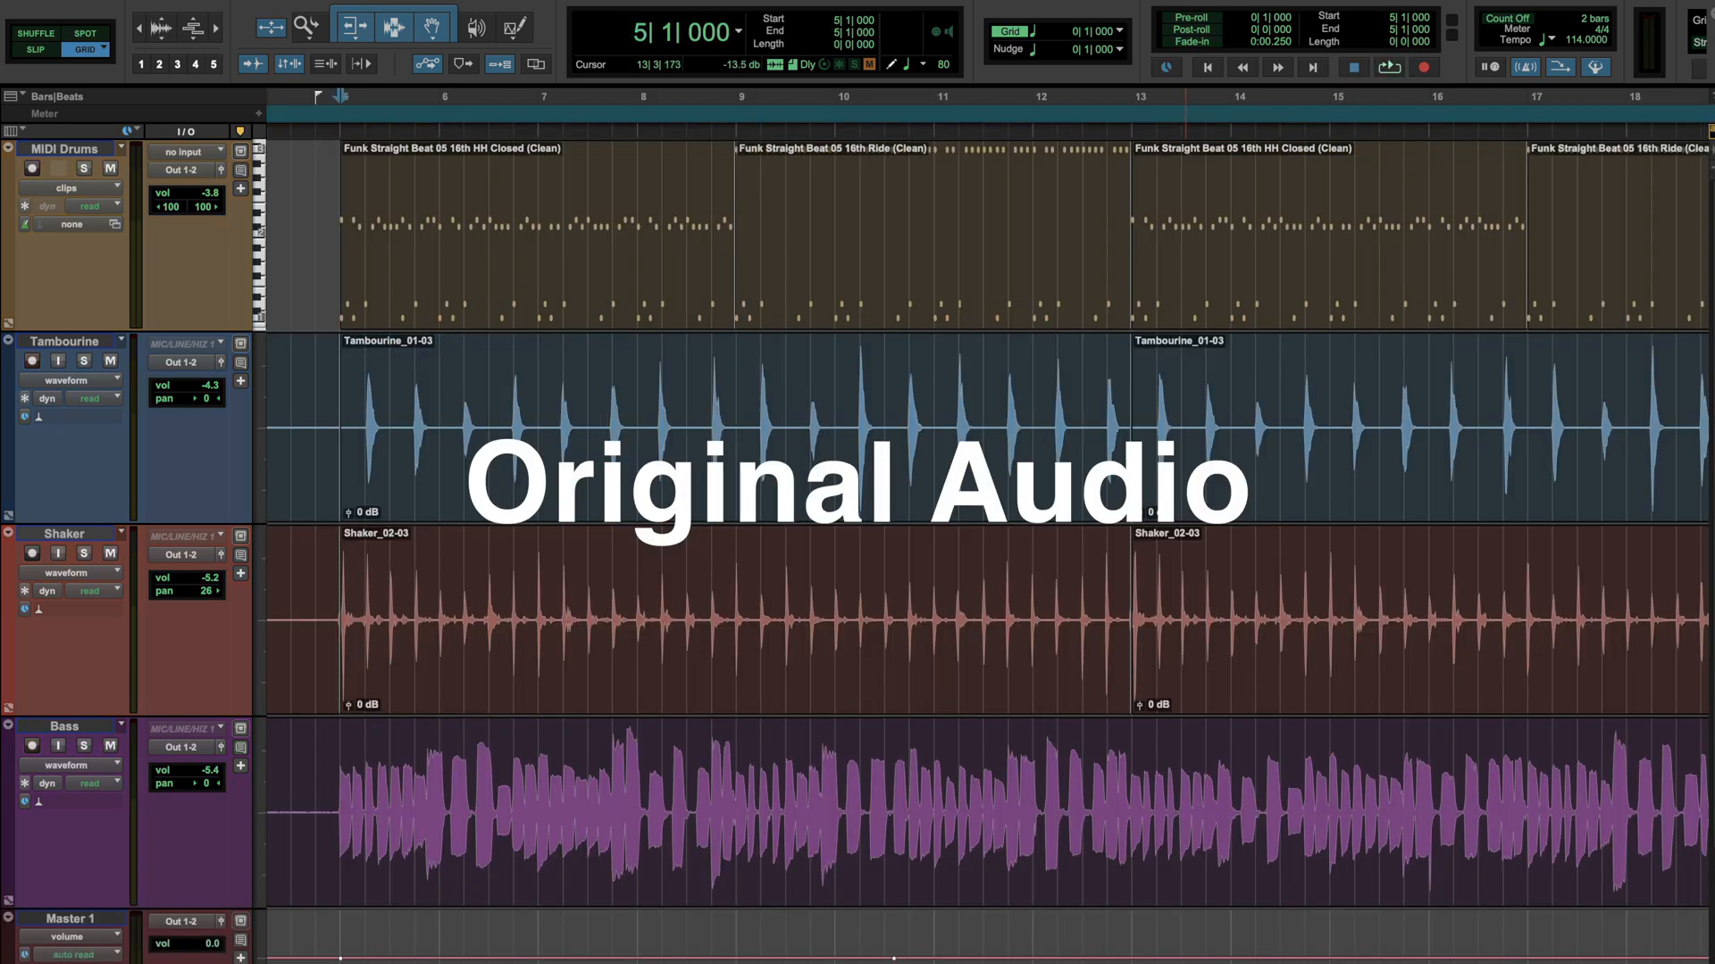
left_click(1388, 66)
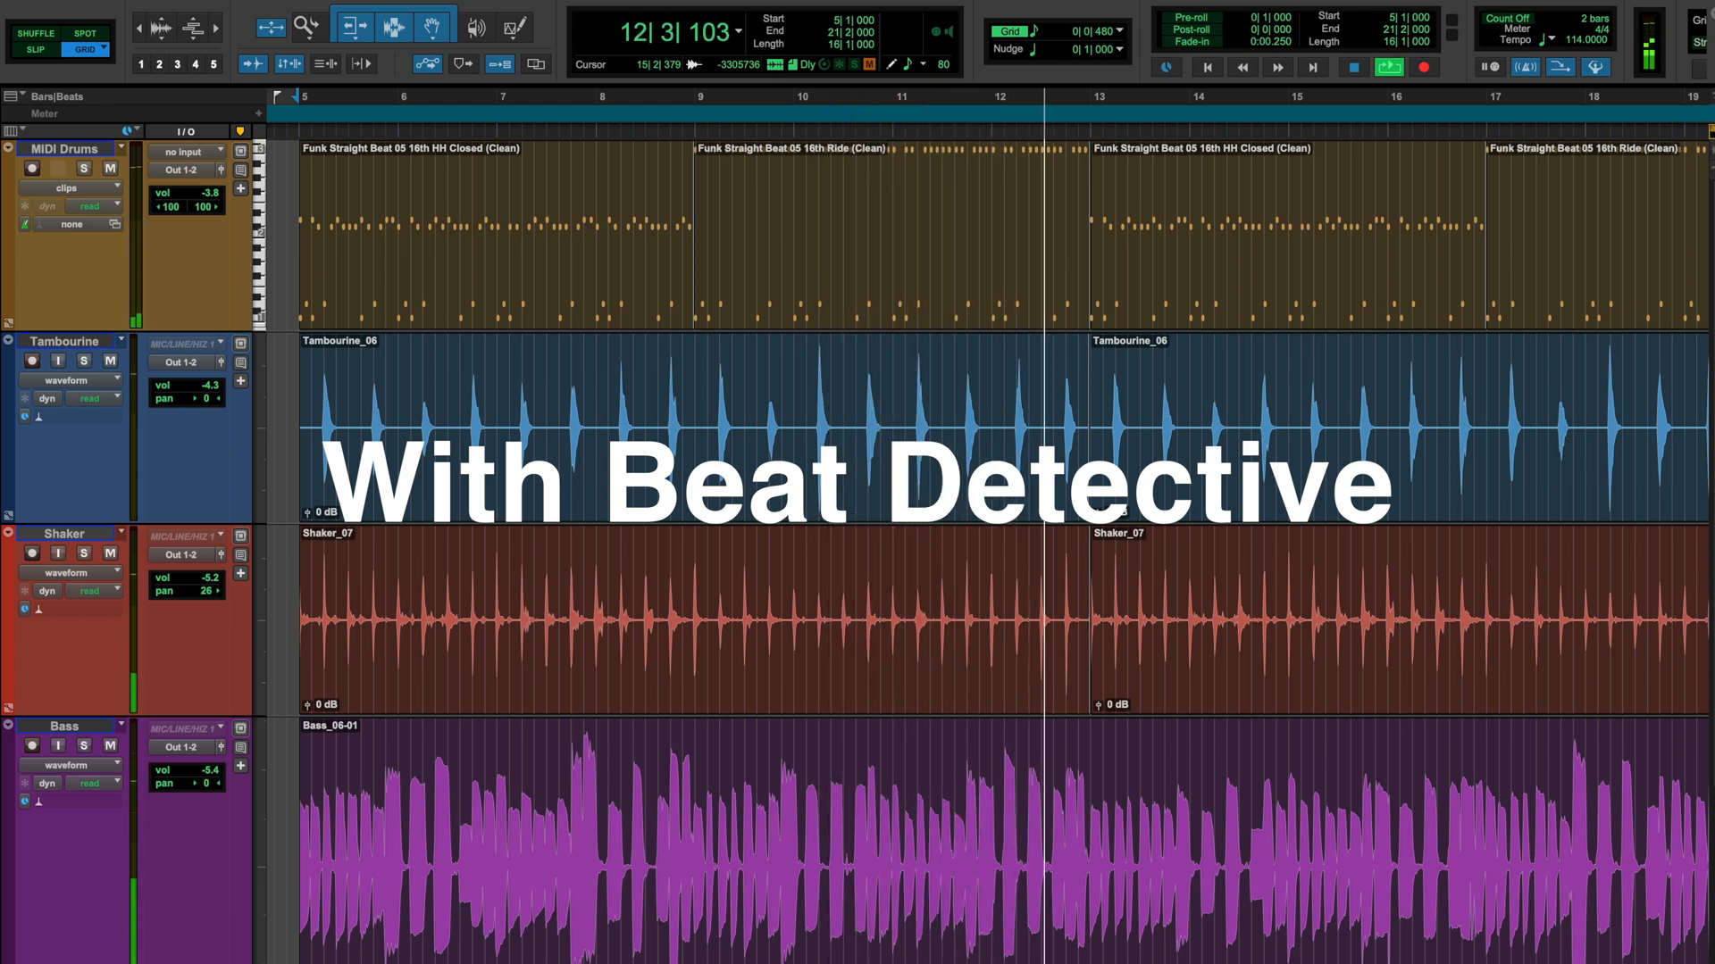
left_click(1352, 66)
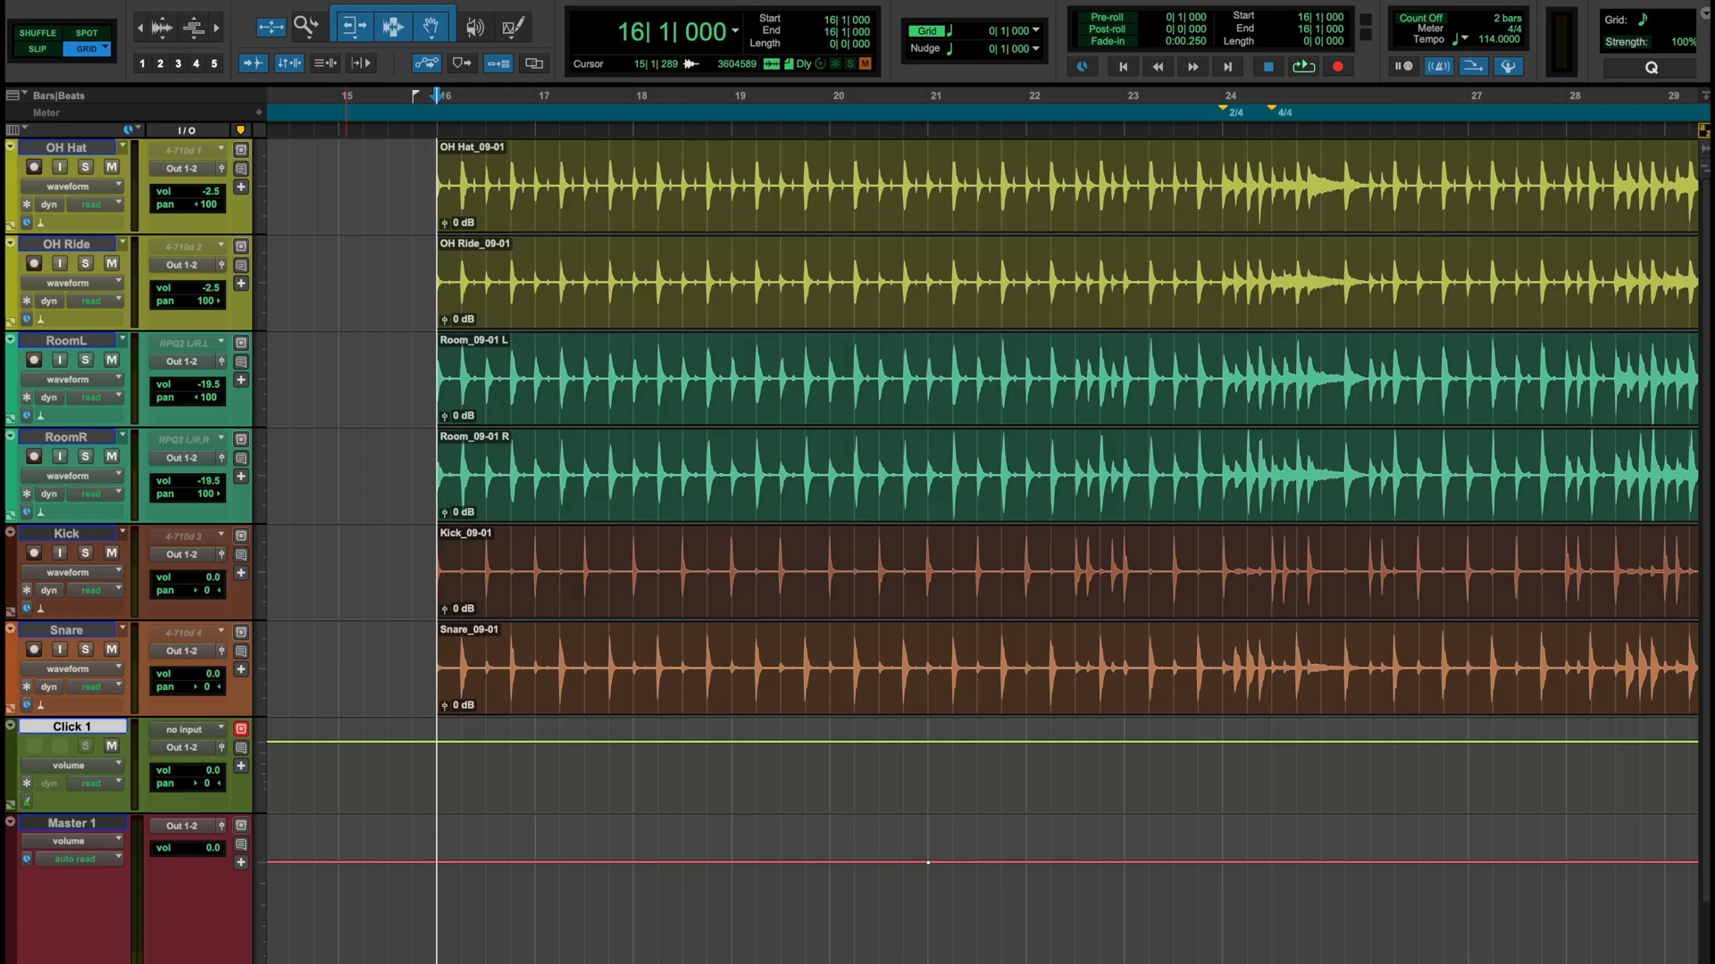
Select the drum clips from bar 15 to 24 and separate them at bar 24
left_click(340, 95)
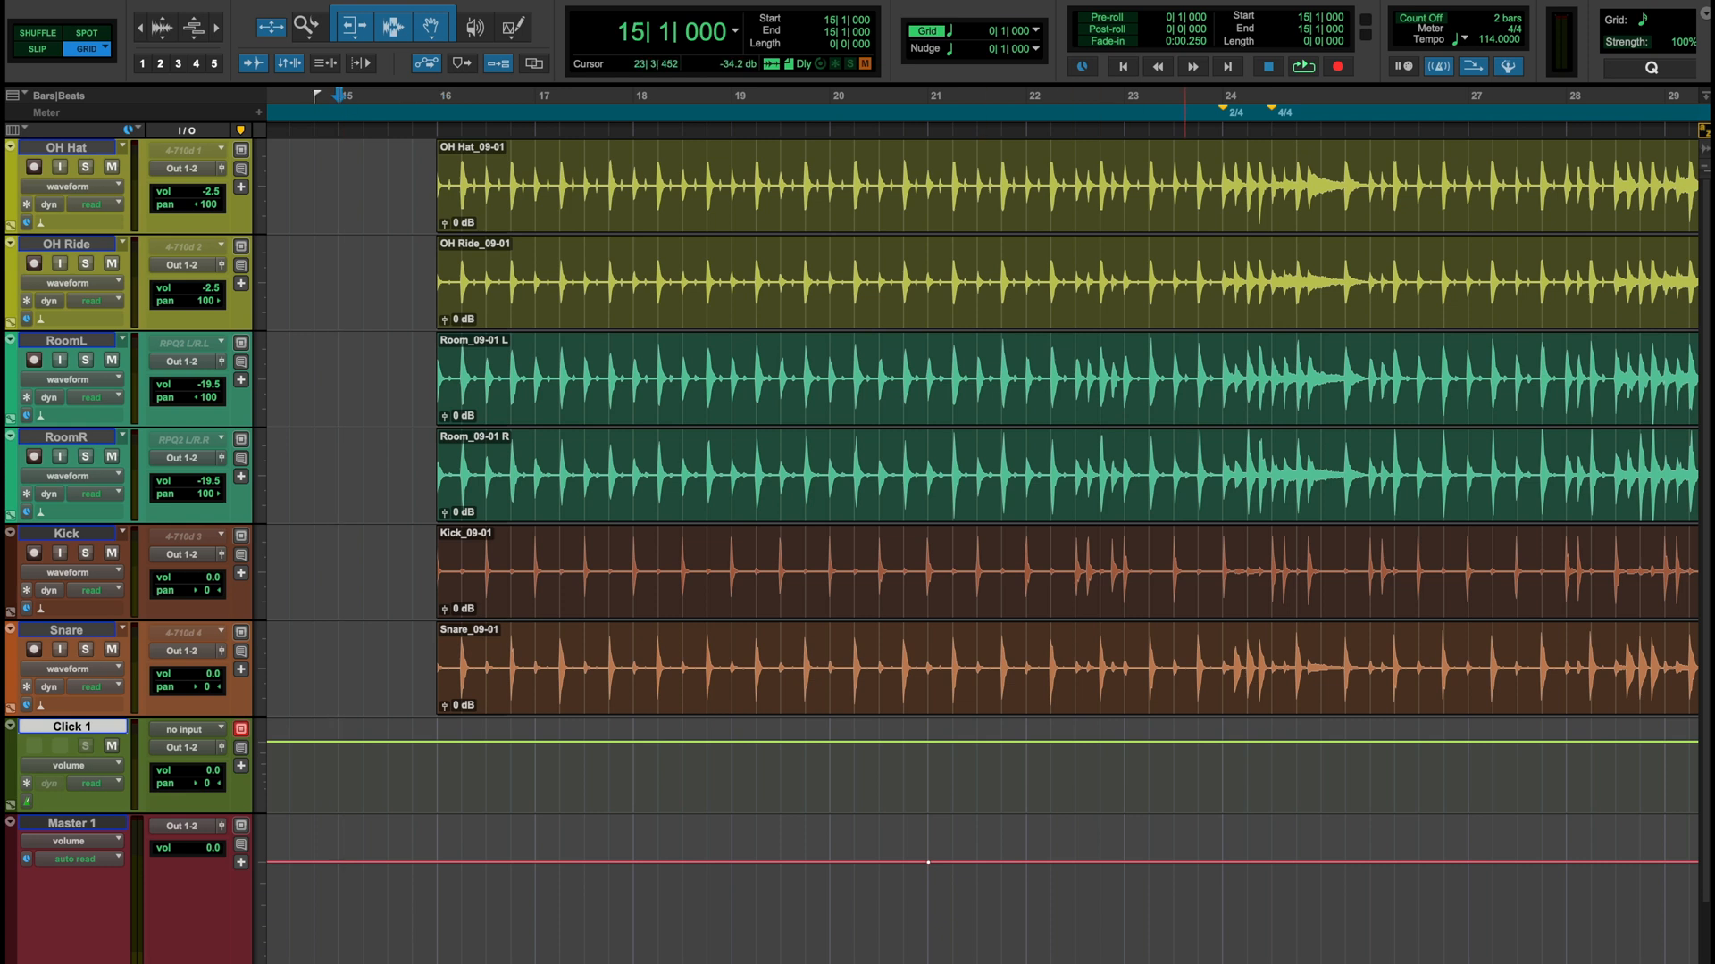
left_click(1301, 66)
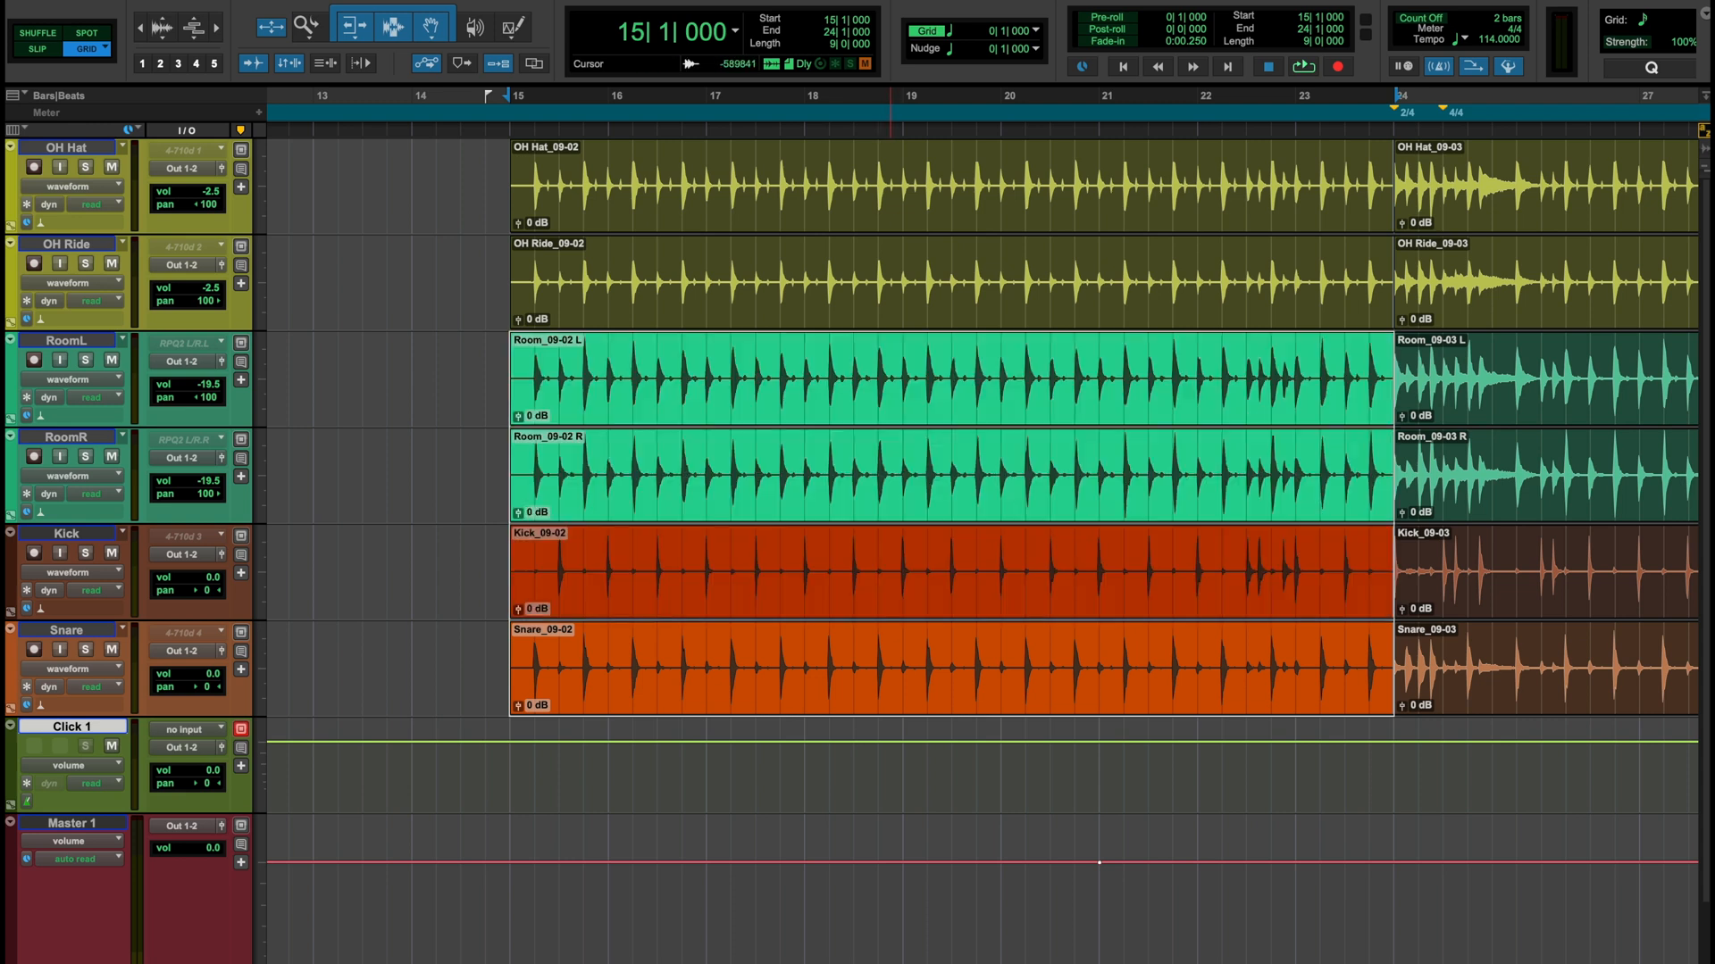
Analyse the drum clips for bars 15–24 in 4/4 in Beat Detective at 14% sensitivity
left_click(875, 207)
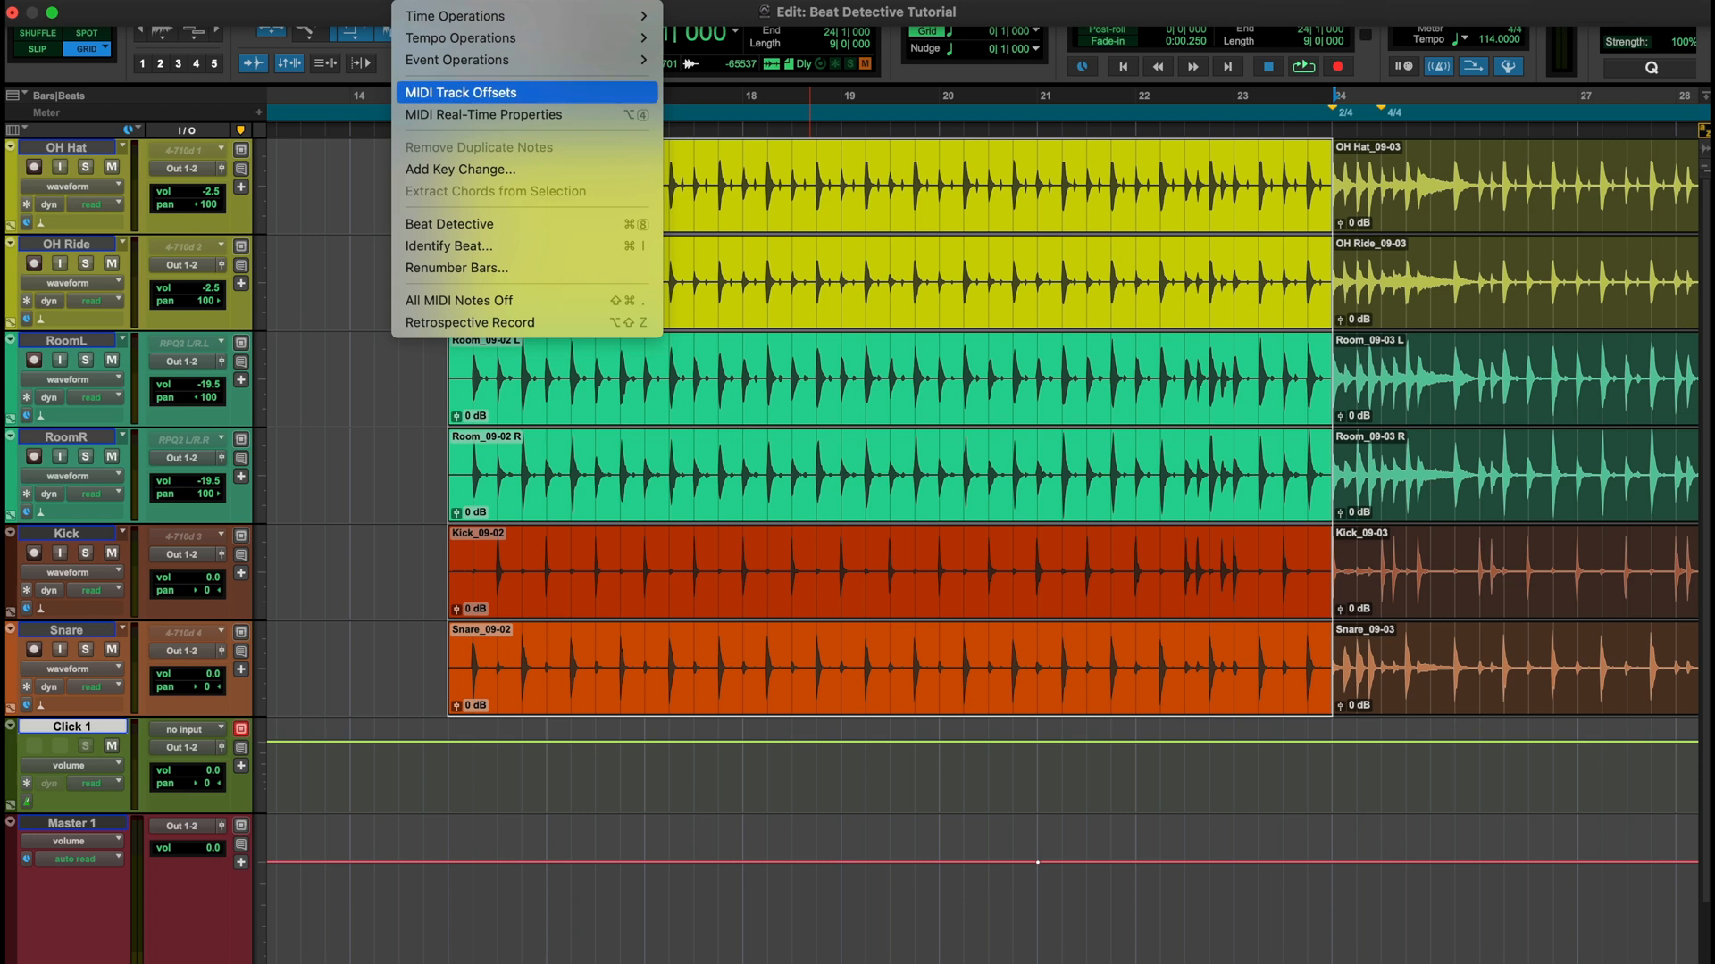
left_click(448, 223)
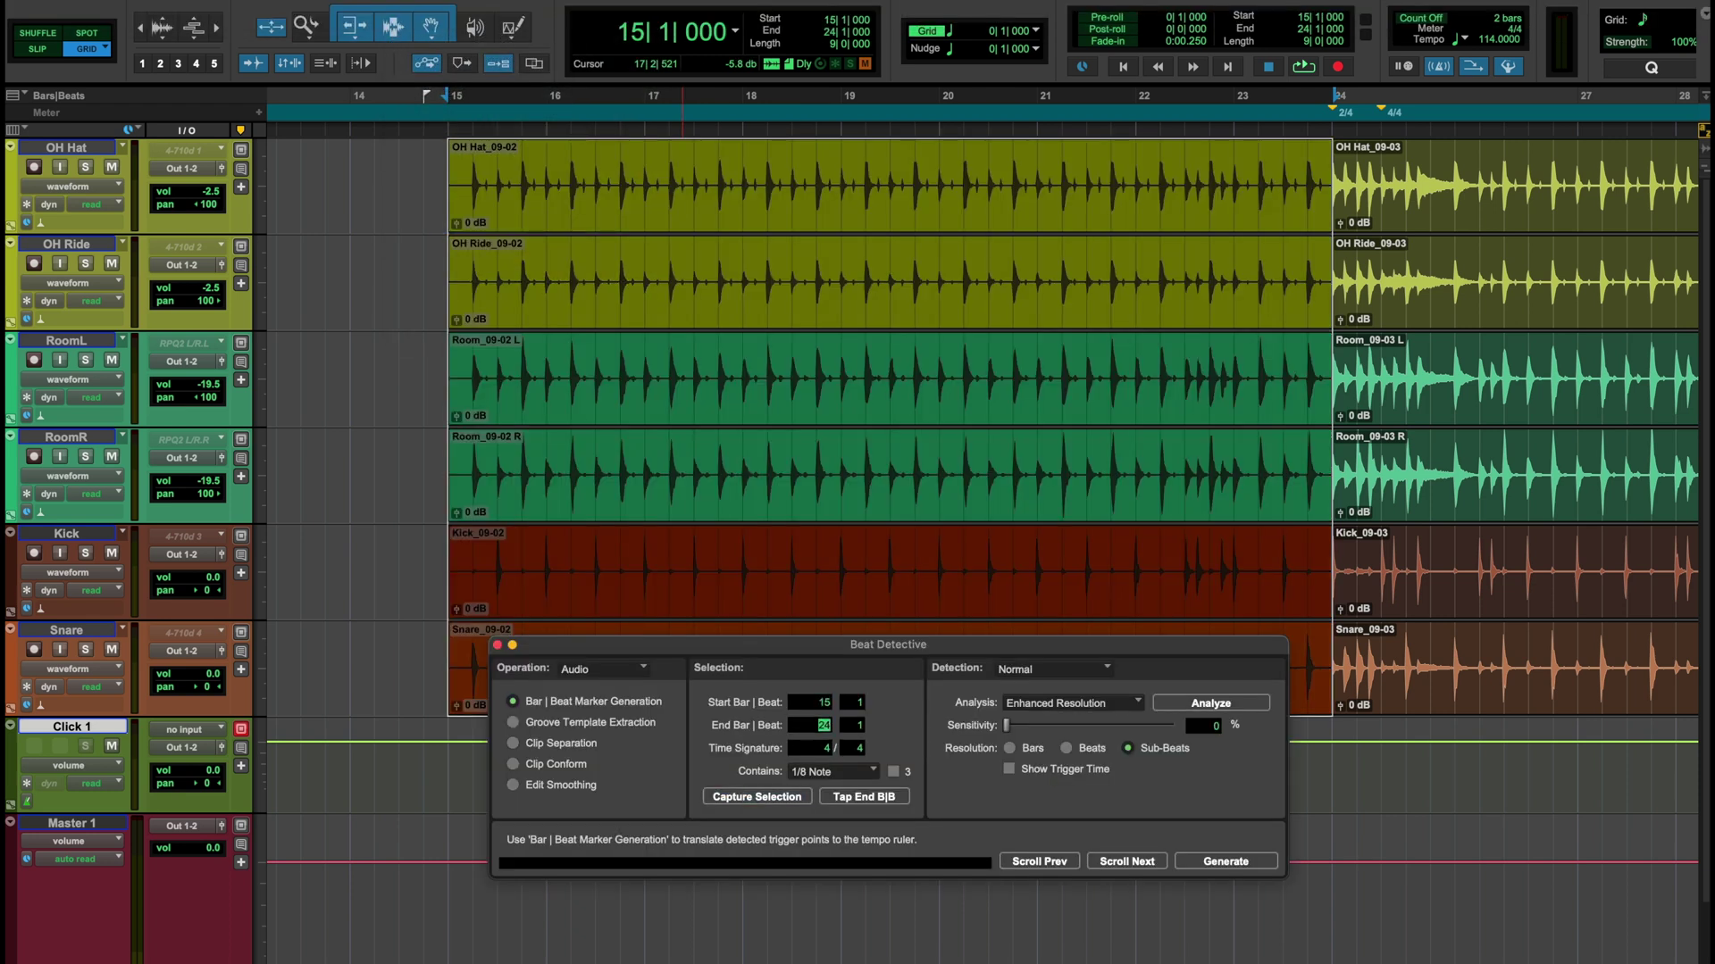
left_click(800, 749)
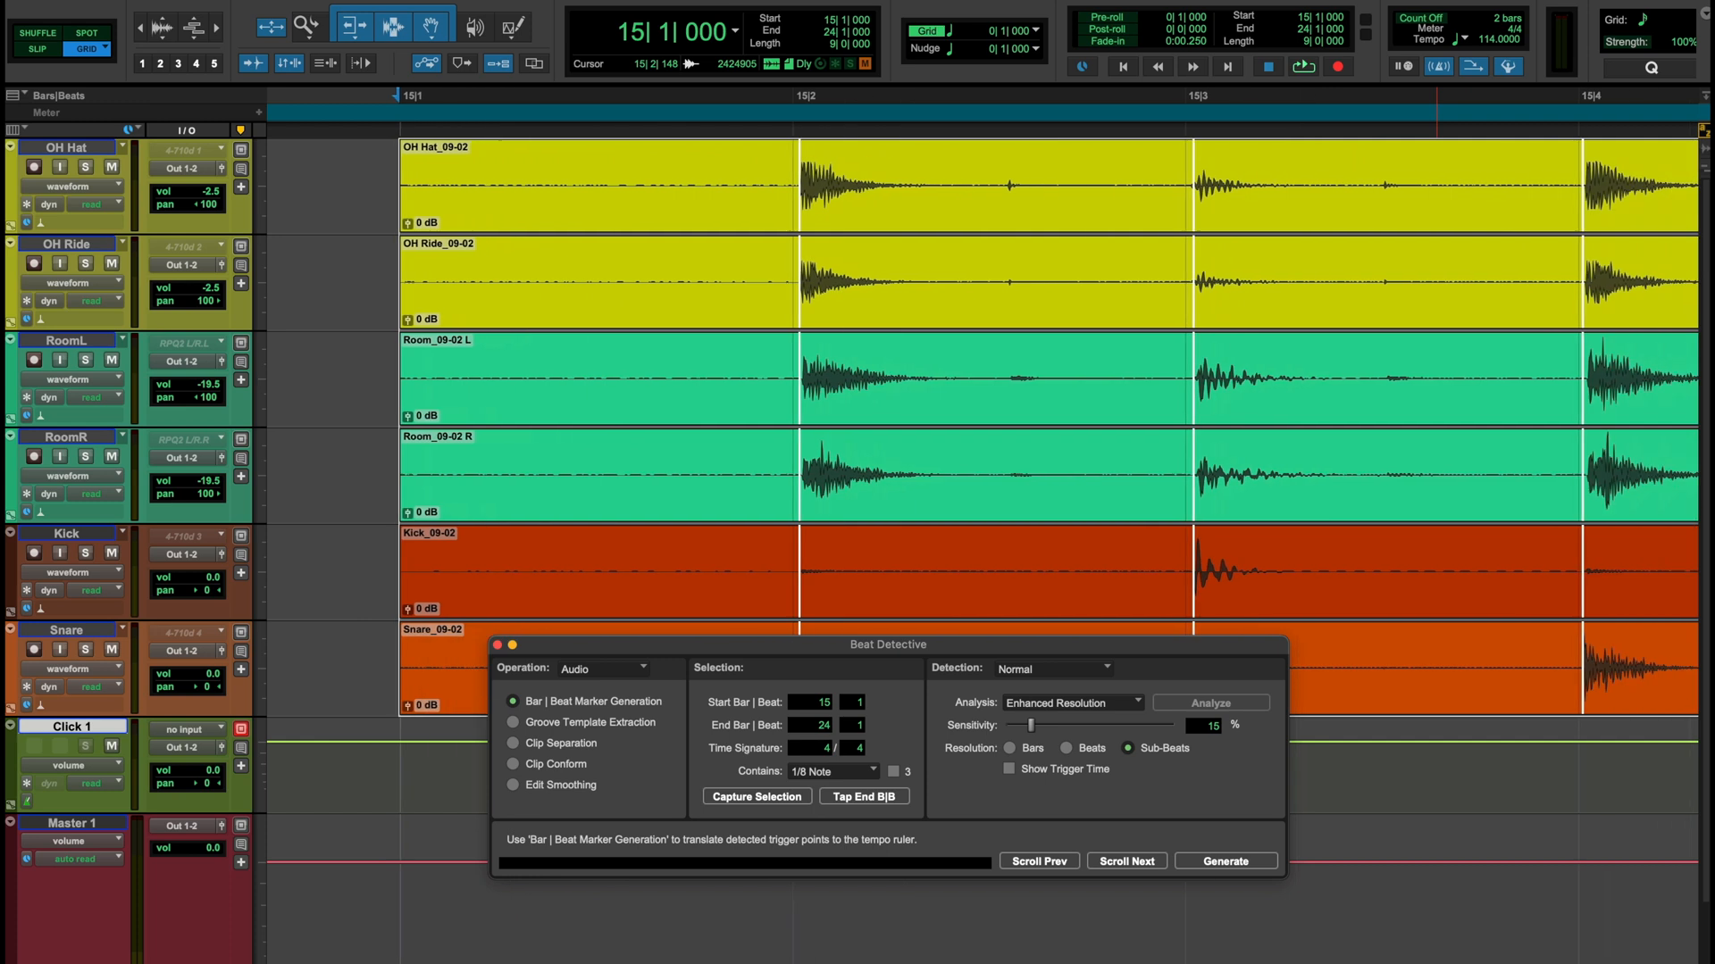
left_click(1123, 861)
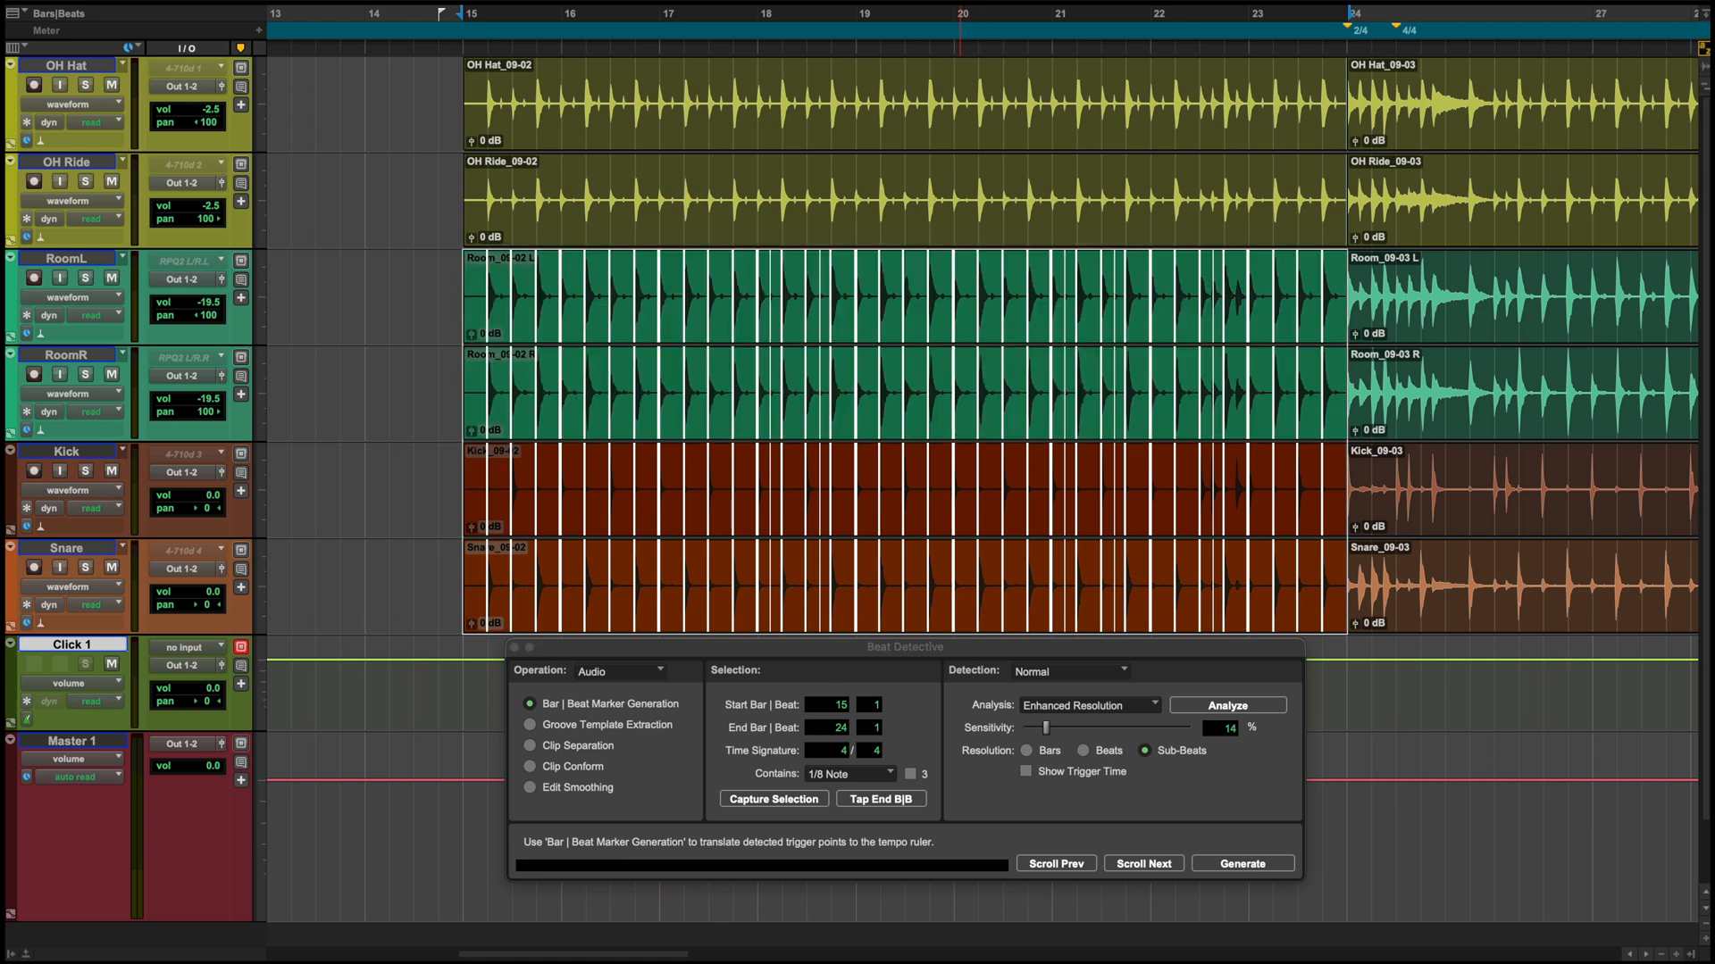
Separate all drum tracks in bars 15–24 at each detected hit and conform them to the grid
left_click(1225, 704)
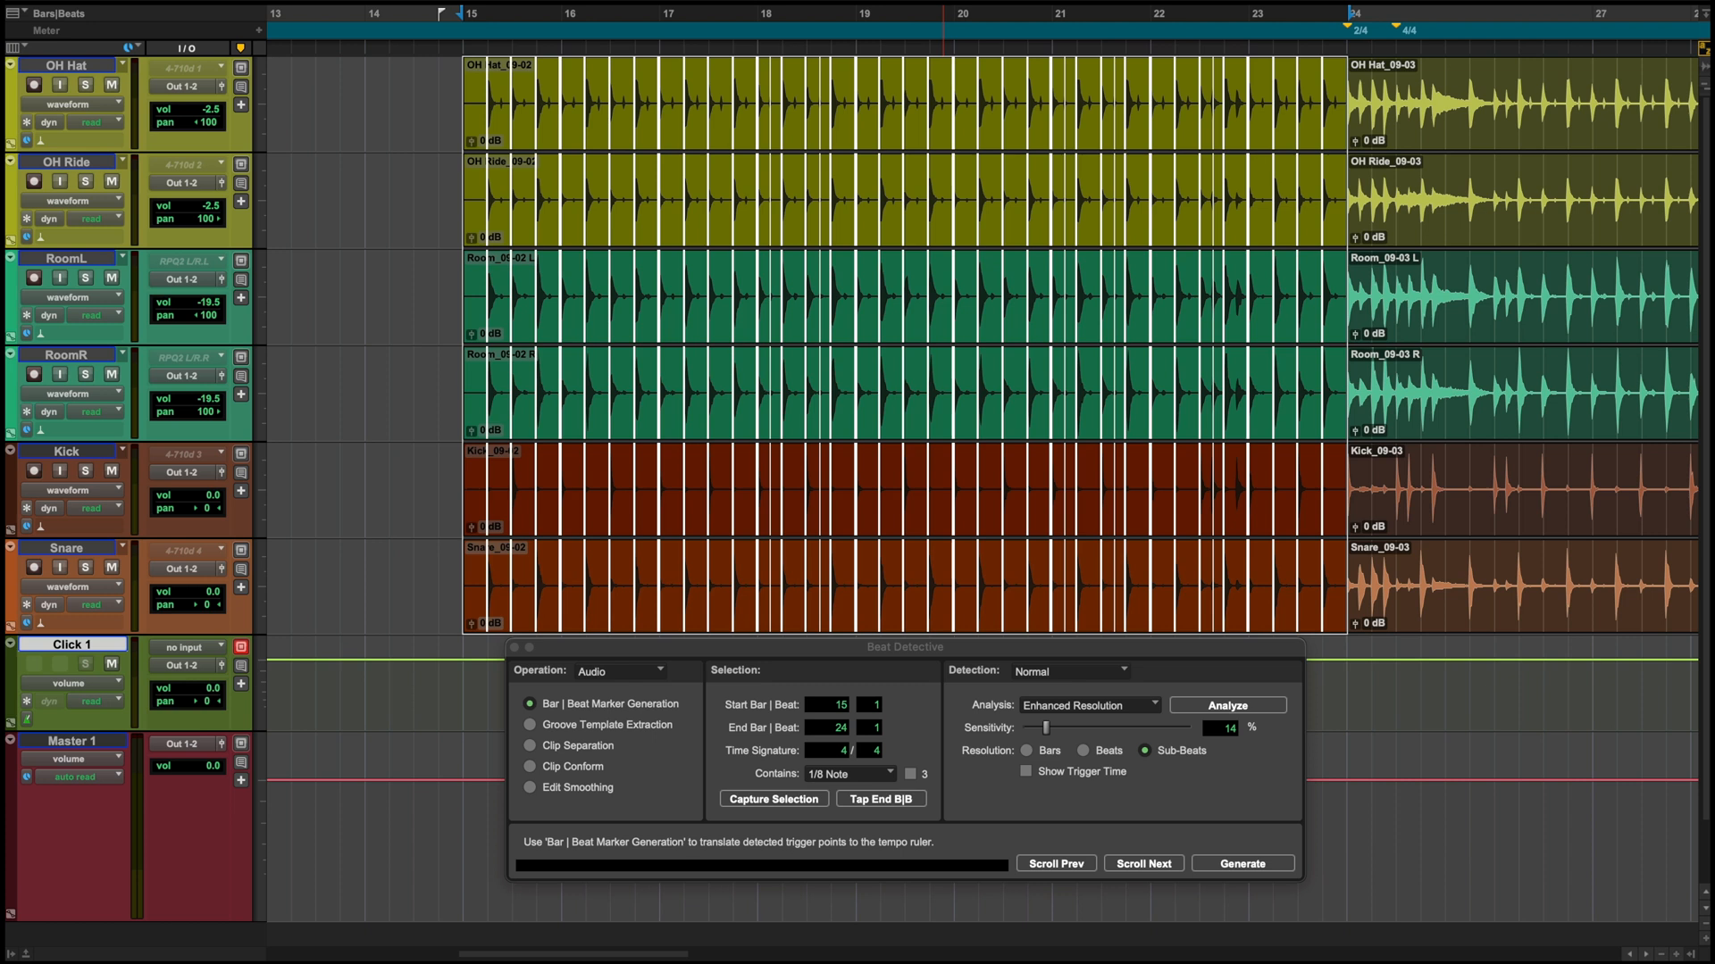
left_click(530, 747)
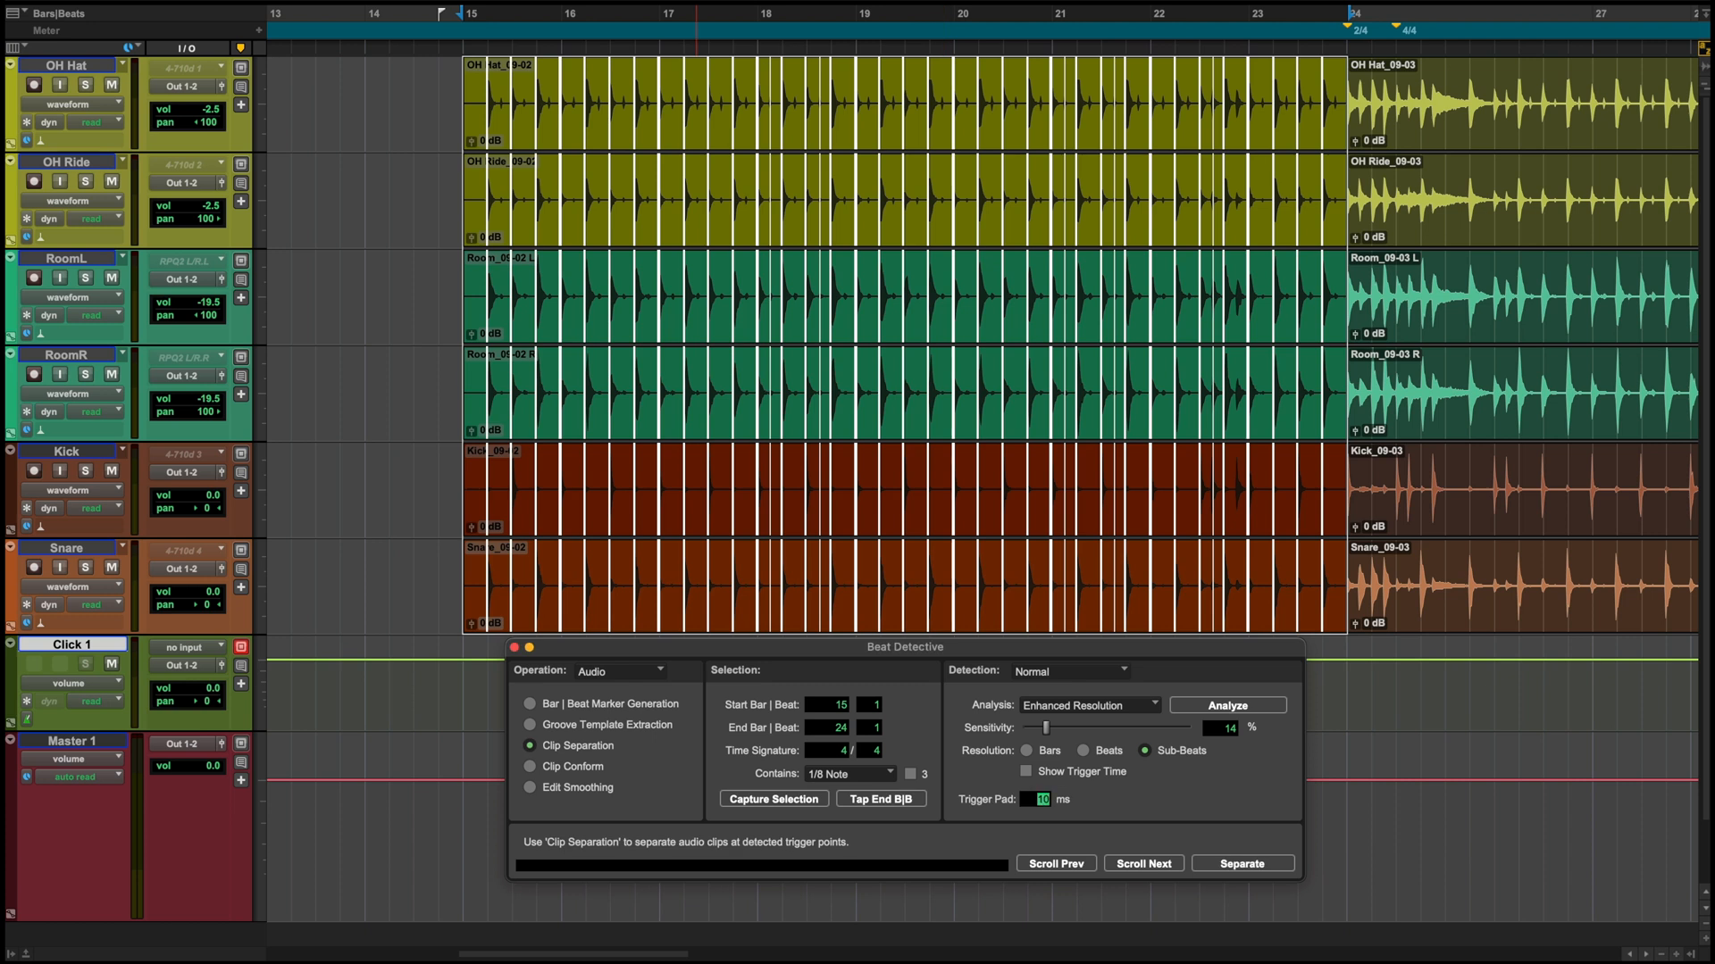
left_click(530, 767)
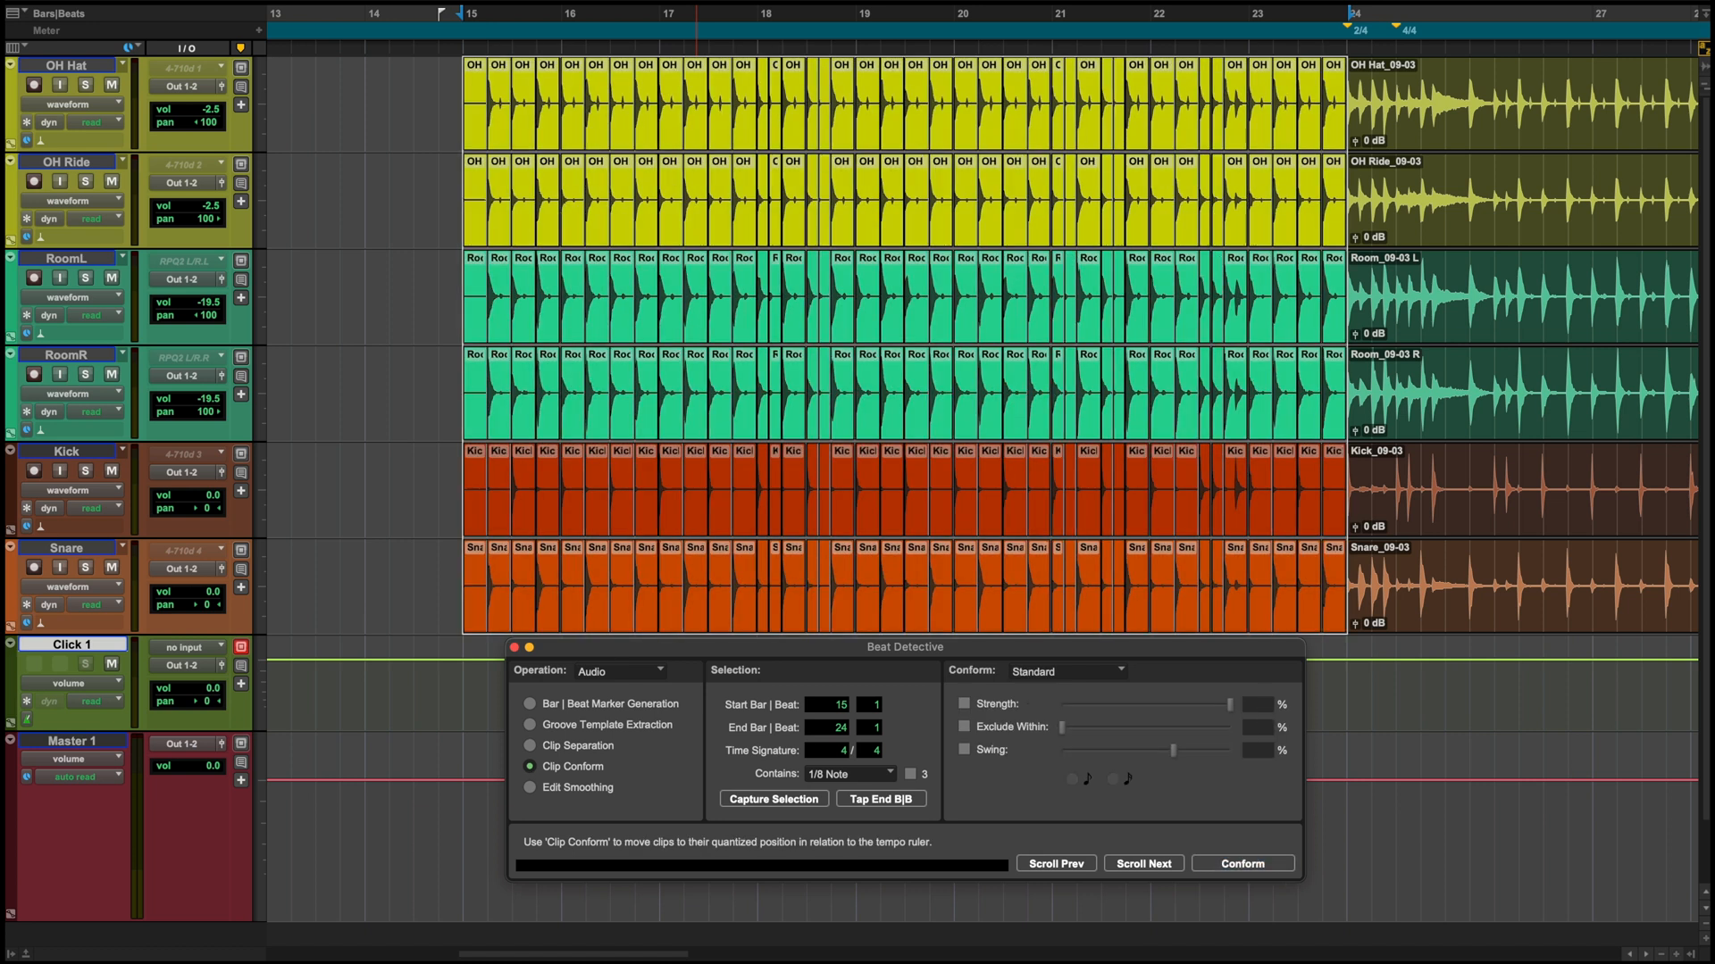
left_click(530, 786)
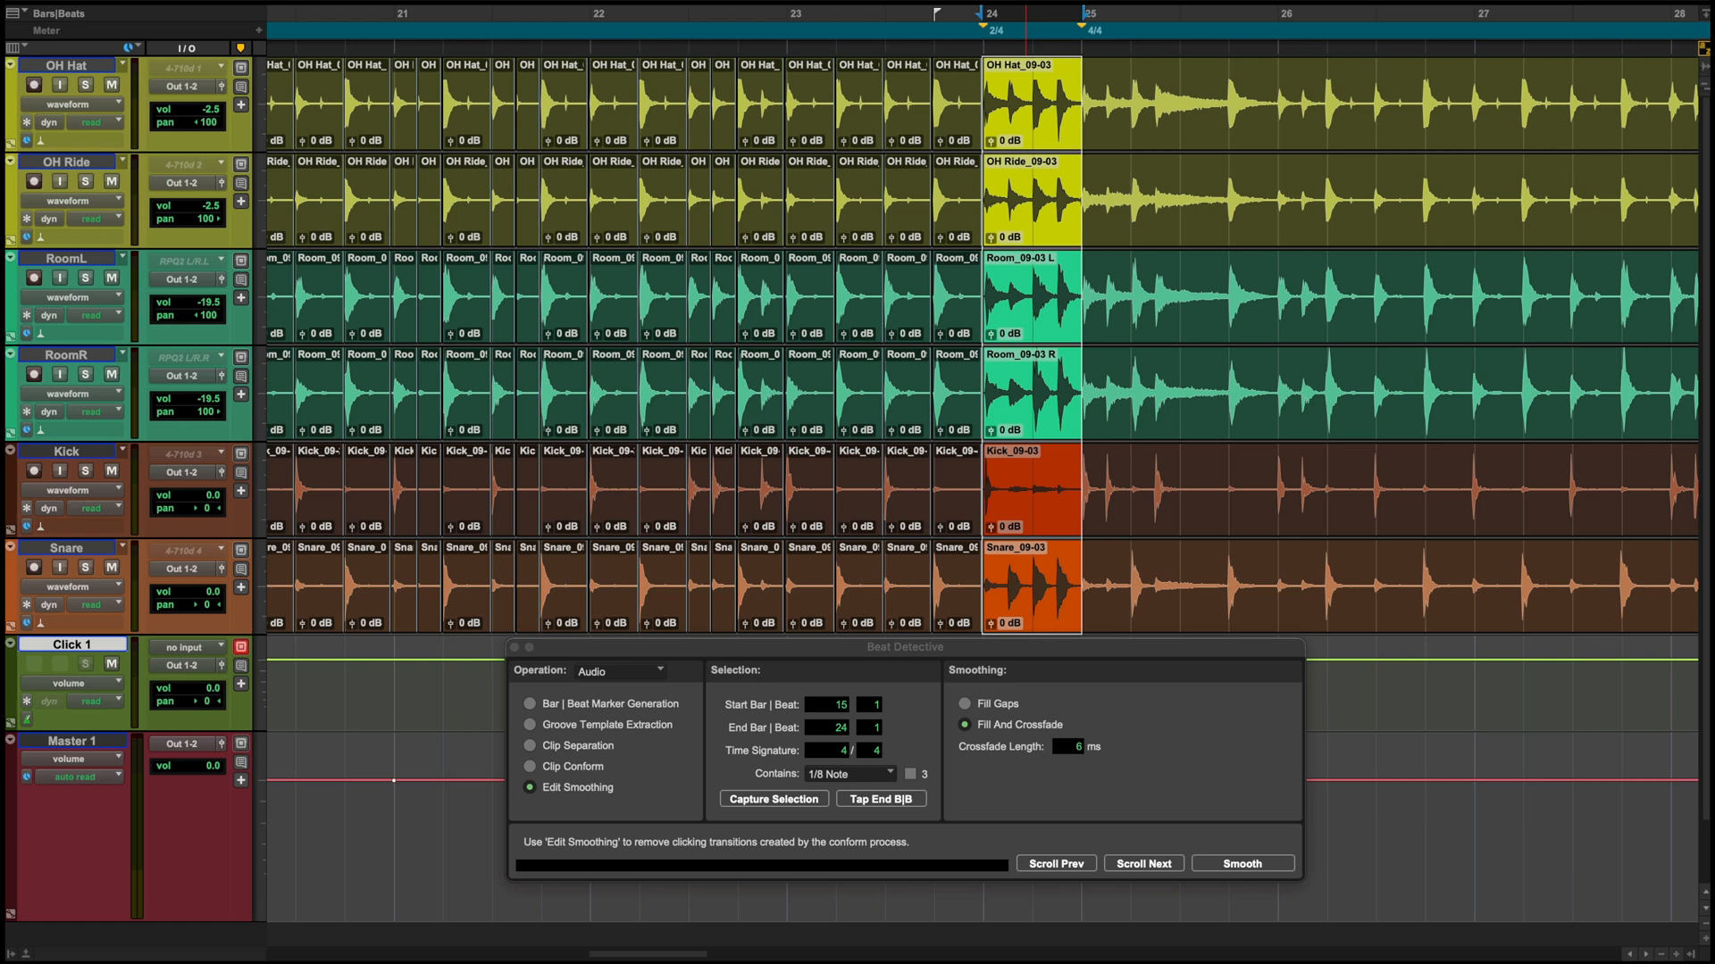
Analyse the 2/4 bar 24–25 across all drum tracks and separate it at each hit
left_click(530, 704)
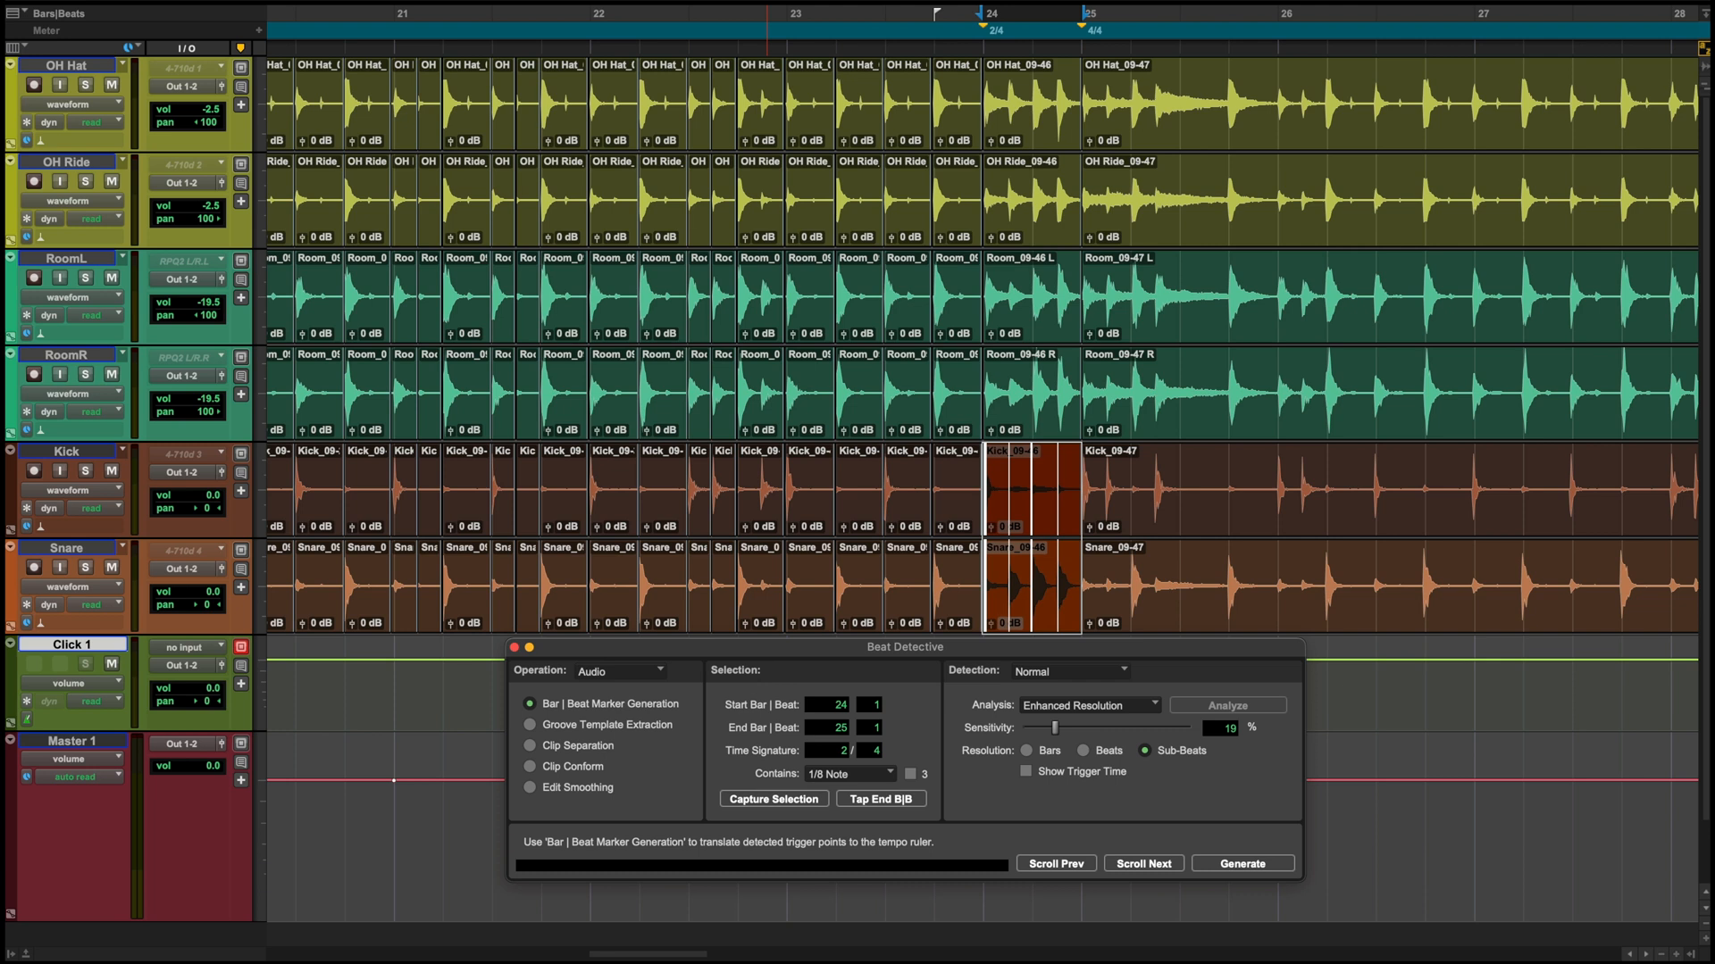
left_click(1227, 703)
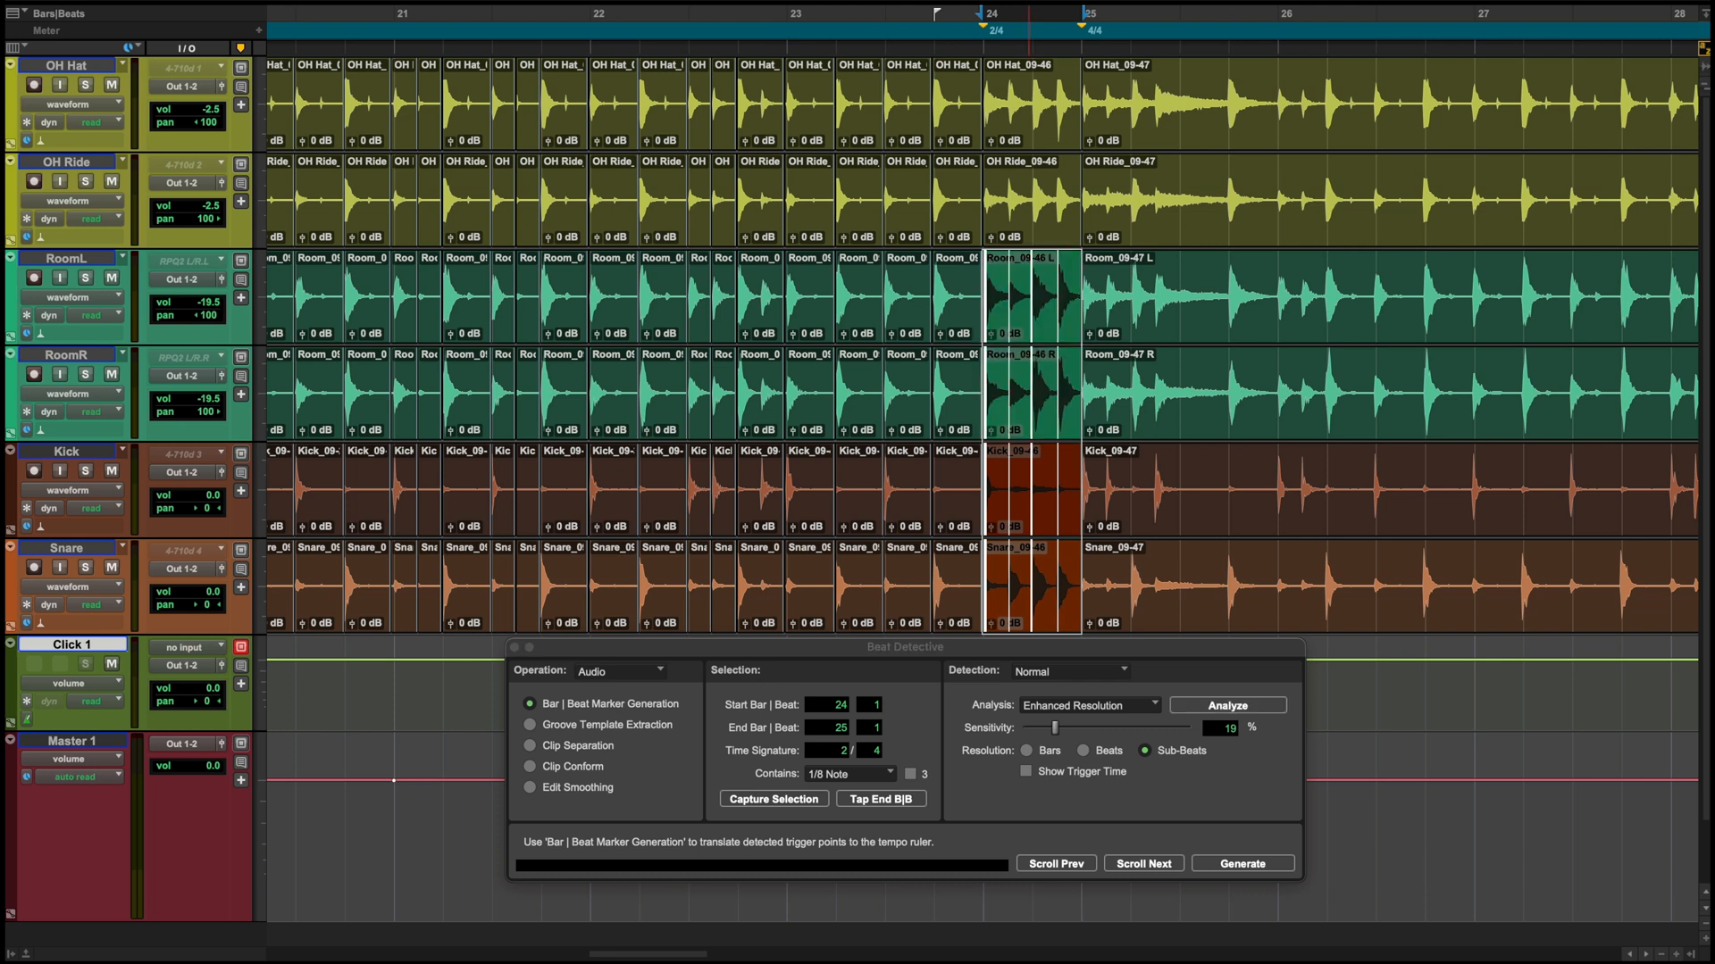
left_click(530, 745)
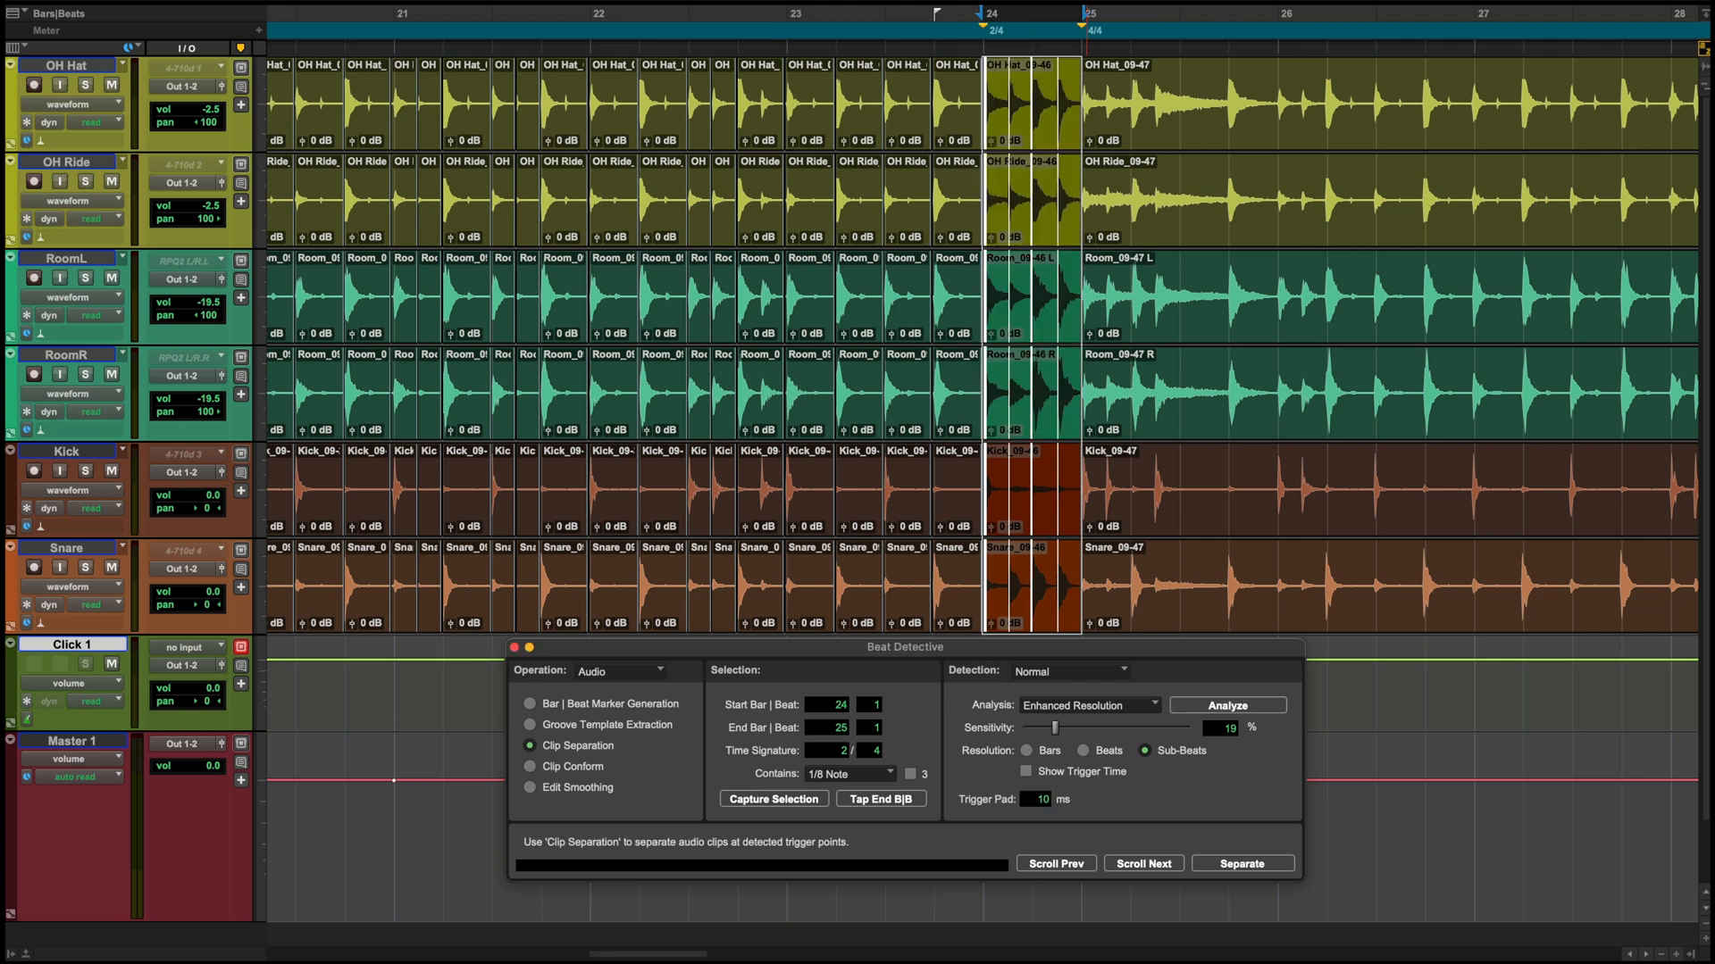
left_click(531, 766)
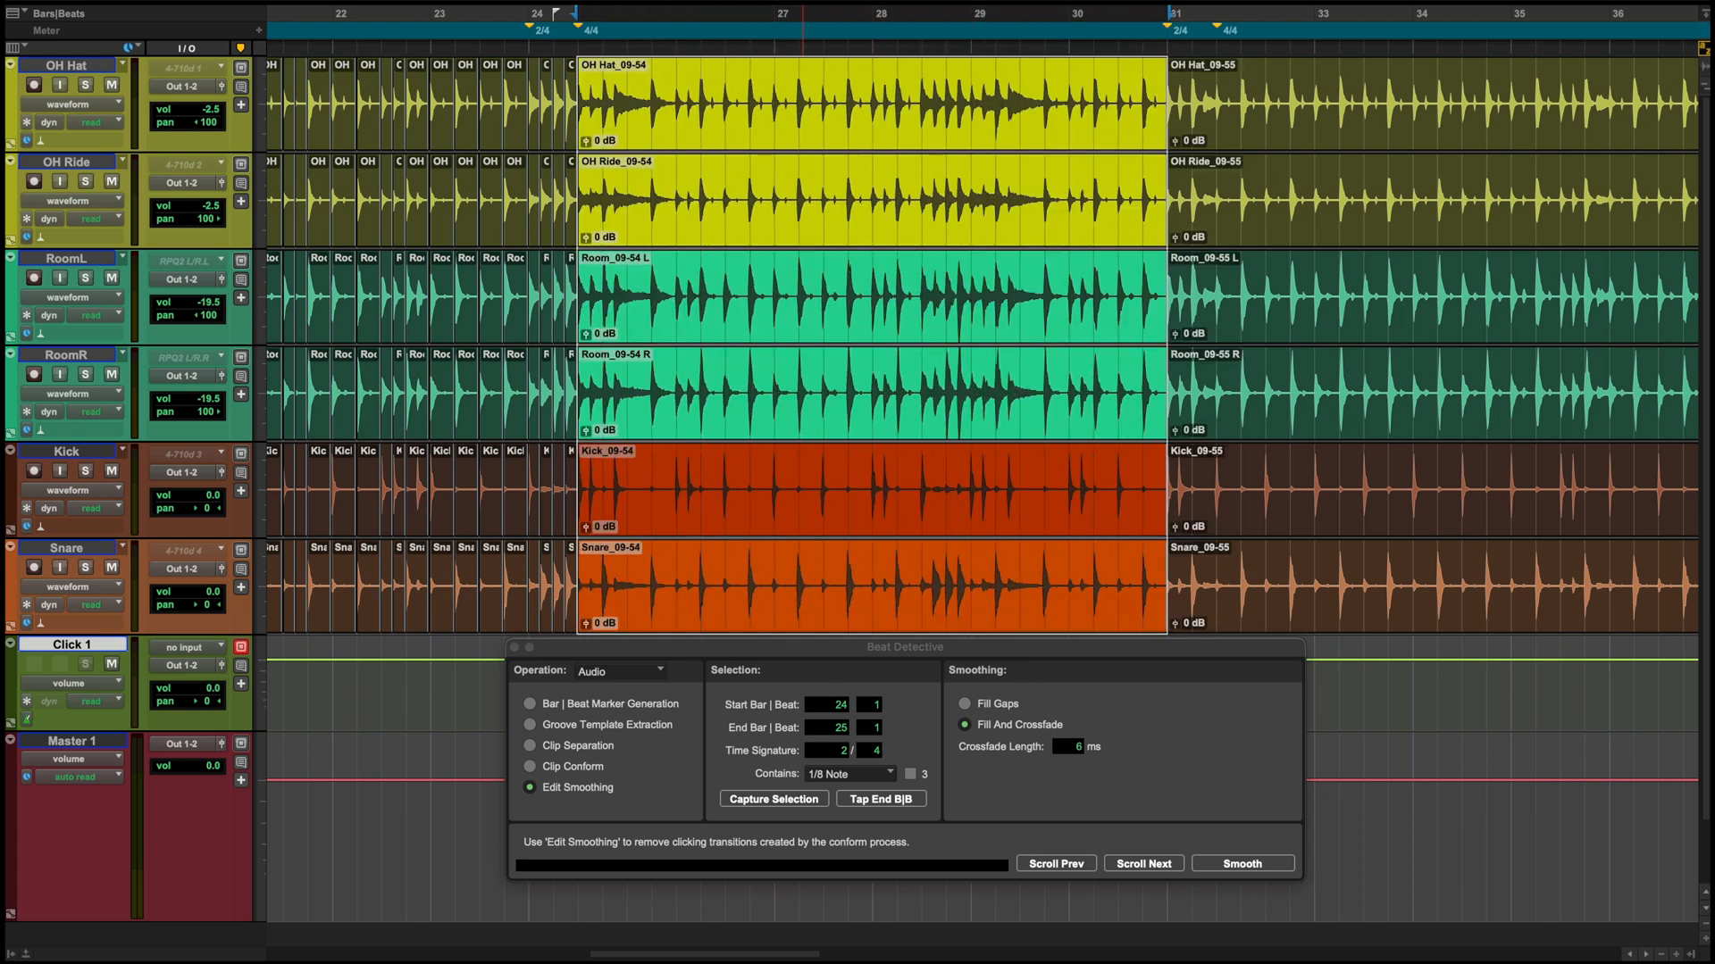
Analyse bars 25–31 in 4/4, separate all drum tracks at each hit and conform them to the grid
left_click(530, 704)
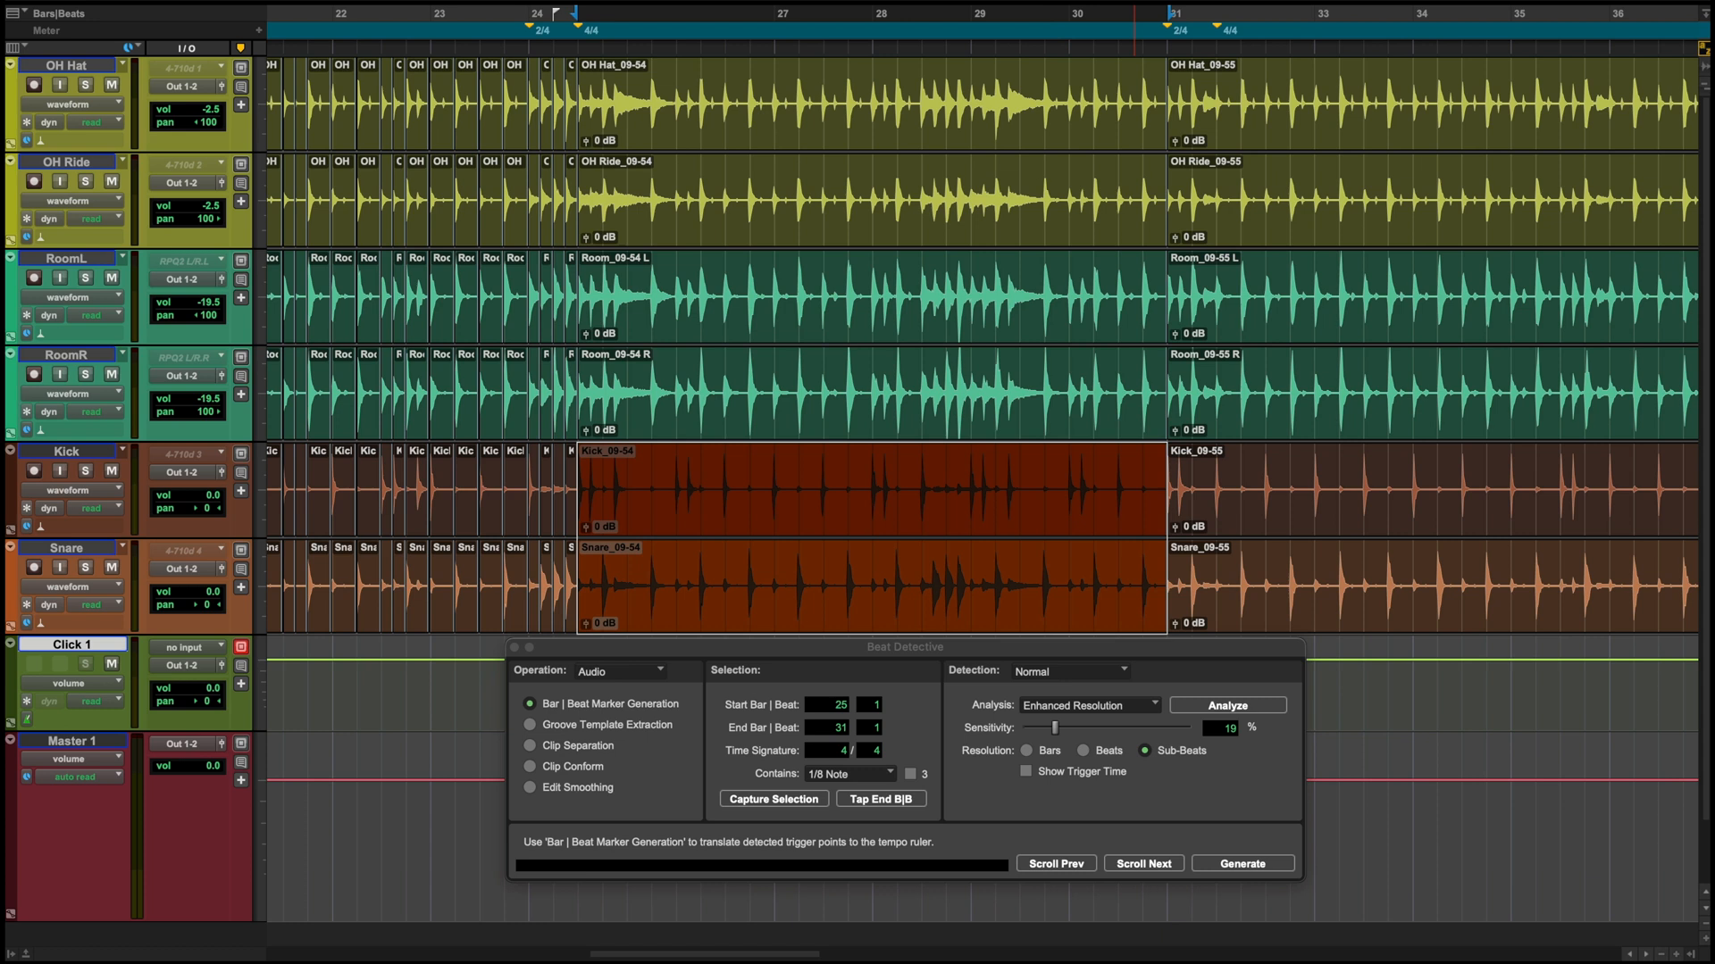
left_click(1225, 704)
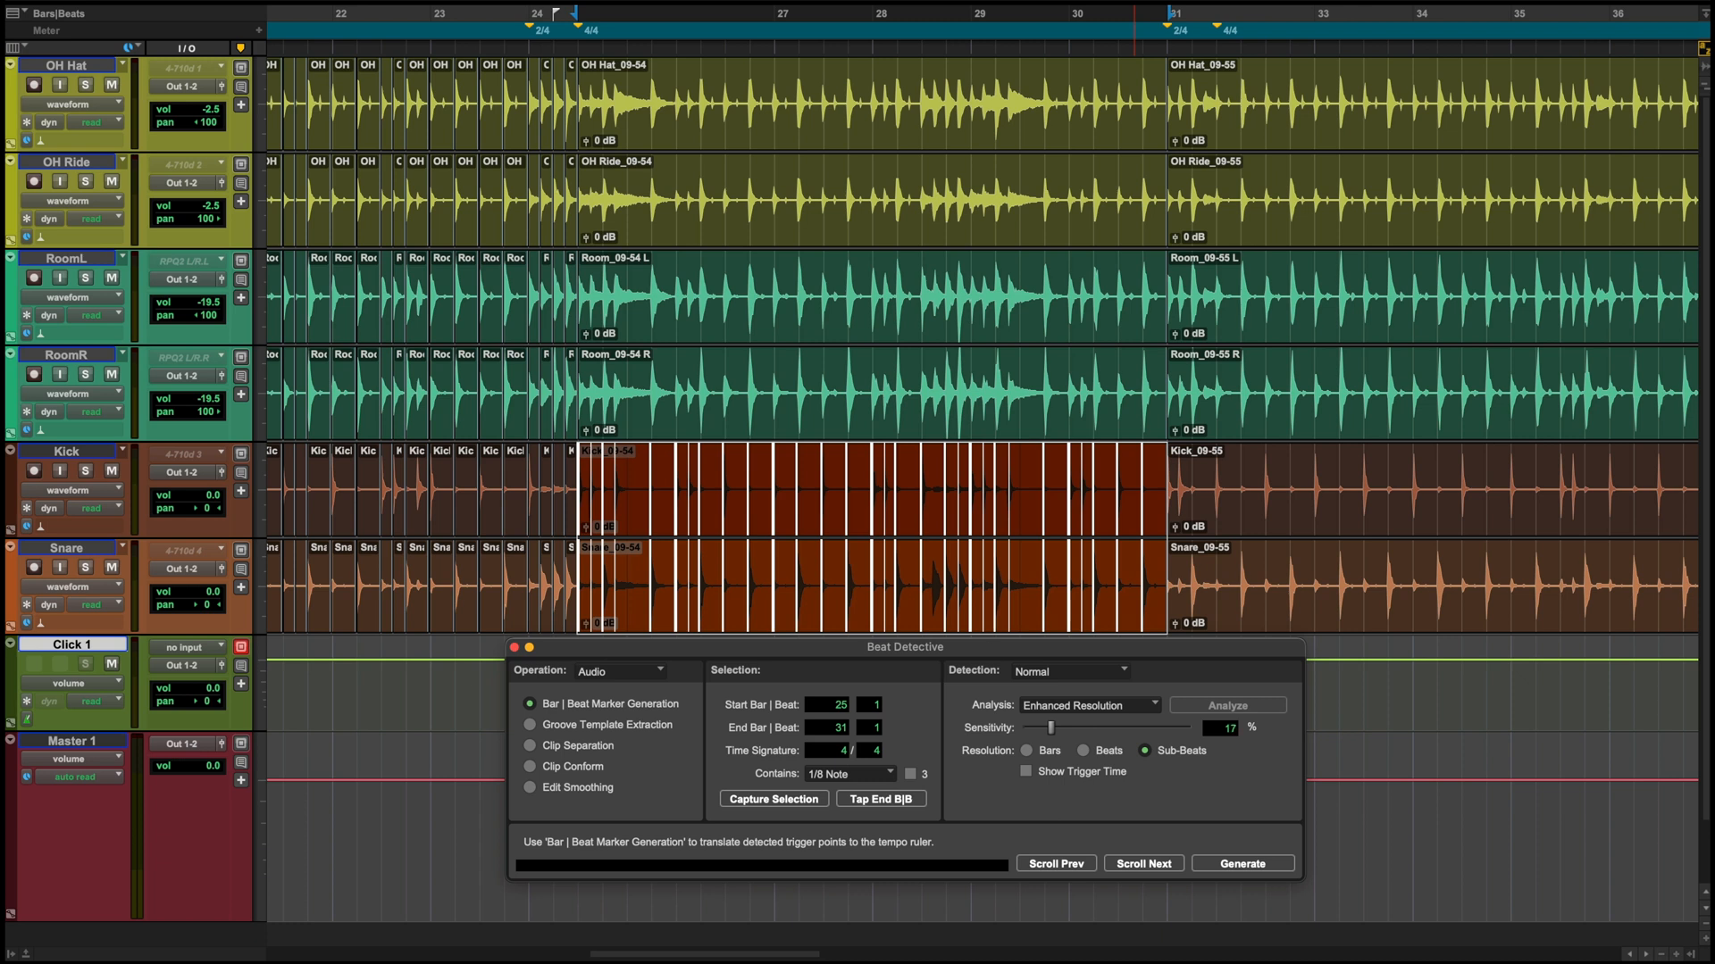
left_click(530, 745)
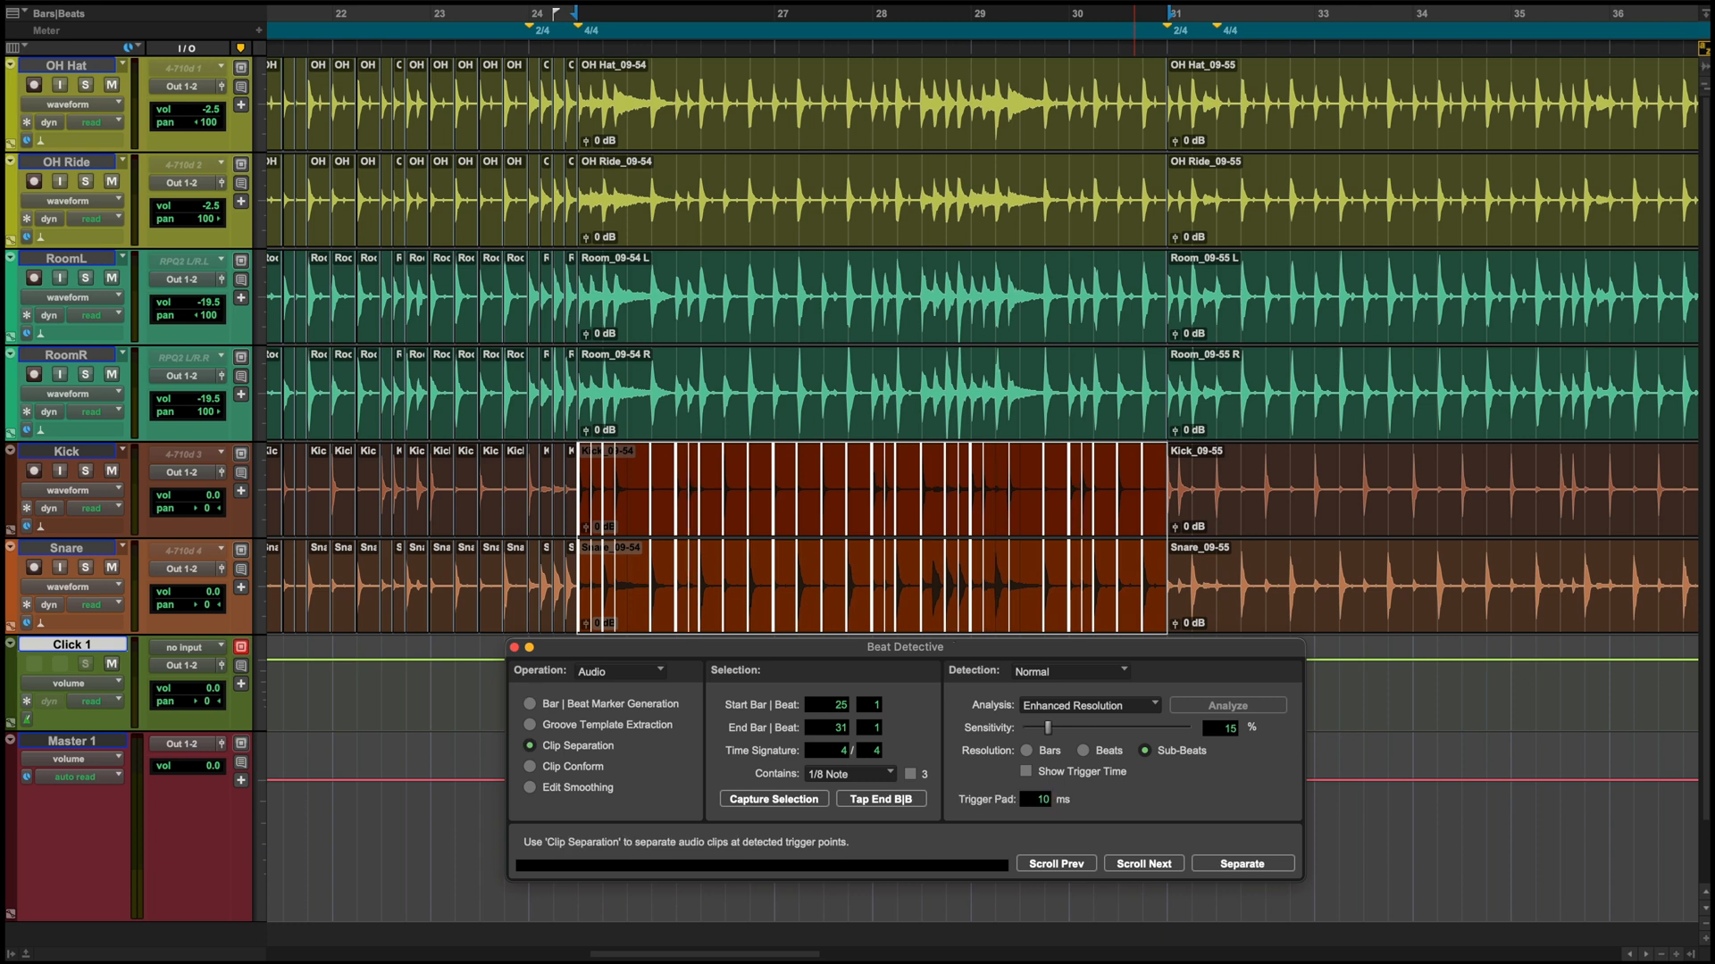
left_click(1227, 704)
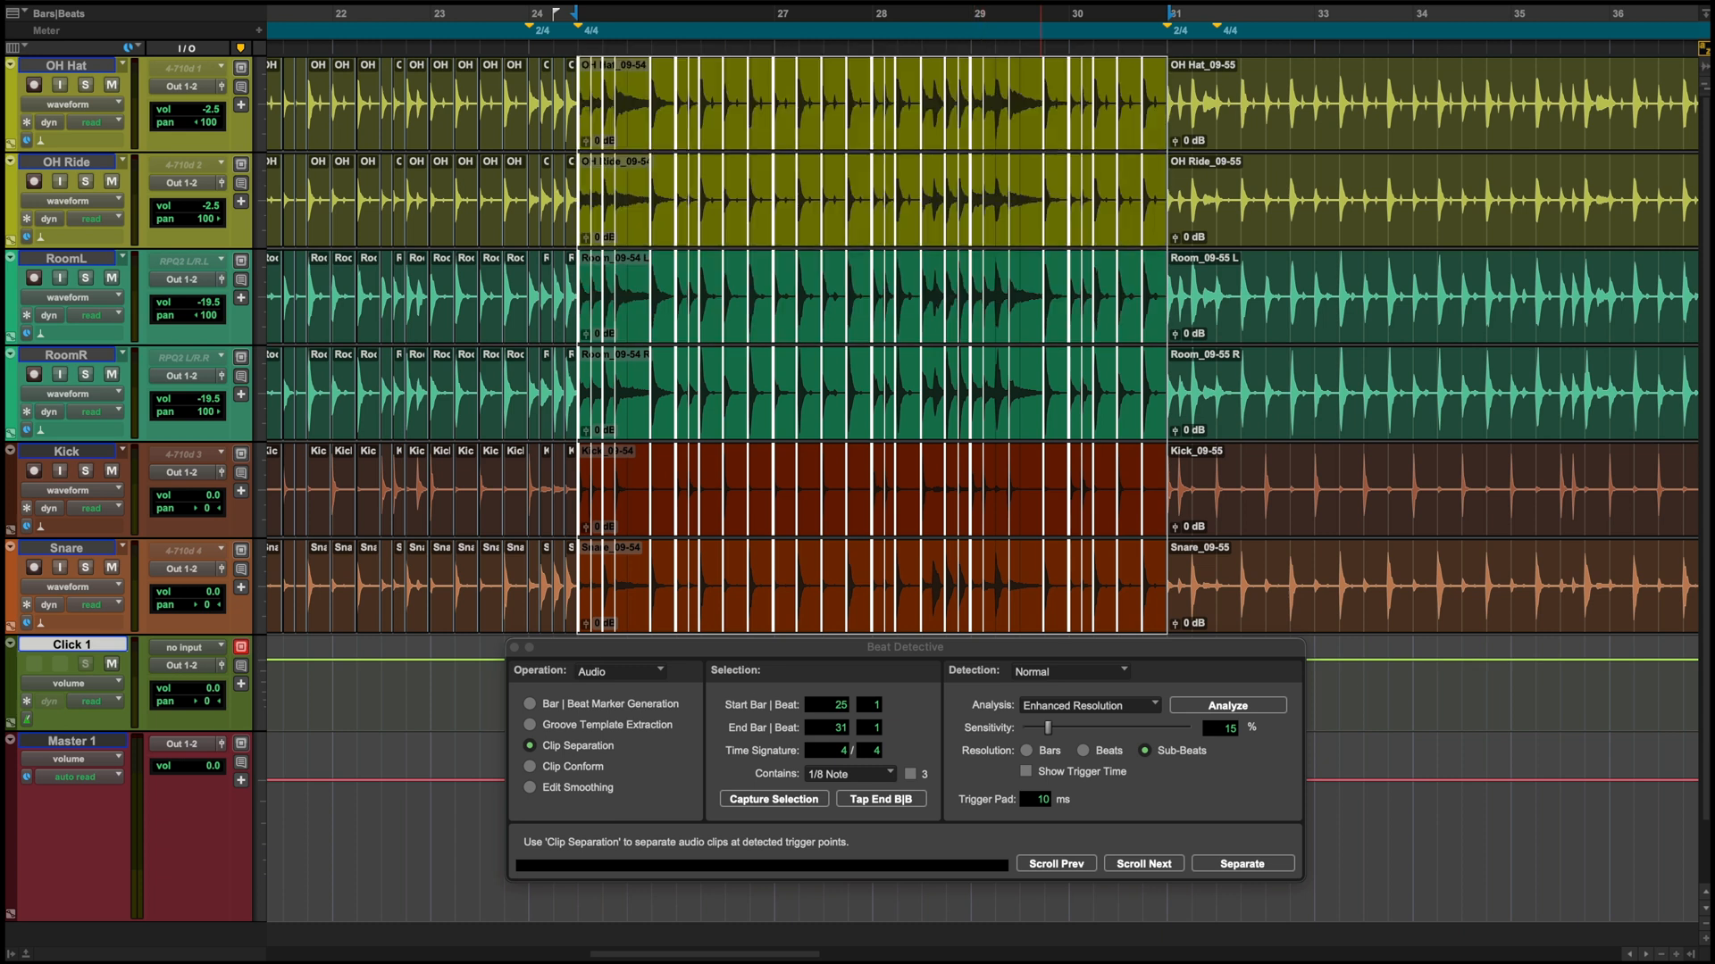
left_click(531, 766)
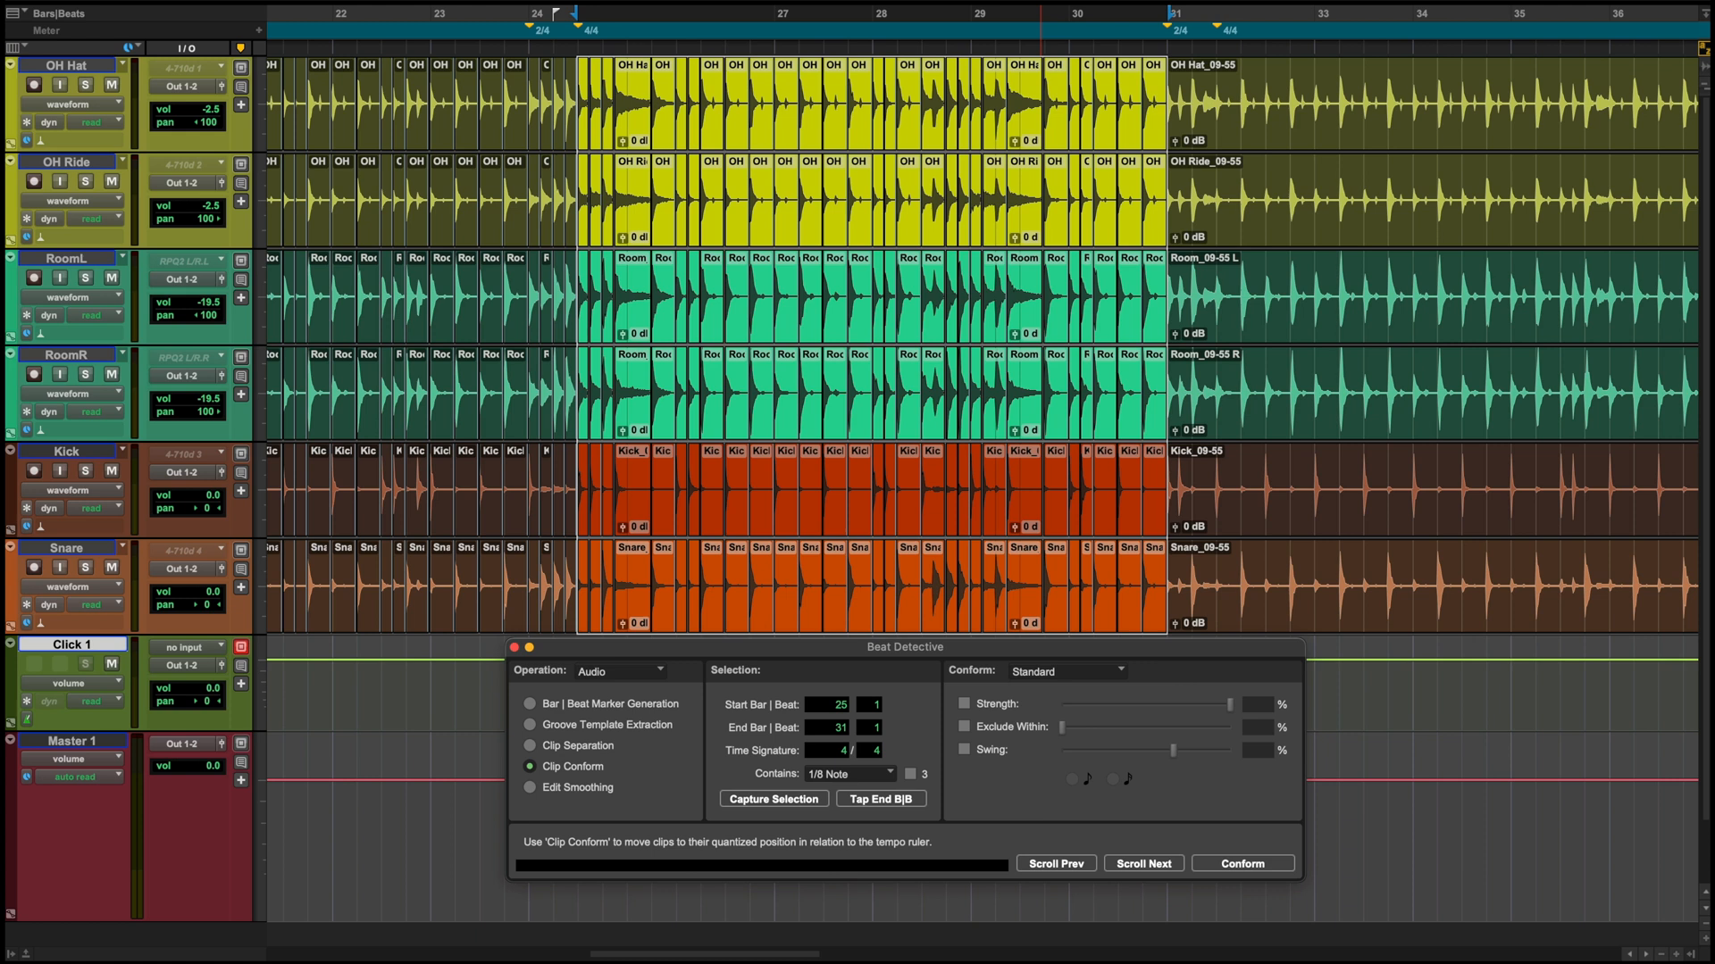
left_click(530, 786)
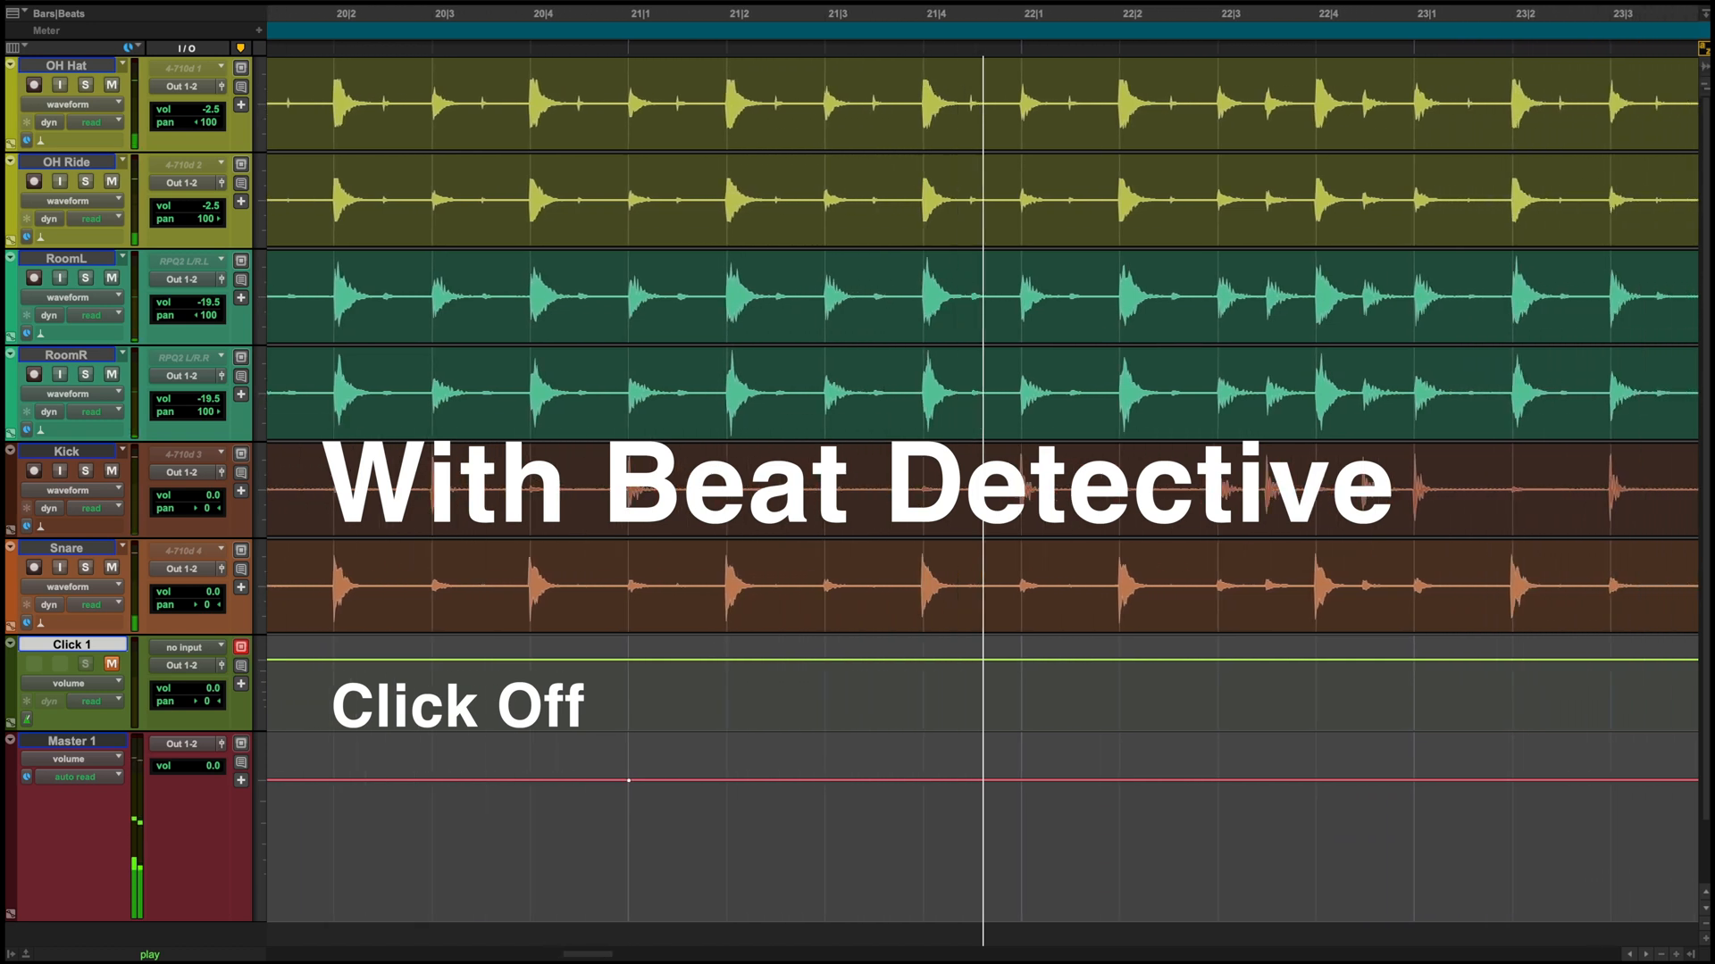
Scroll along with playback of the quantized drums, click muted, past the 2/4 bar into bar 30
scroll("right", 3)
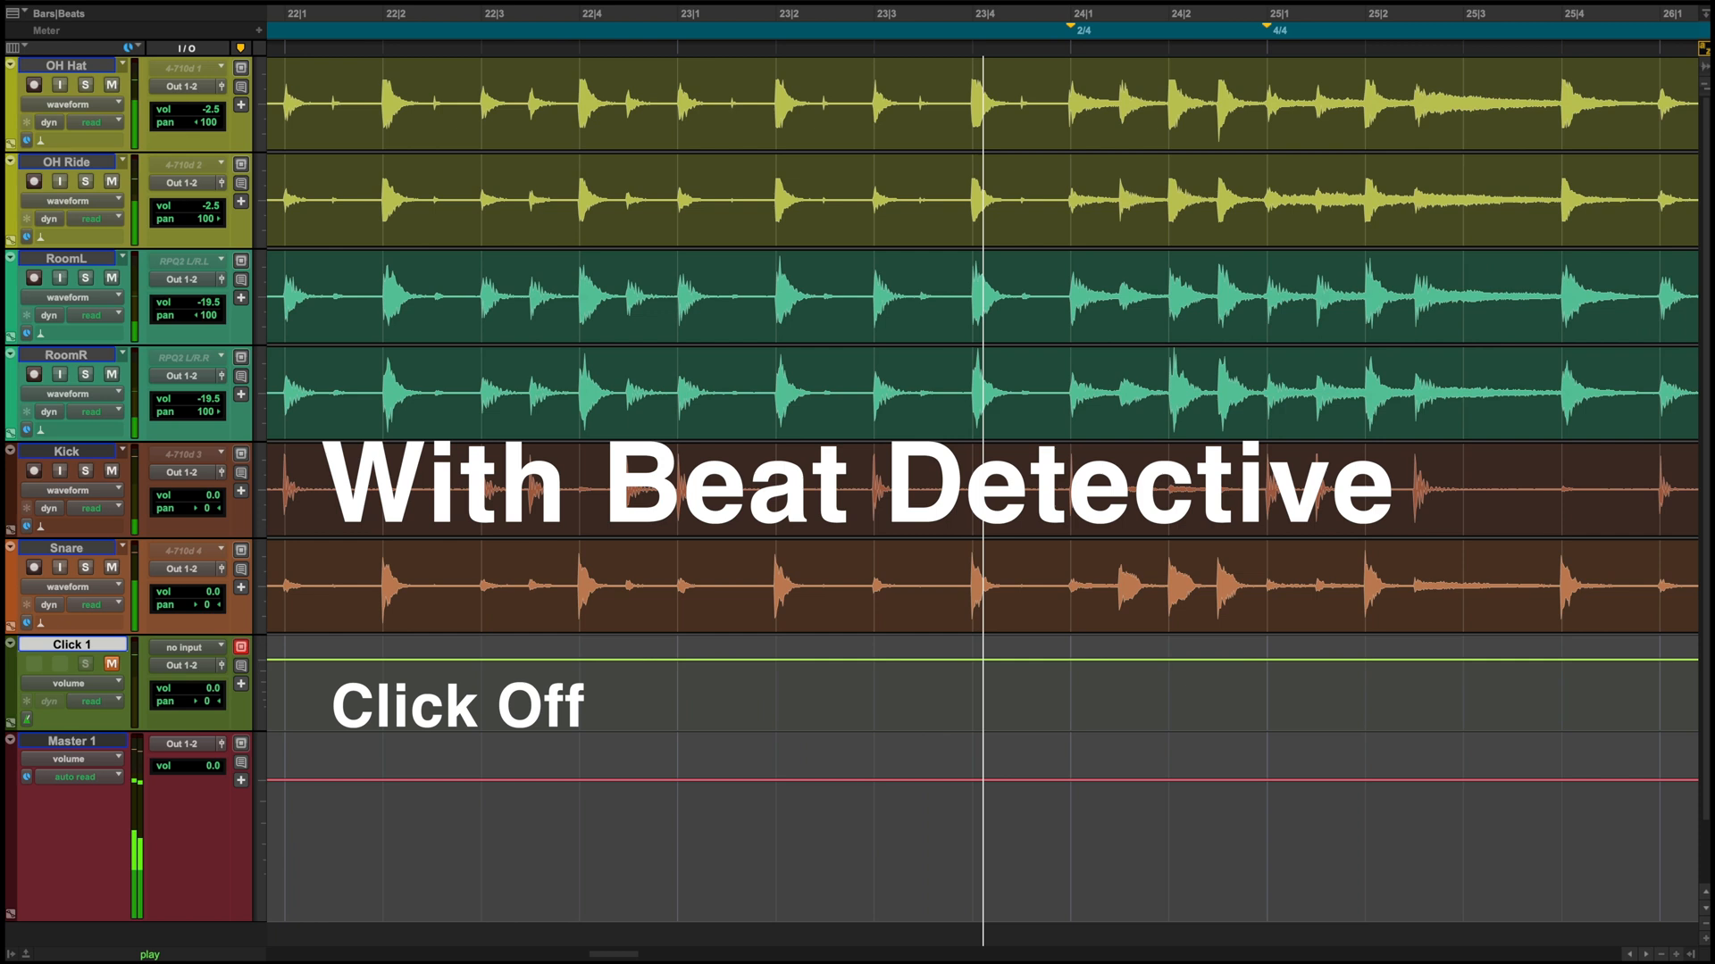
scroll("right", 3)
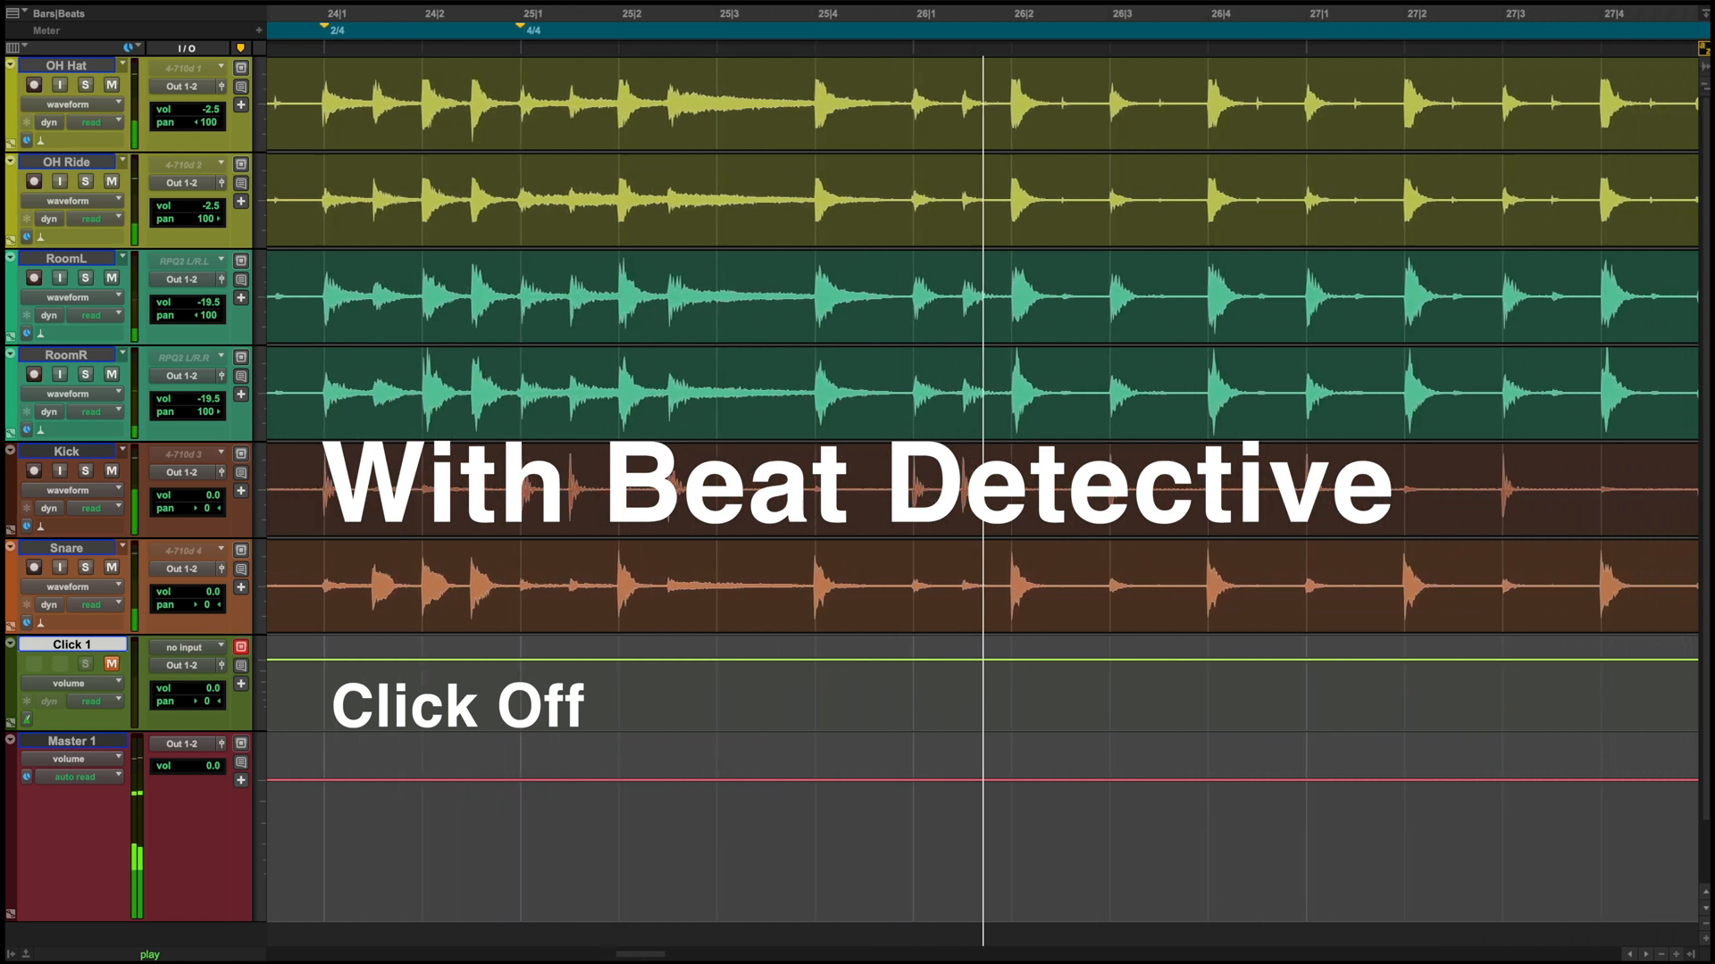
scroll("right", 3)
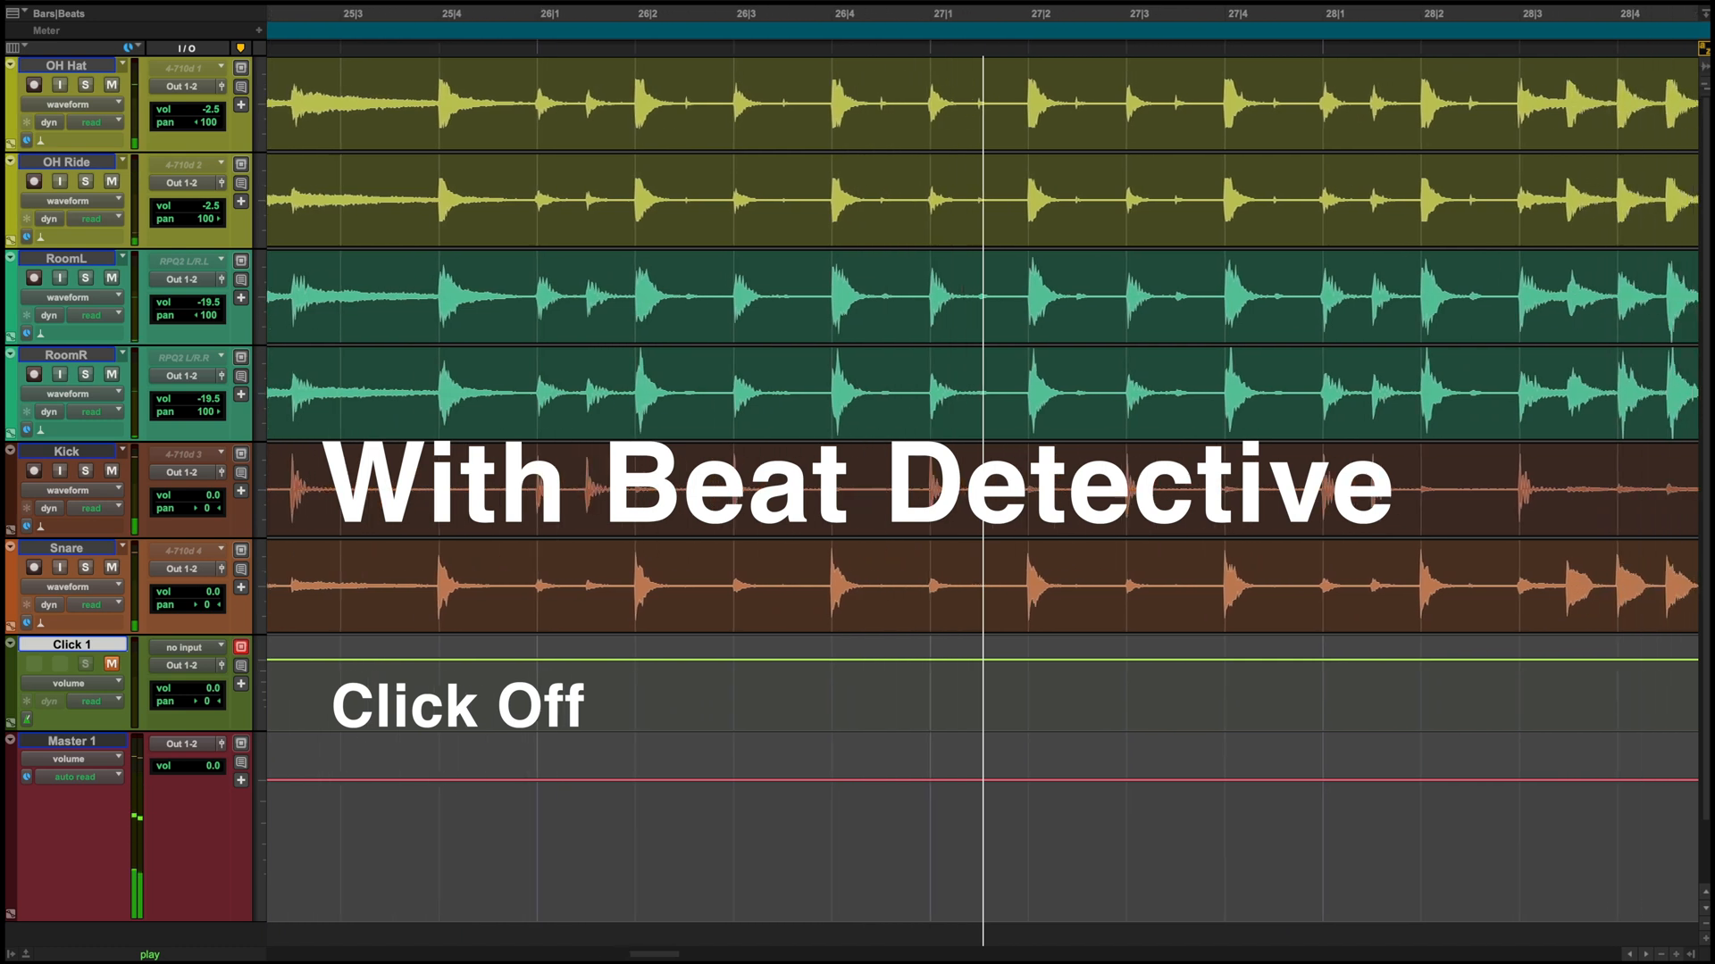
scroll("right", 3)
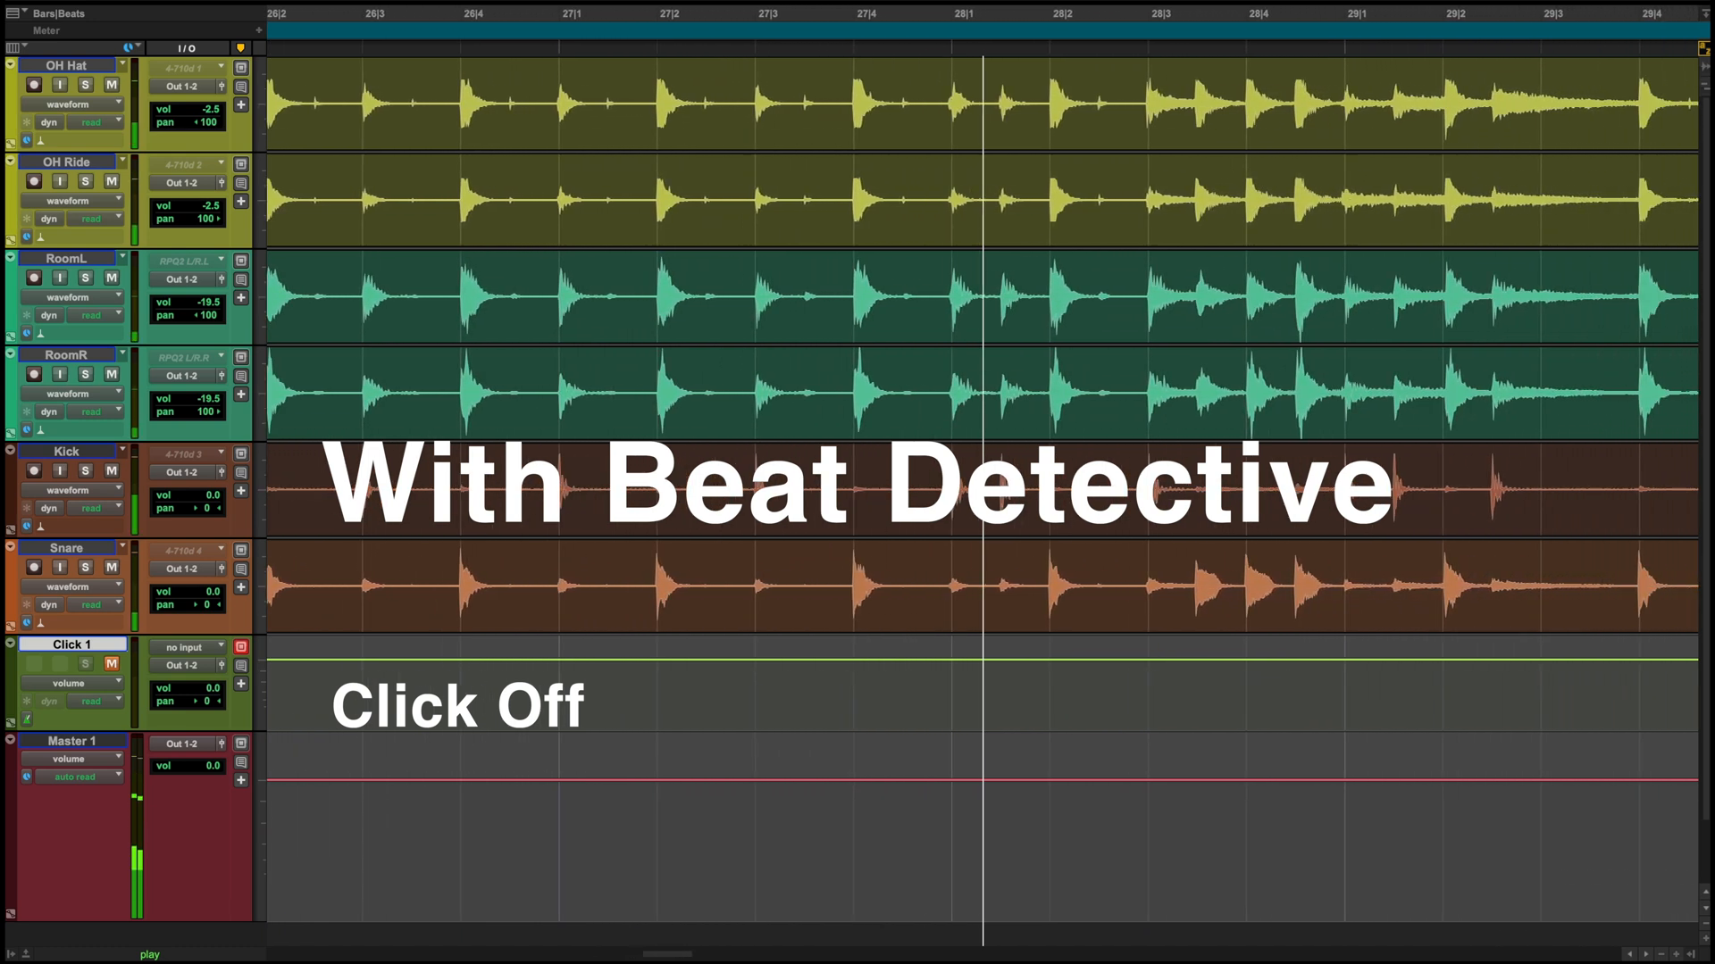
scroll("right", 3)
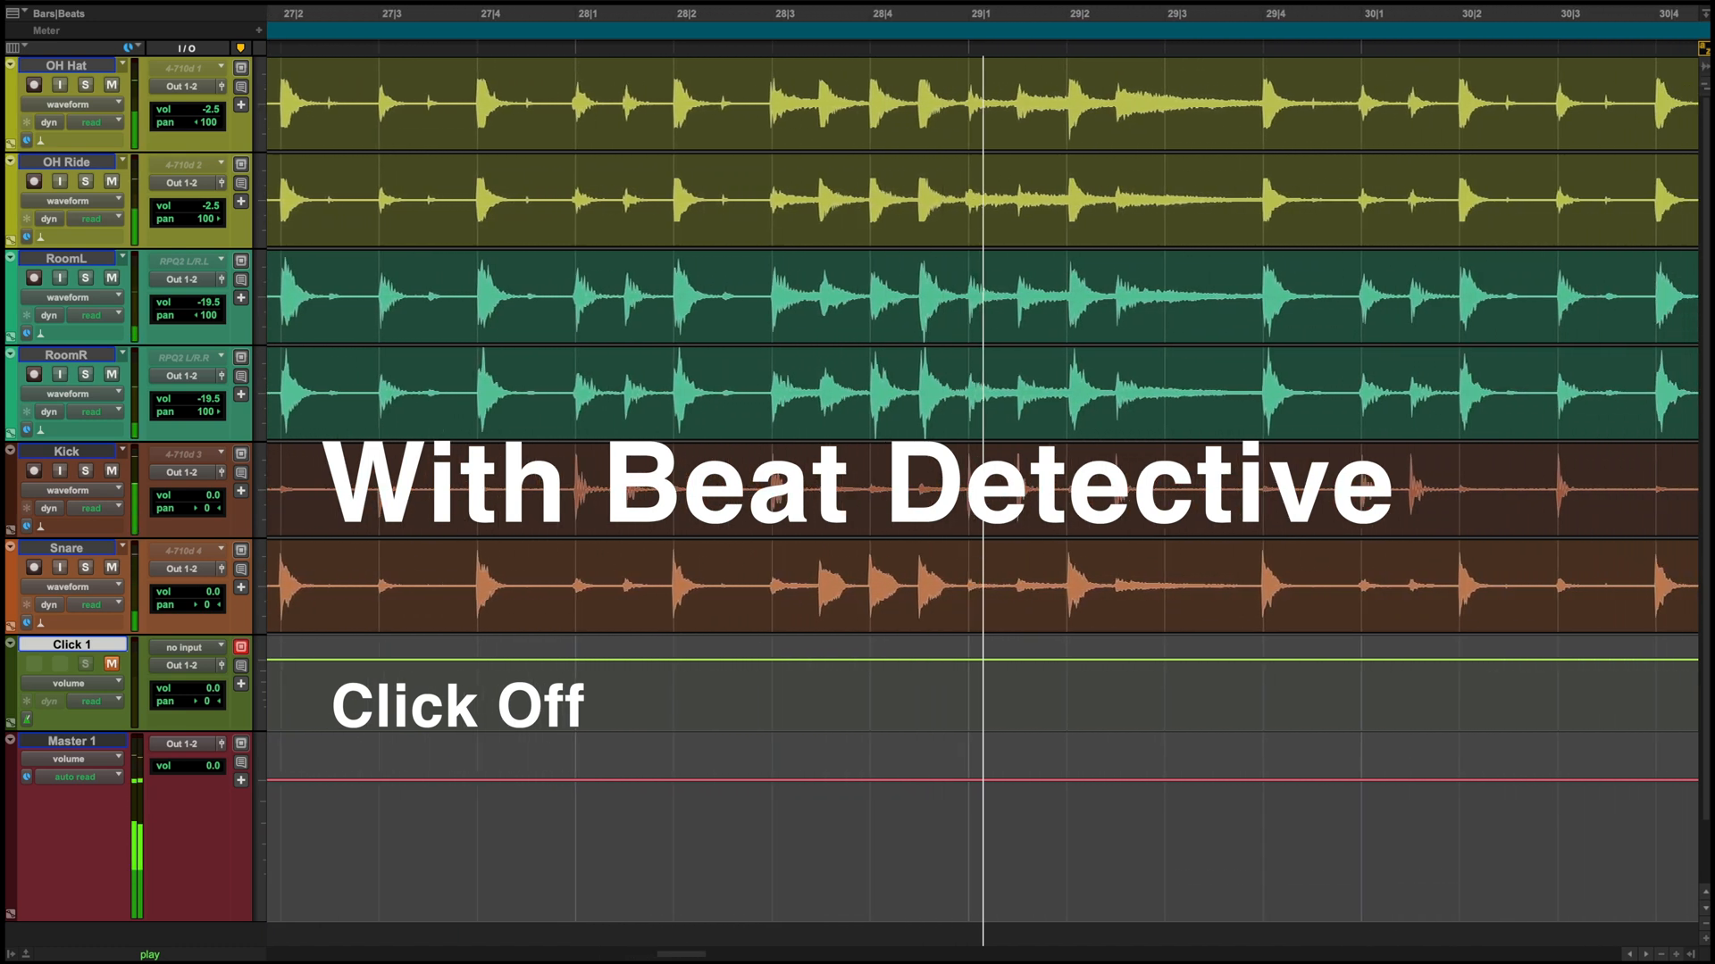